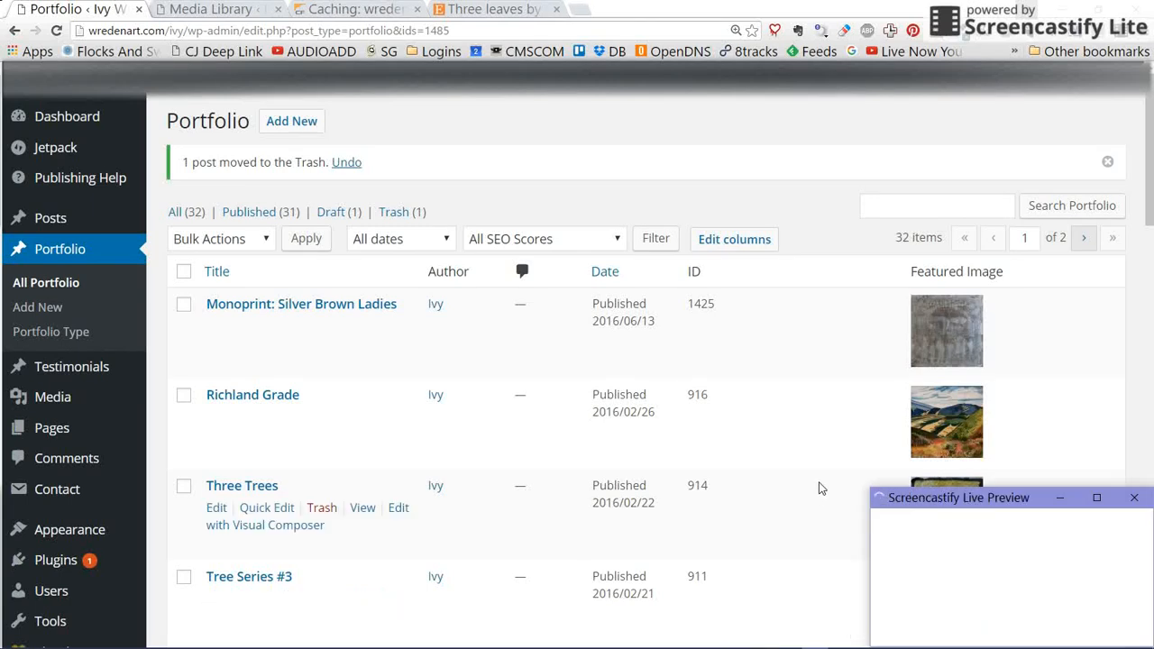
# Step: Start a new portfolio item from the Portfolio page via Add New
pyautogui.click(1060, 498)
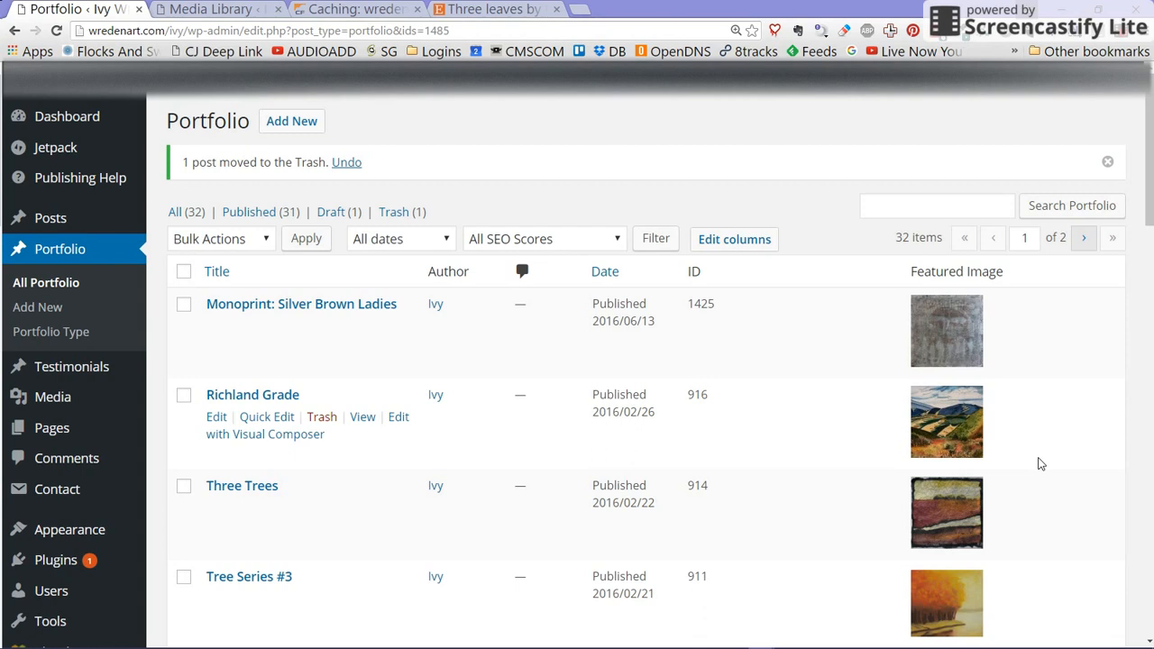
pyautogui.moveTo(1060, 400)
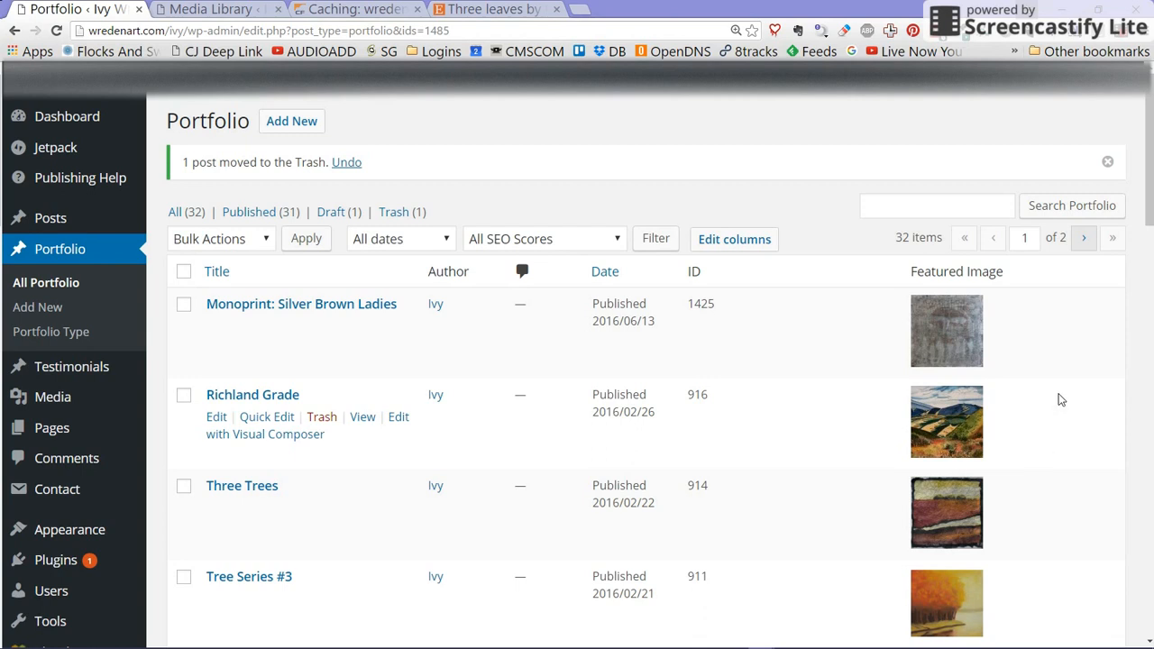
pyautogui.moveTo(580, 133)
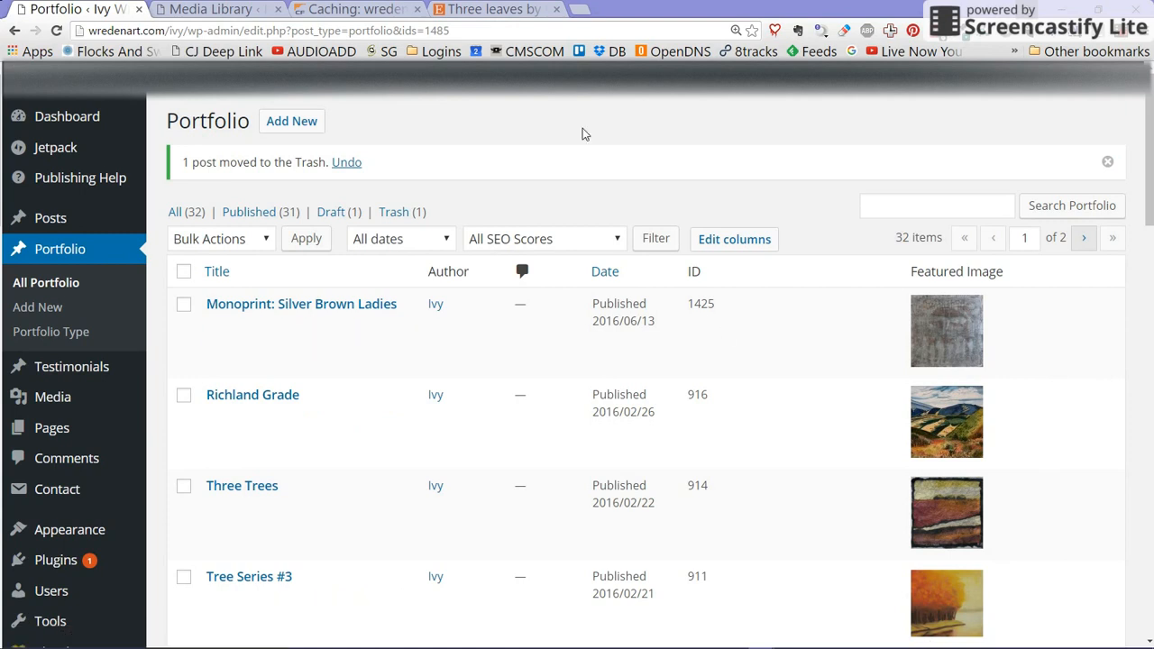
pyautogui.moveTo(292, 121)
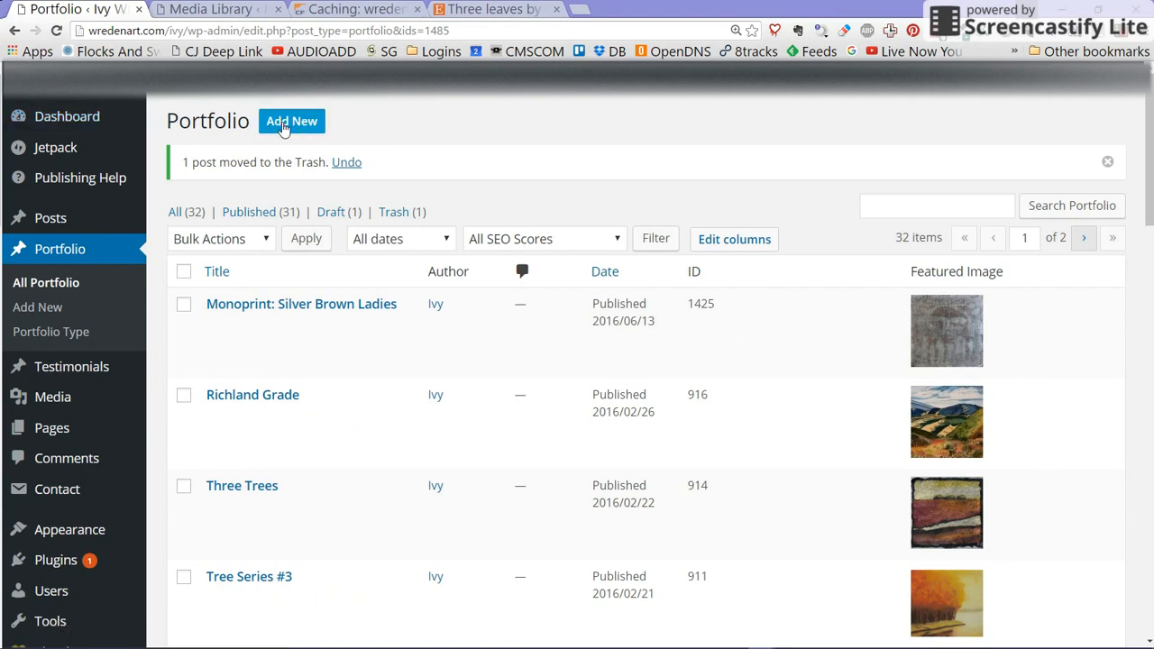
pyautogui.click(292, 121)
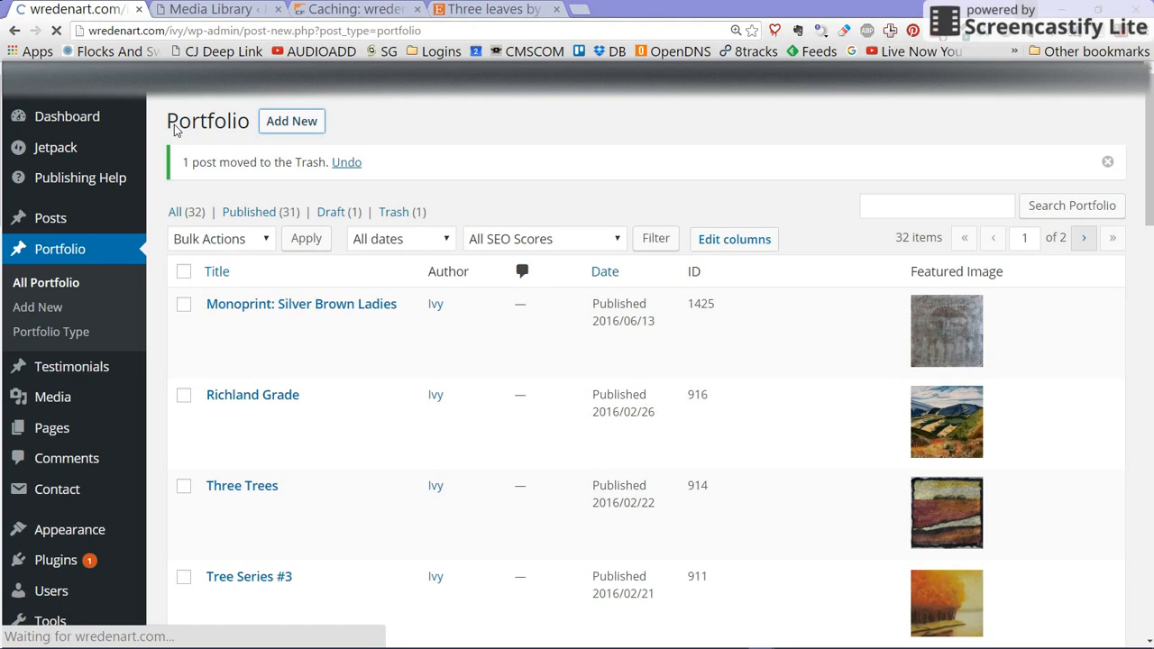
pyautogui.click(292, 120)
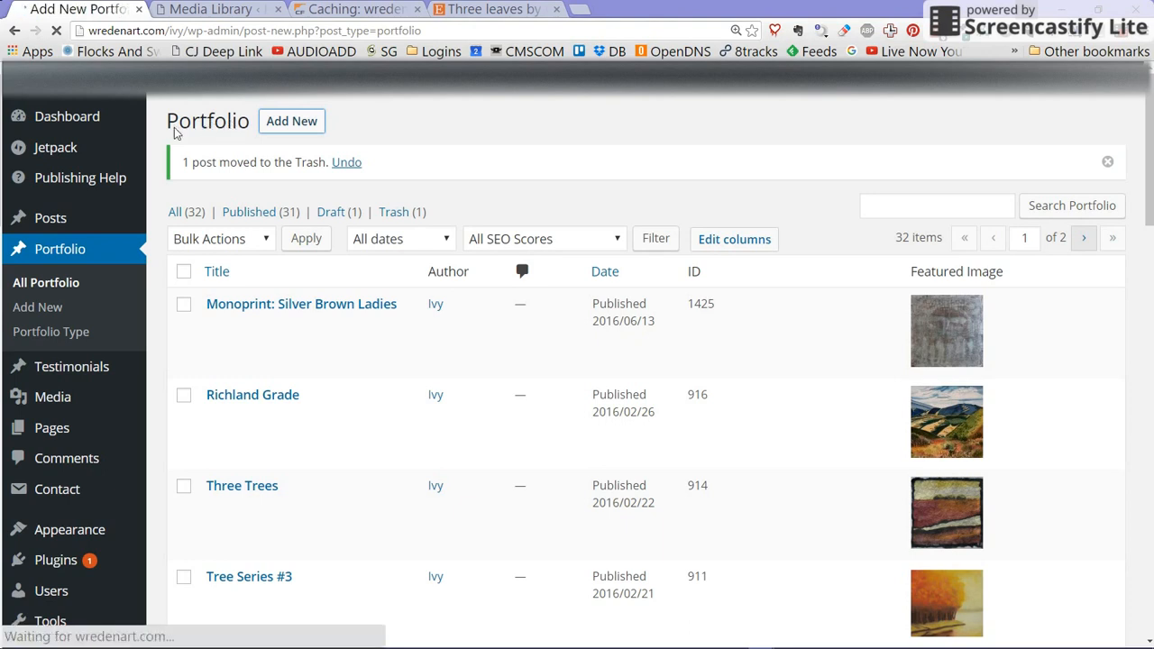
pyautogui.click(292, 119)
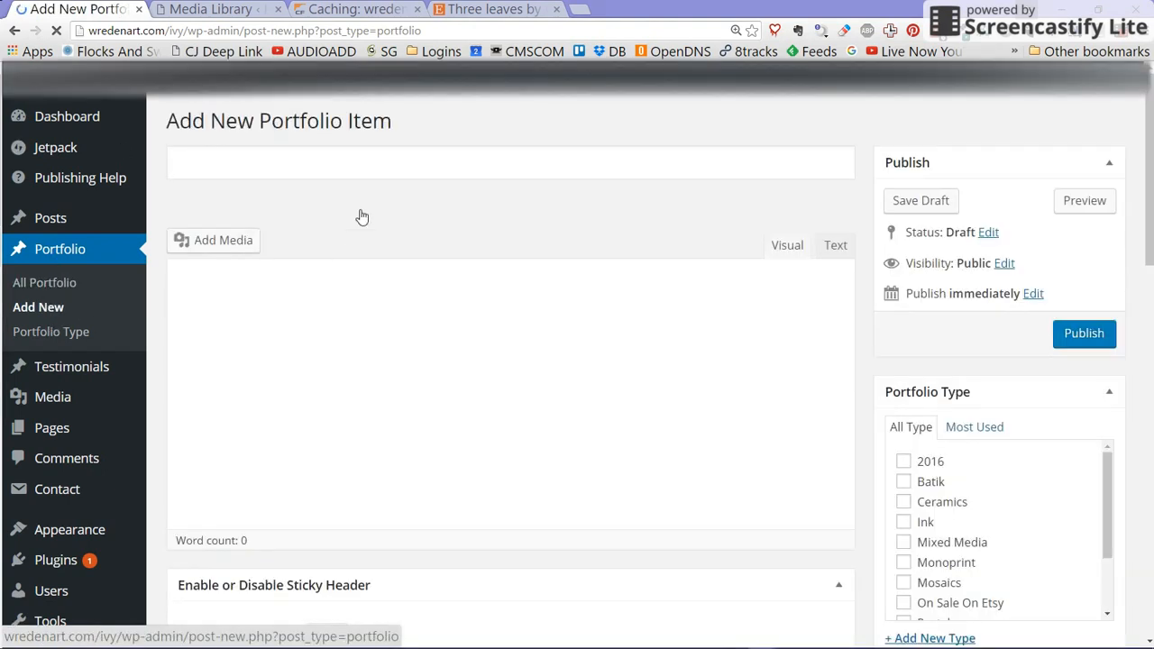
pyautogui.click(508, 162)
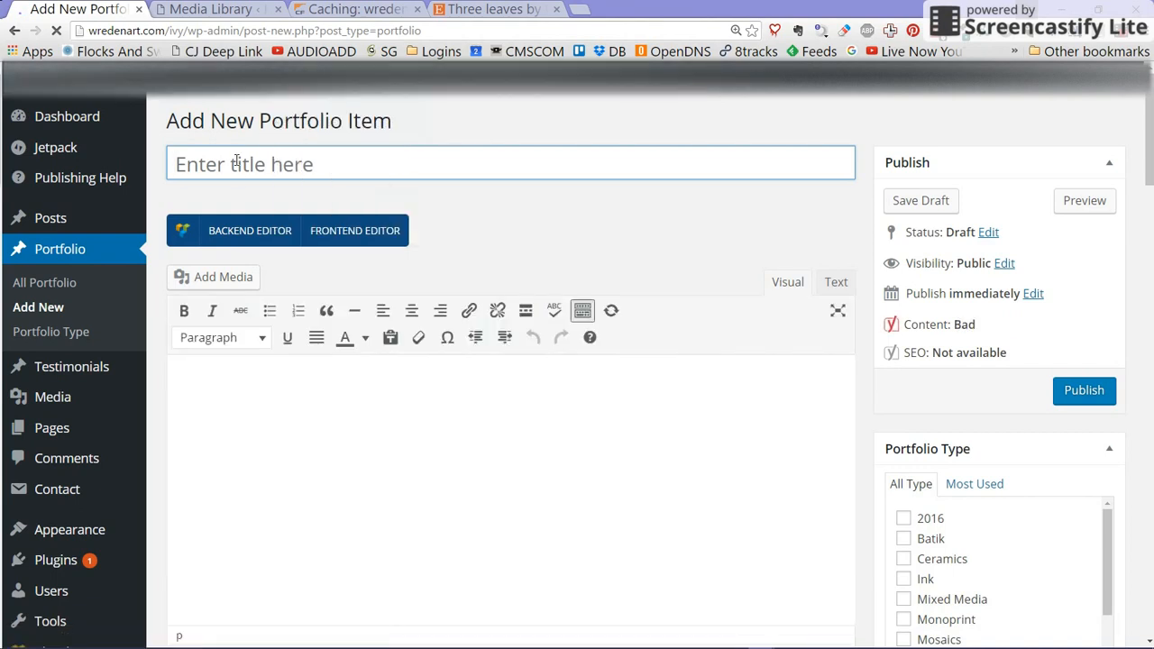
# Step: Title the item 'Three Leaves' and let its permalink generate
pyautogui.click(235, 162)
pyautogui.write('Three')
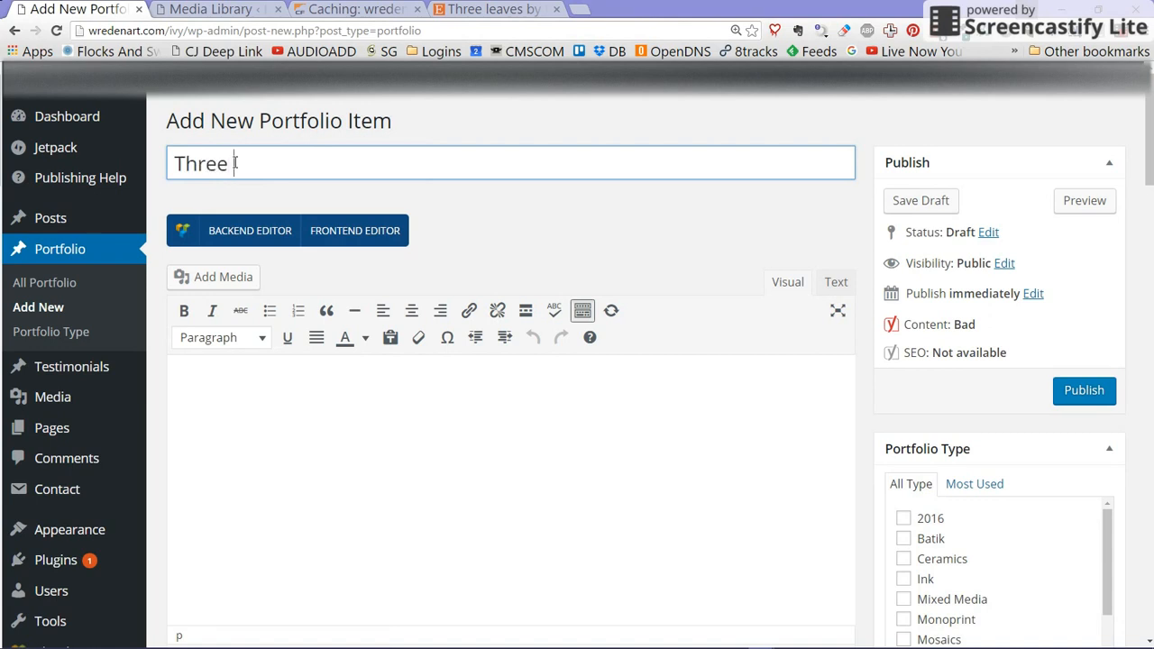
pyautogui.write('Lea')
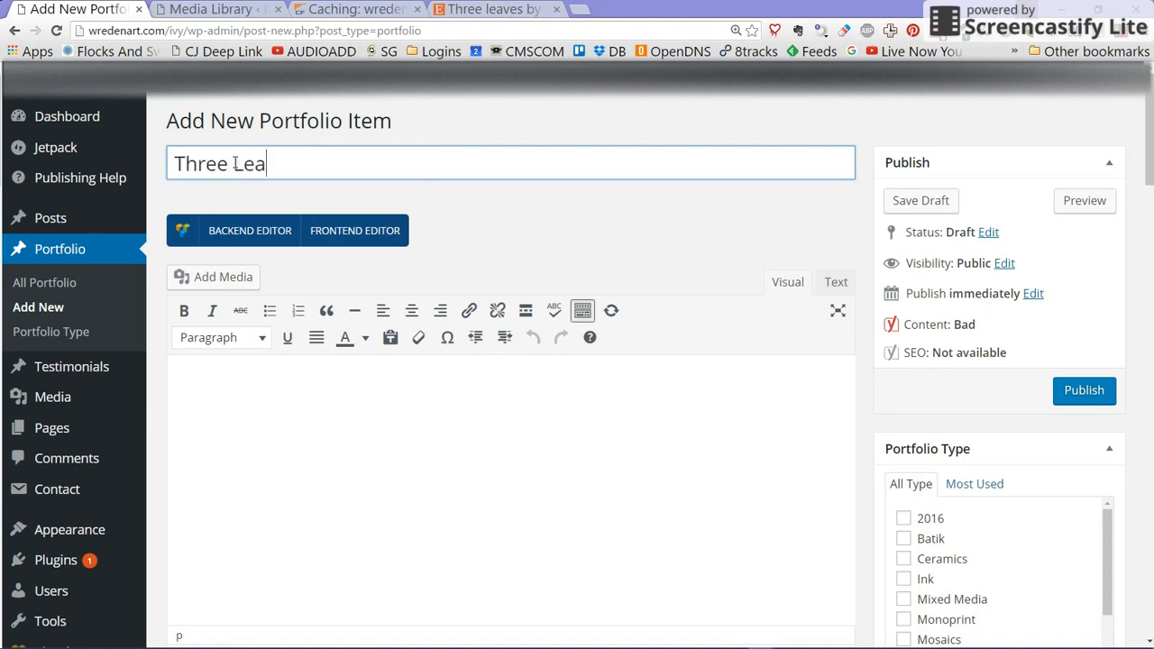
pyautogui.write('ver')
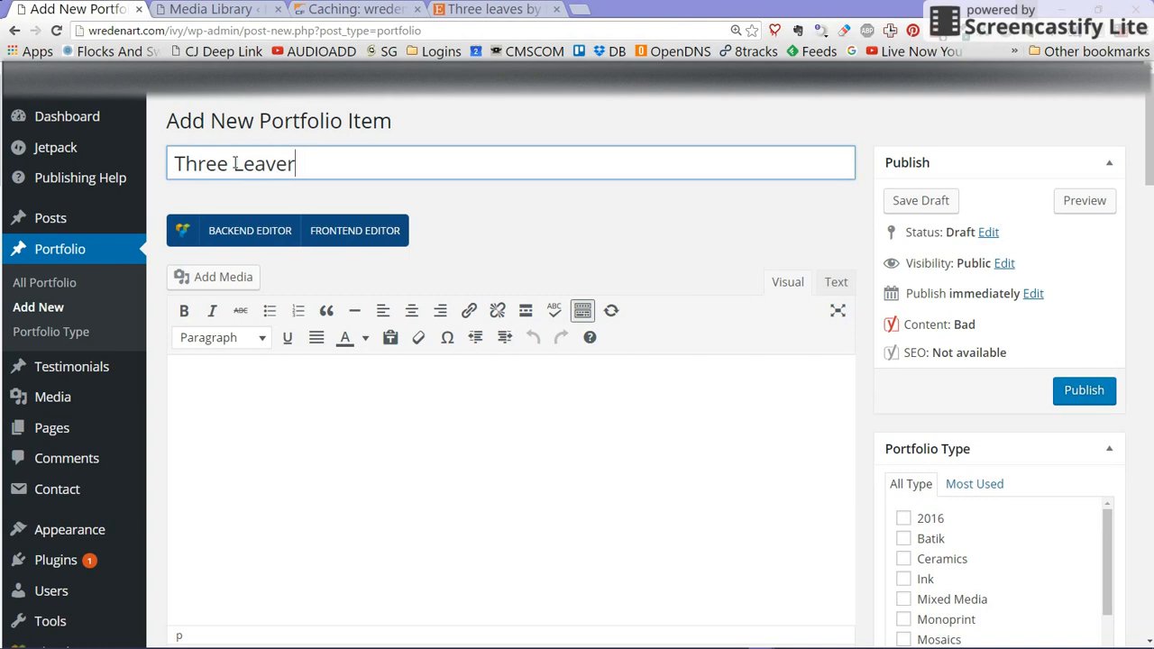
pyautogui.write('s')
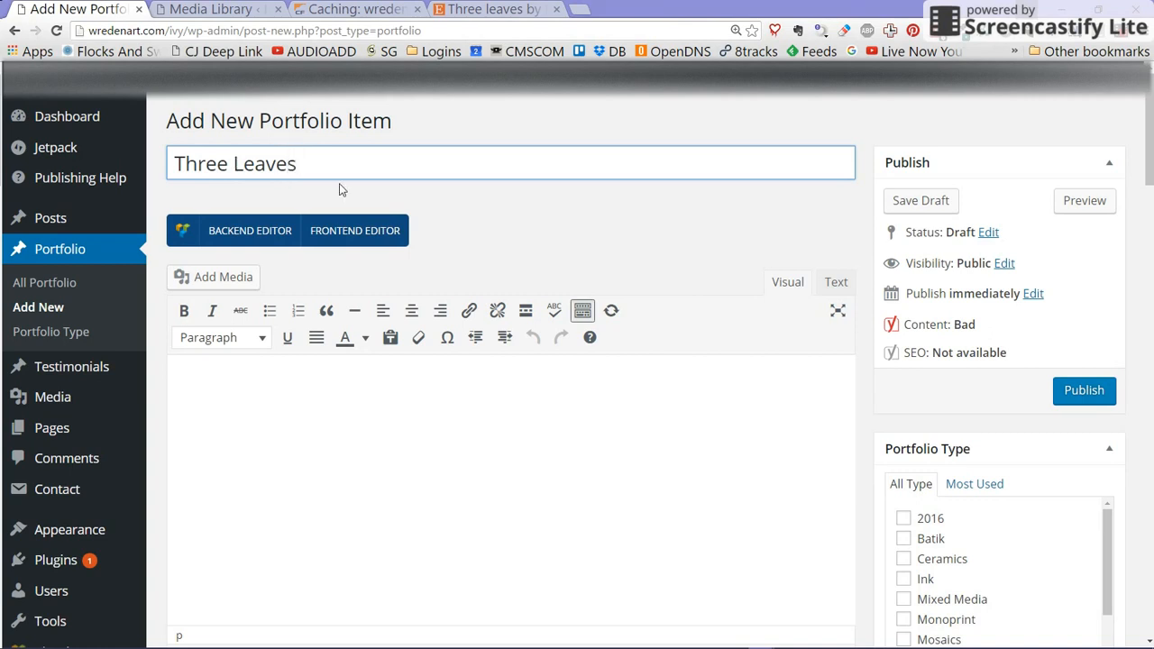
pyautogui.click(422, 423)
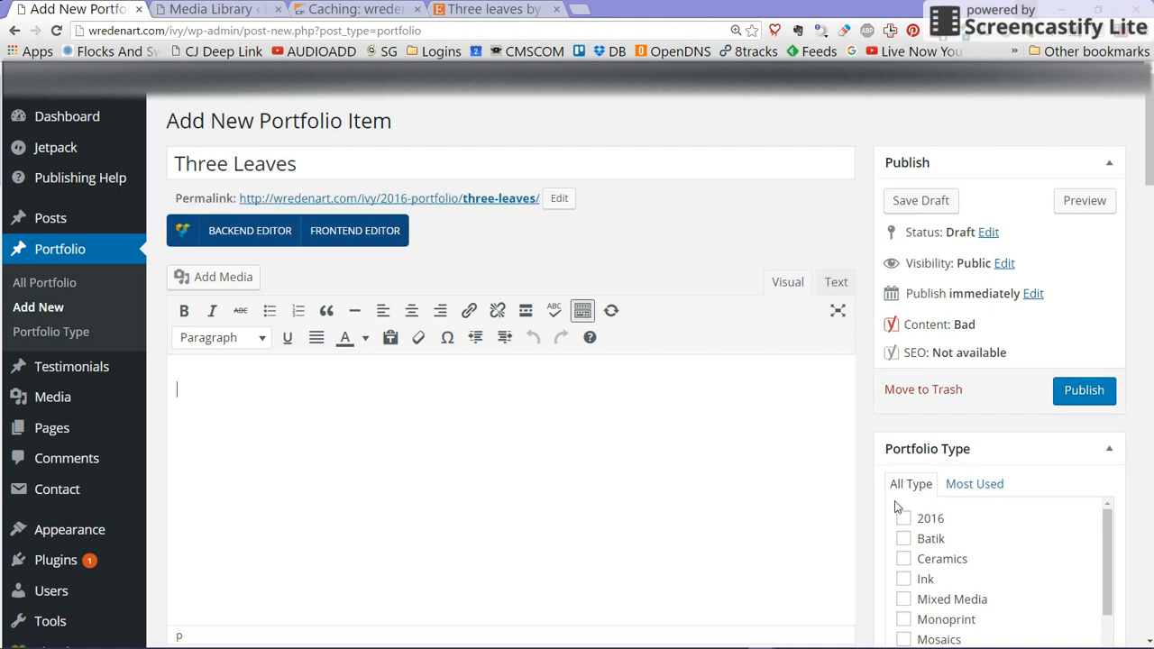
# Step: Tick the On Sale On Etsy, Telamedera Fusion and 2016 portfolio types
pyautogui.scroll(-3)
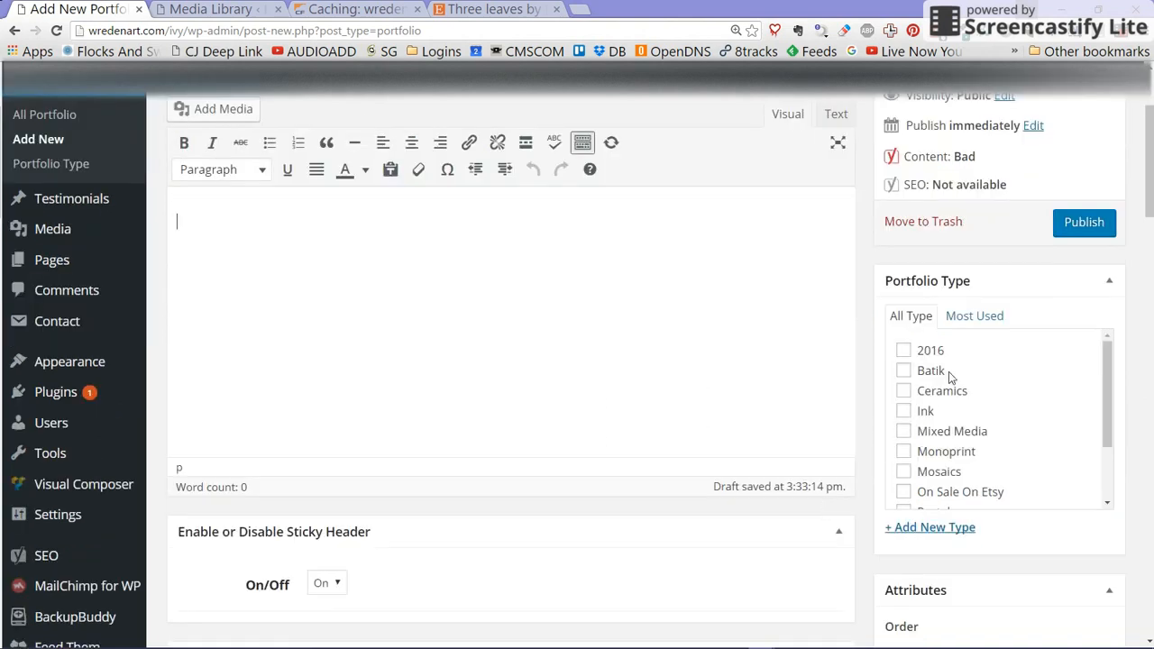
pyautogui.scroll(-3)
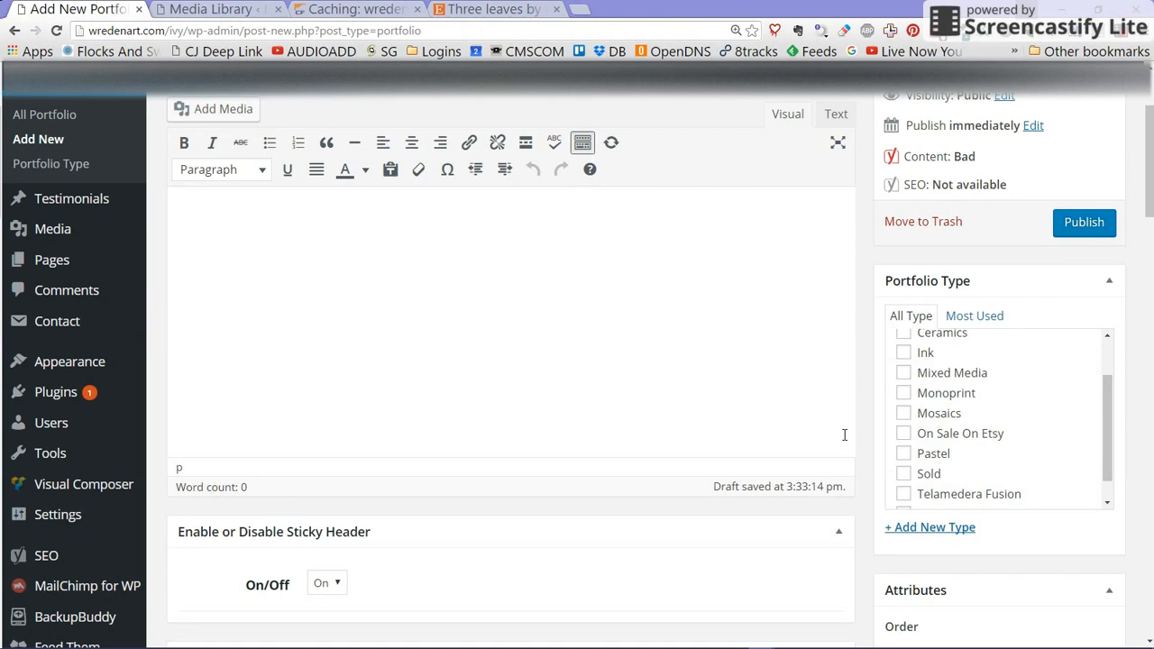
pyautogui.click(903, 433)
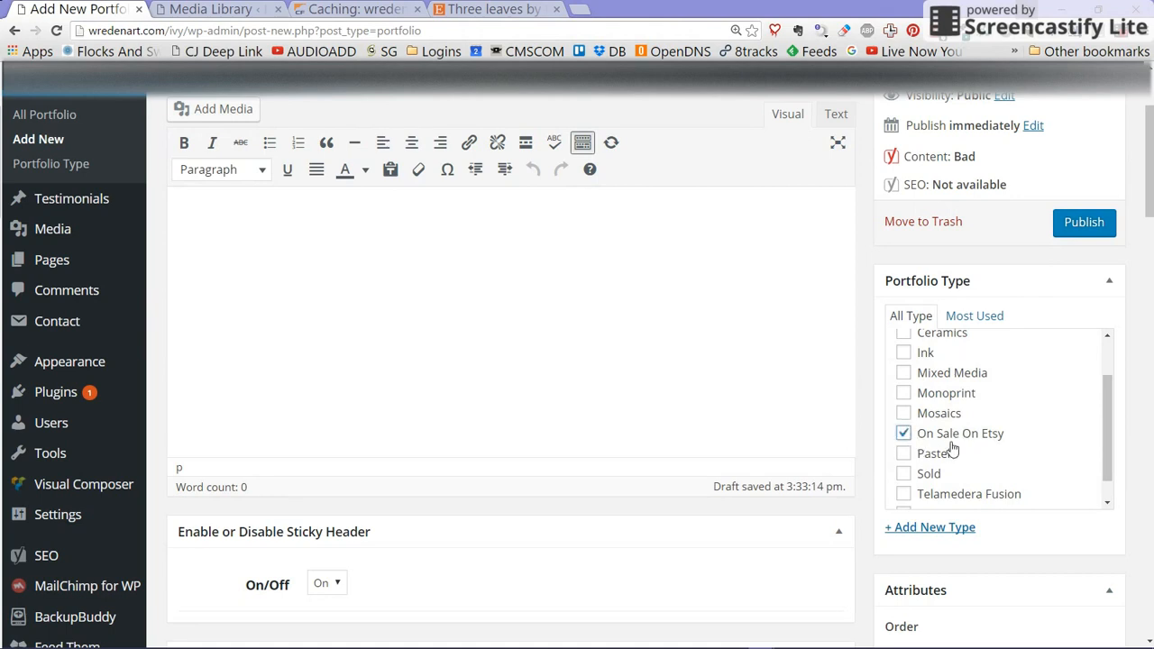
pyautogui.click(903, 494)
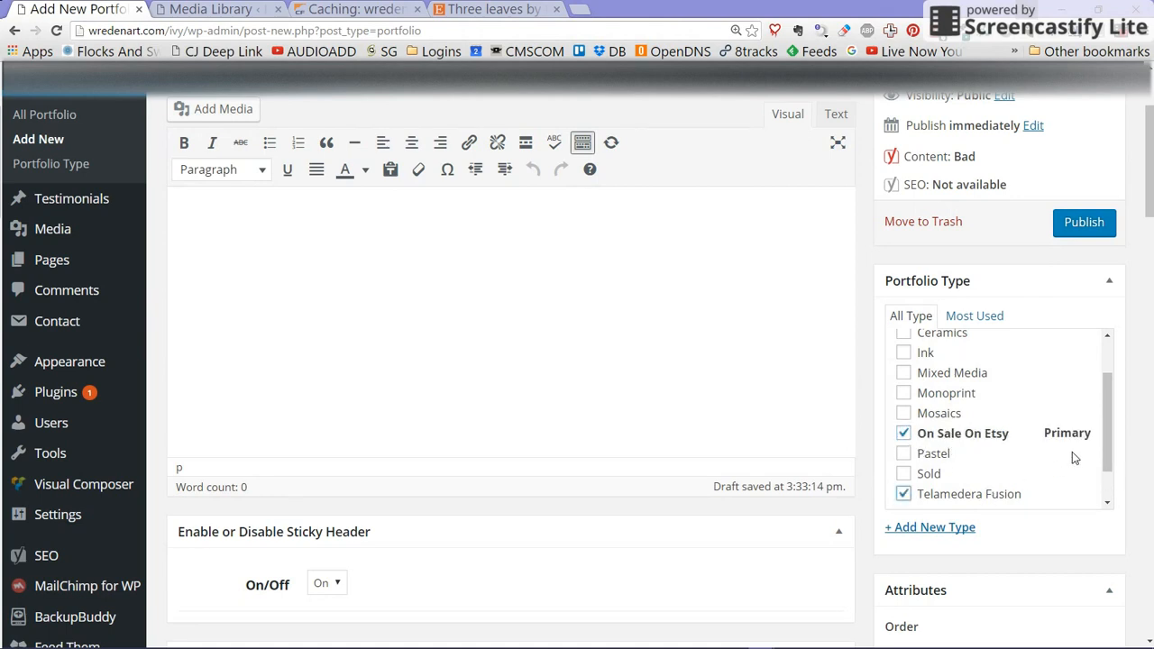
pyautogui.scroll(3)
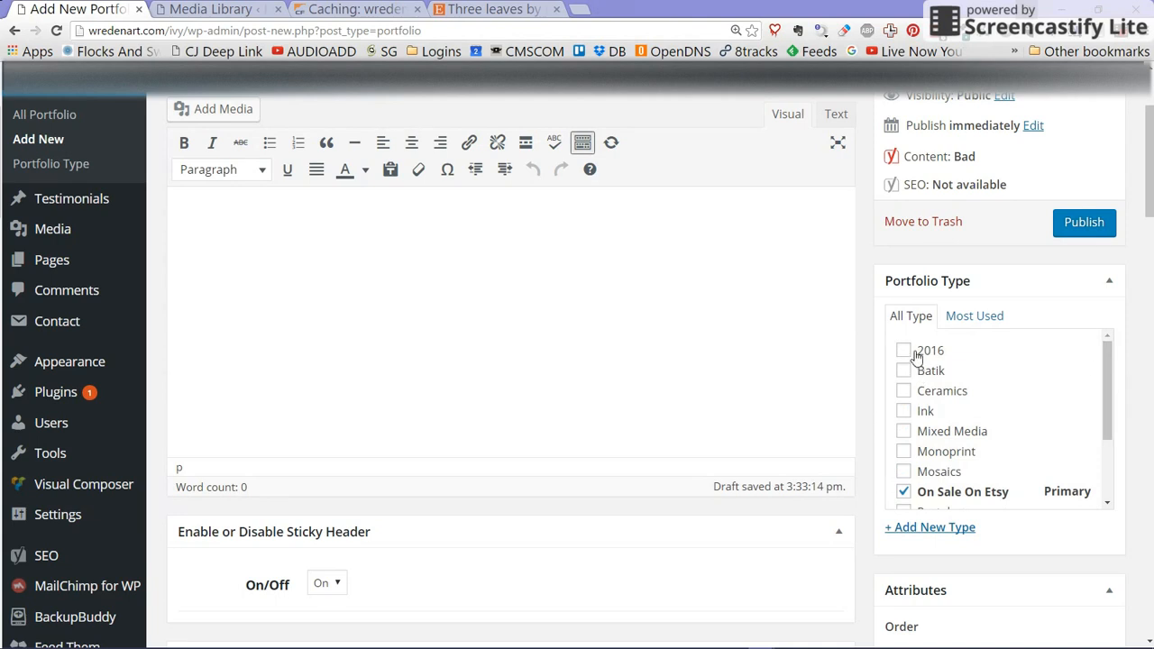
pyautogui.click(903, 350)
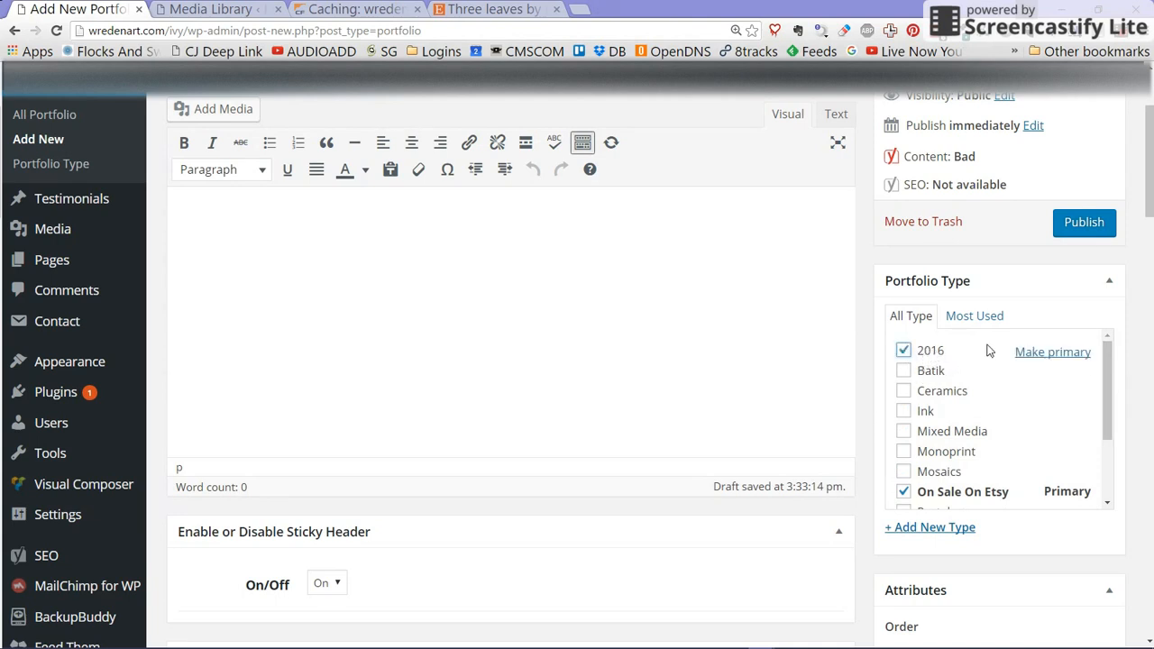
pyautogui.moveTo(1056, 451)
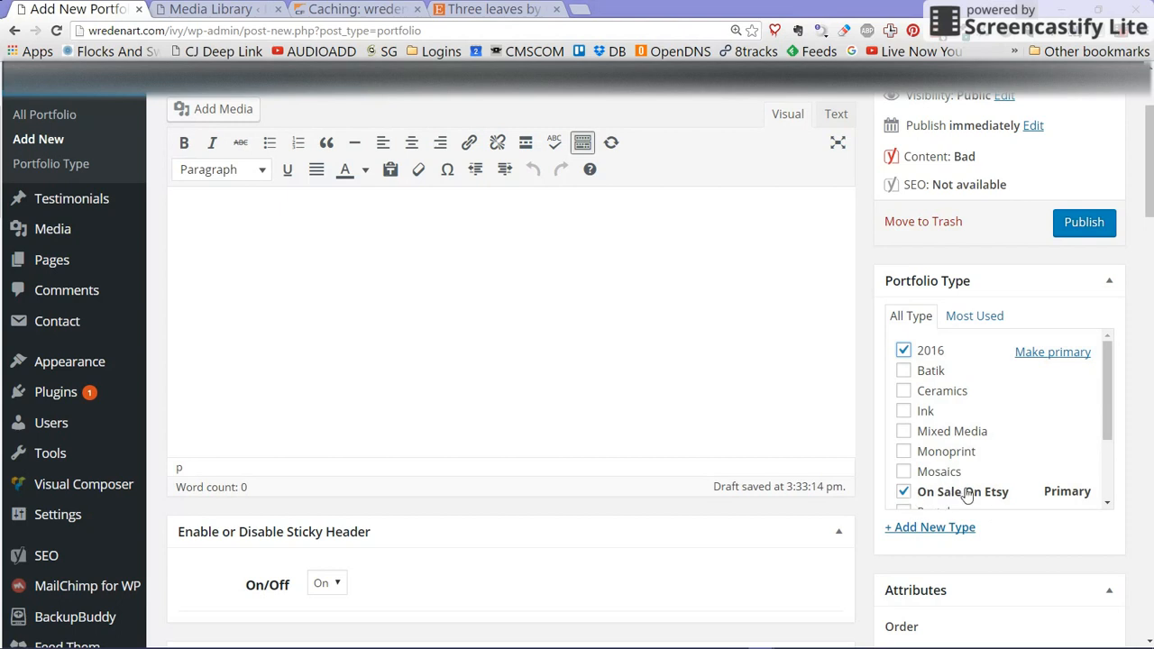
pyautogui.moveTo(1085, 483)
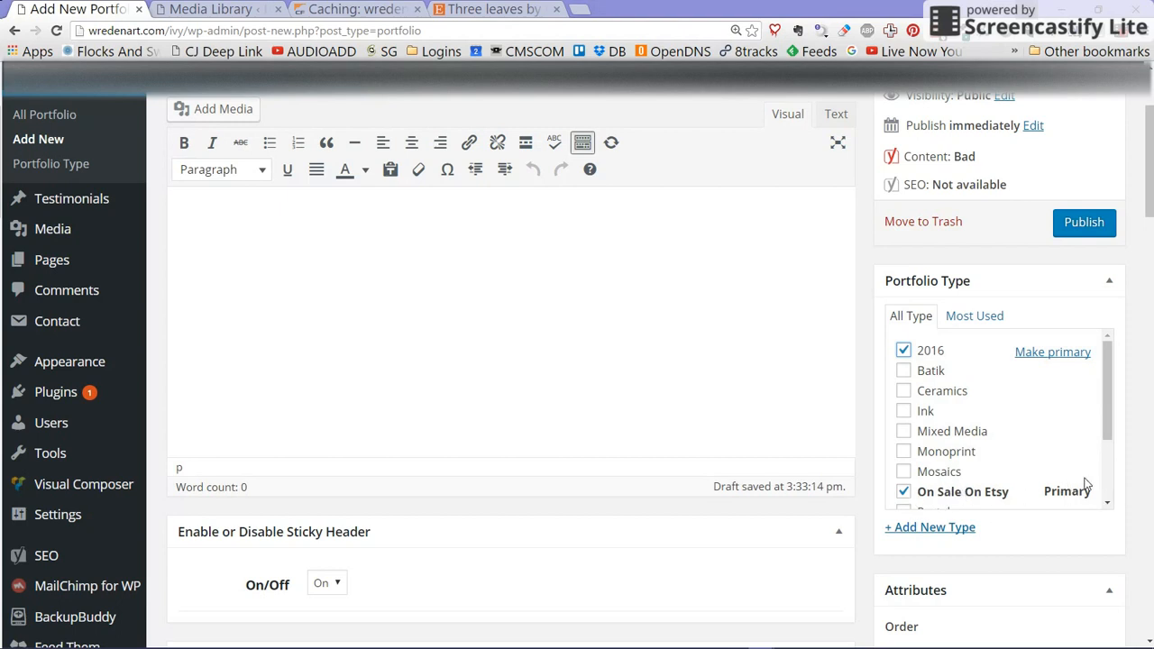
pyautogui.moveTo(977, 476)
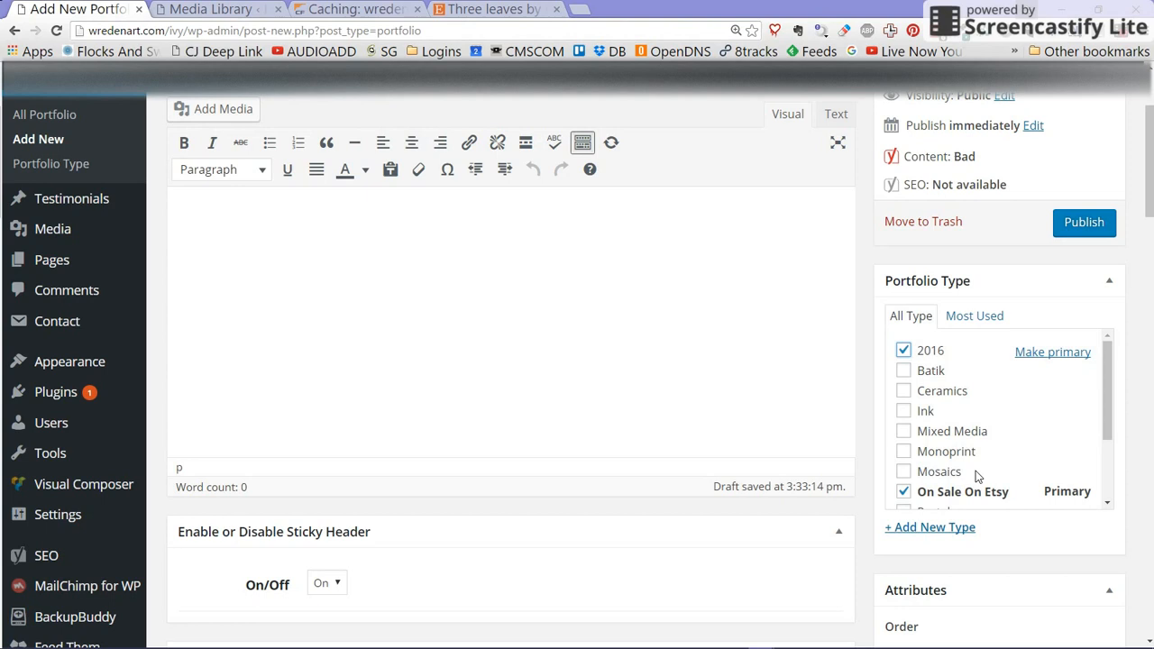
pyautogui.moveTo(1114, 411)
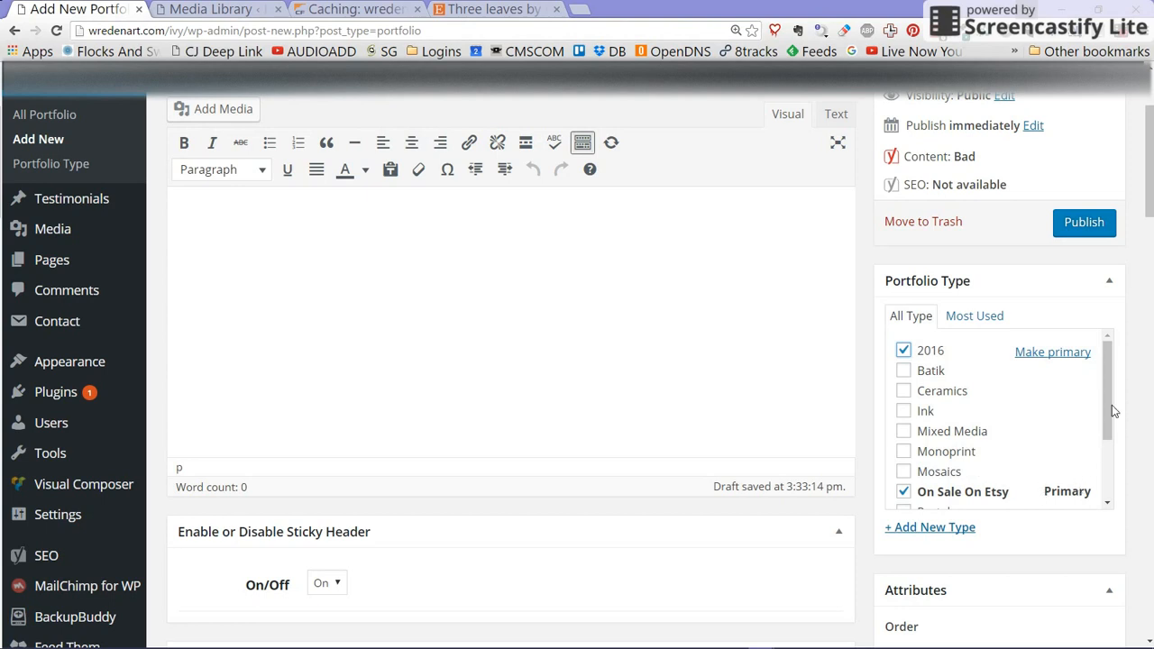
# Step: Set 'Enable Visual Composer for Custom layout' to On in Portfolio Post Options
pyautogui.click(483, 288)
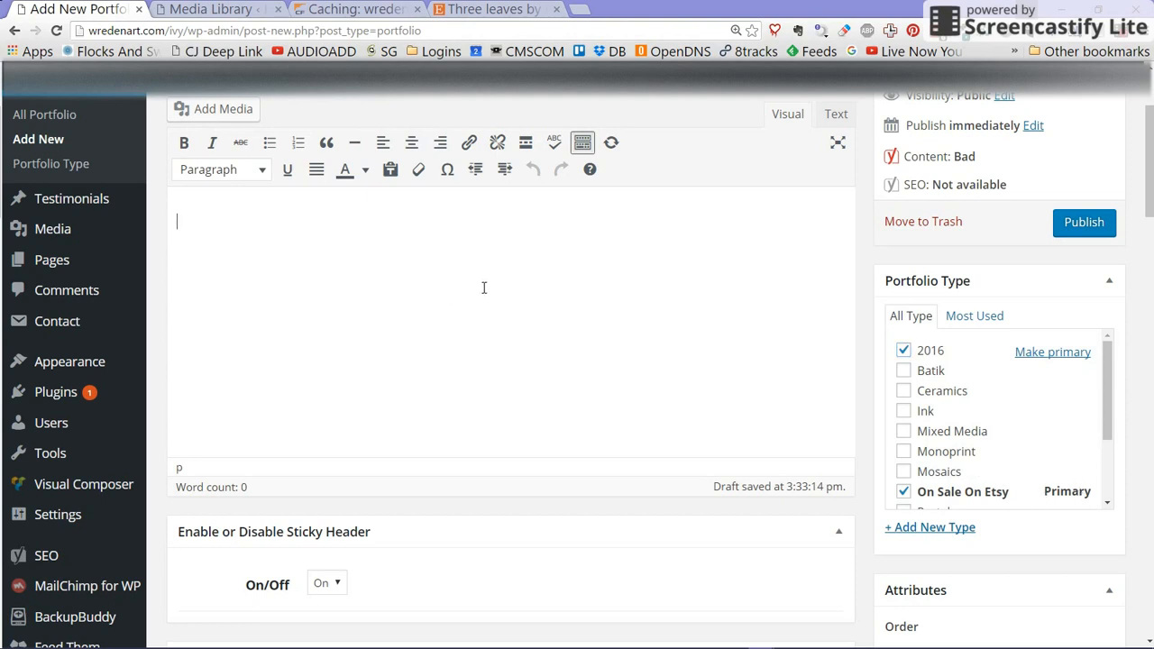
pyautogui.scroll(-3)
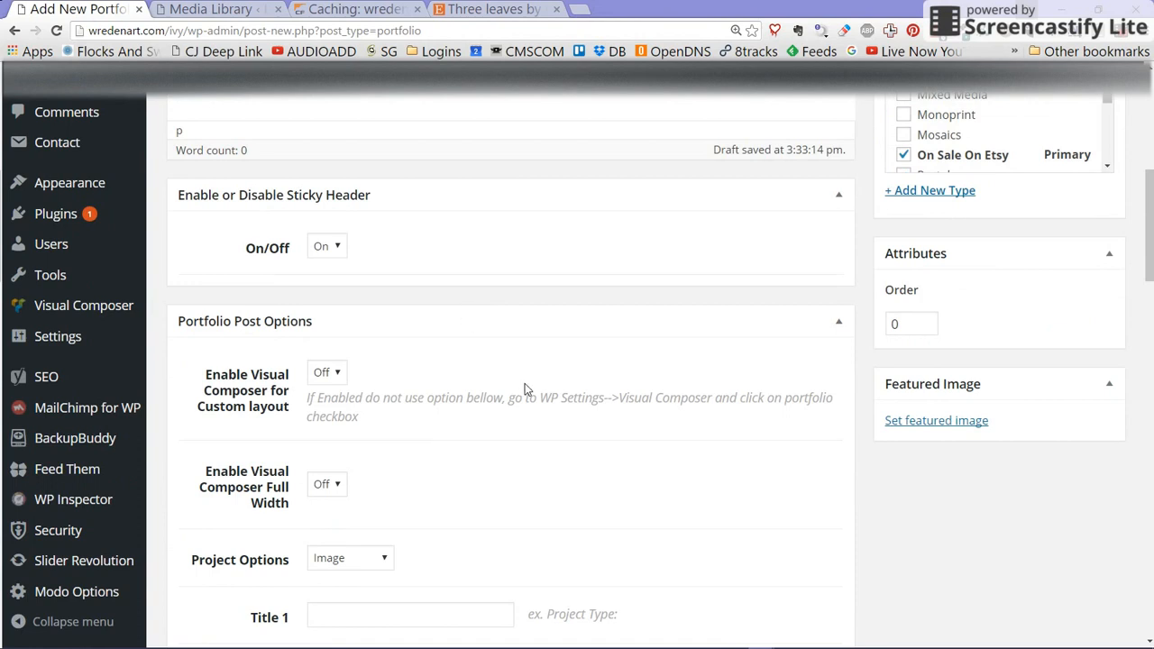
pyautogui.scroll(3)
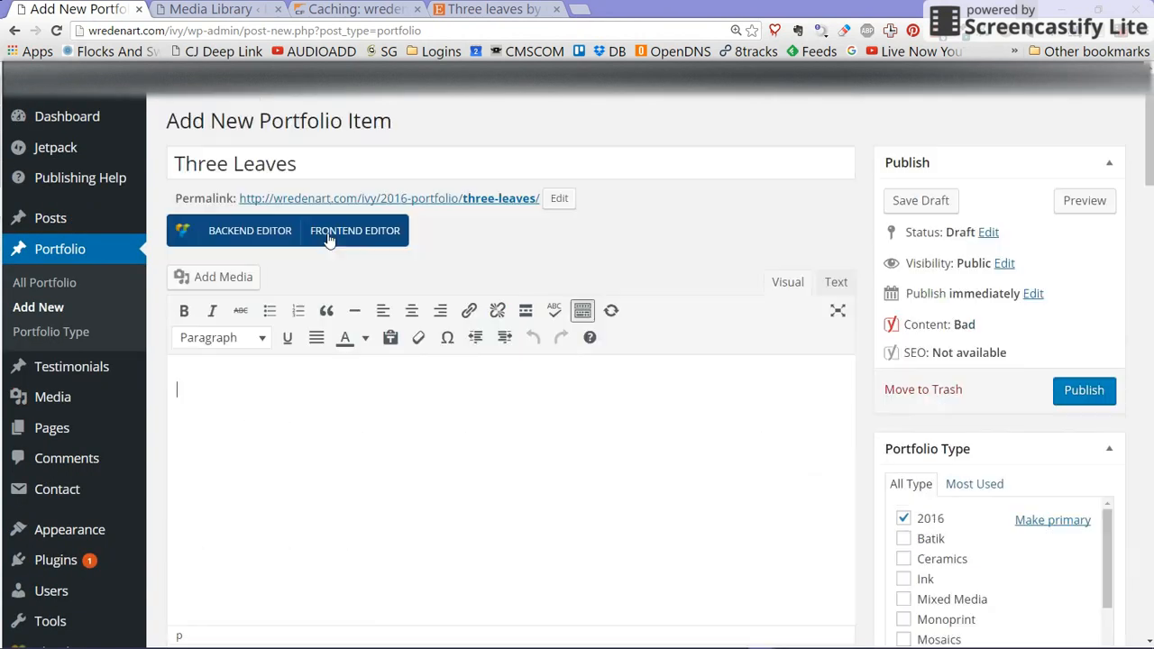
pyautogui.scroll(-3)
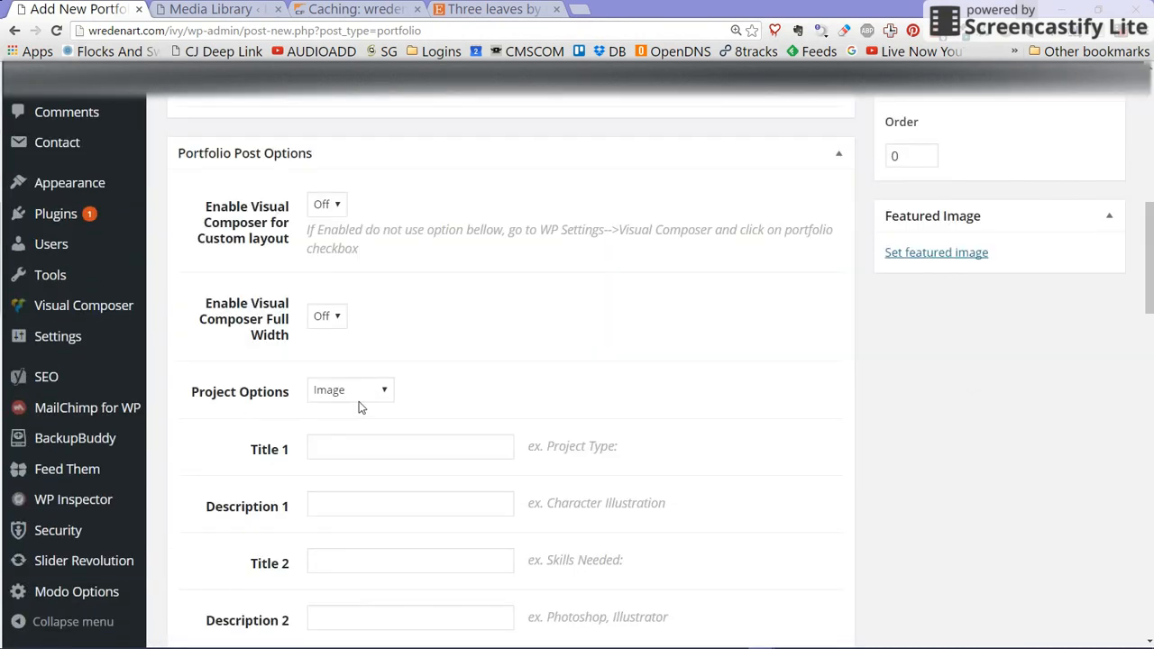
pyautogui.moveTo(231, 330)
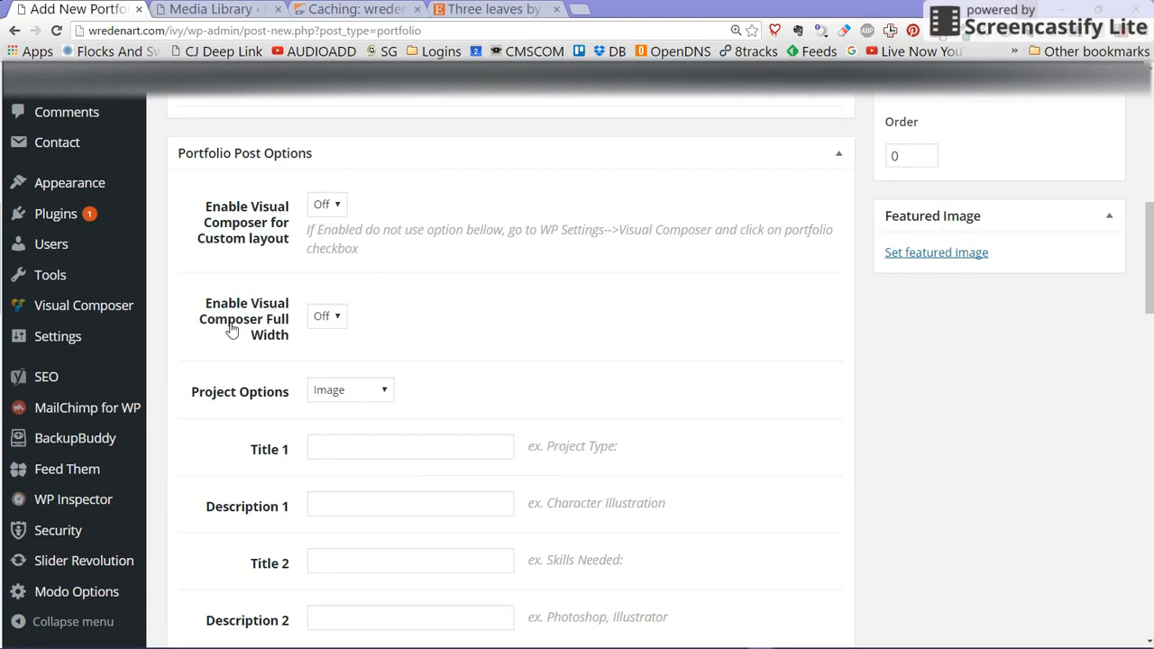
pyautogui.moveTo(292, 216)
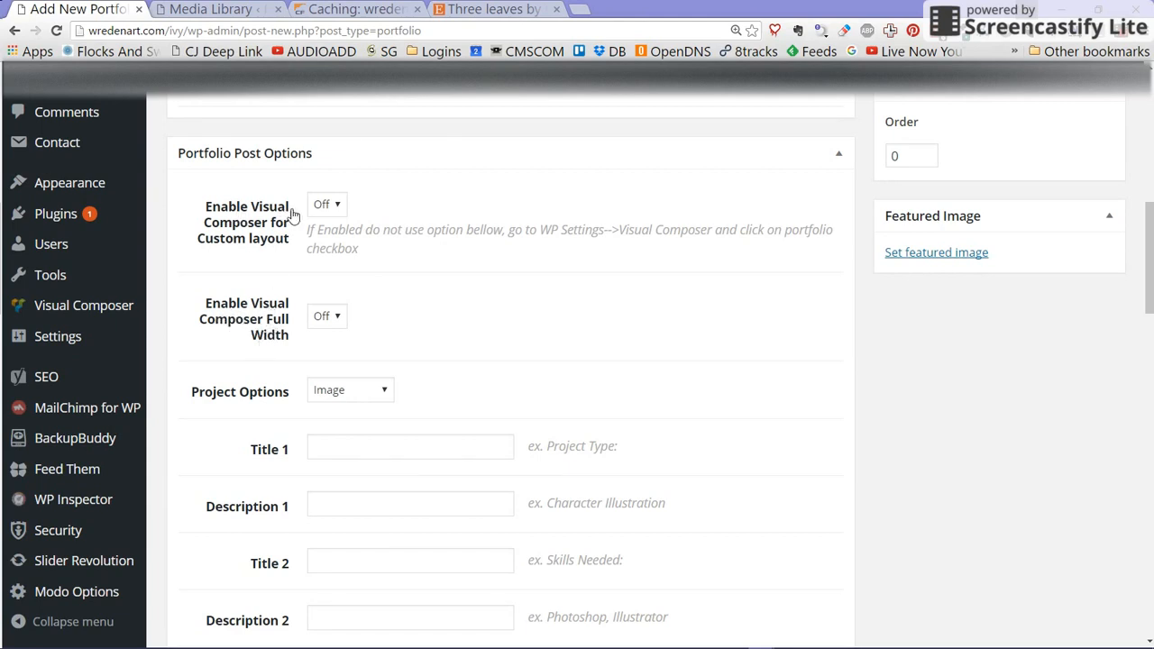
pyautogui.moveTo(331, 209)
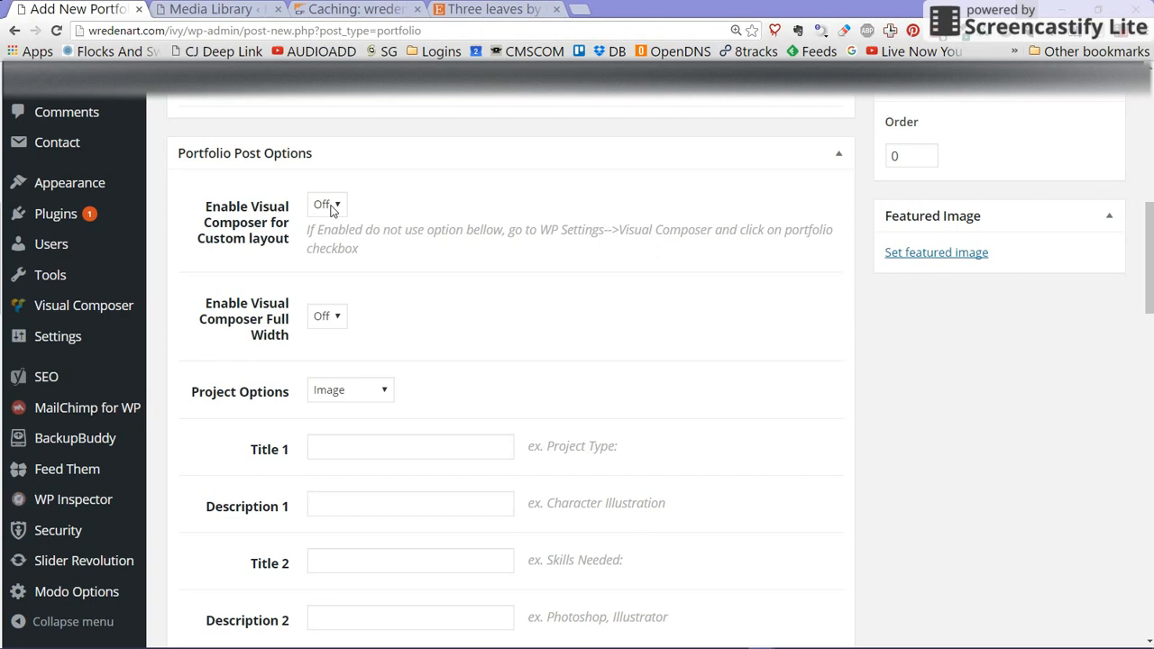
pyautogui.click(326, 204)
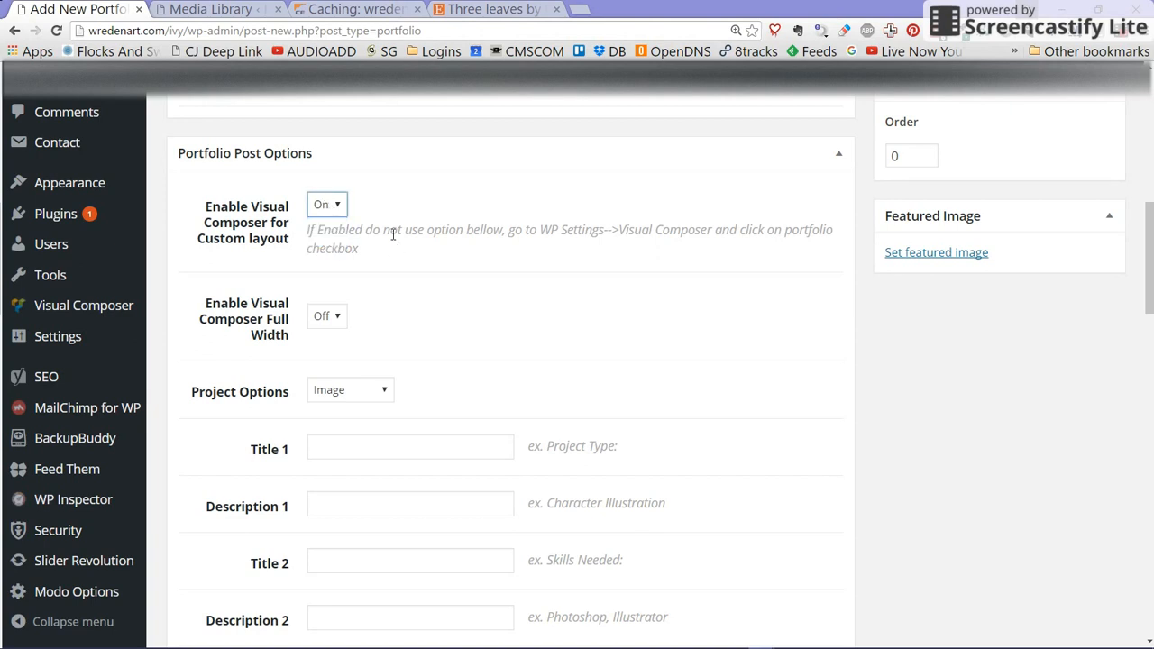
pyautogui.moveTo(469, 259)
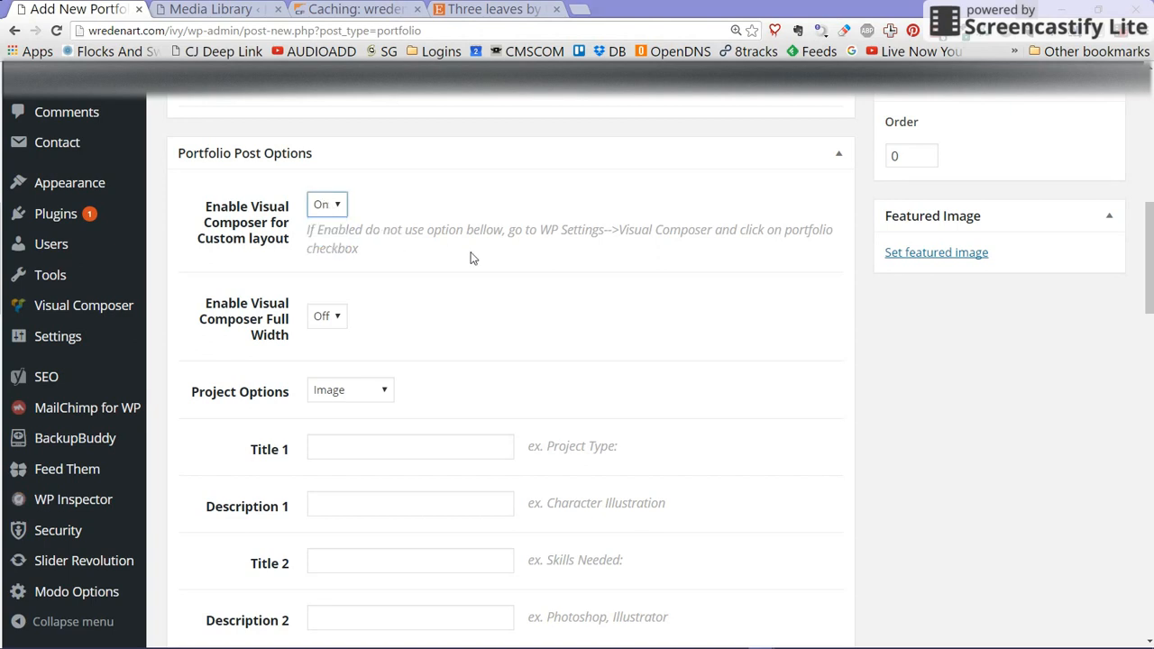
pyautogui.scroll(-3)
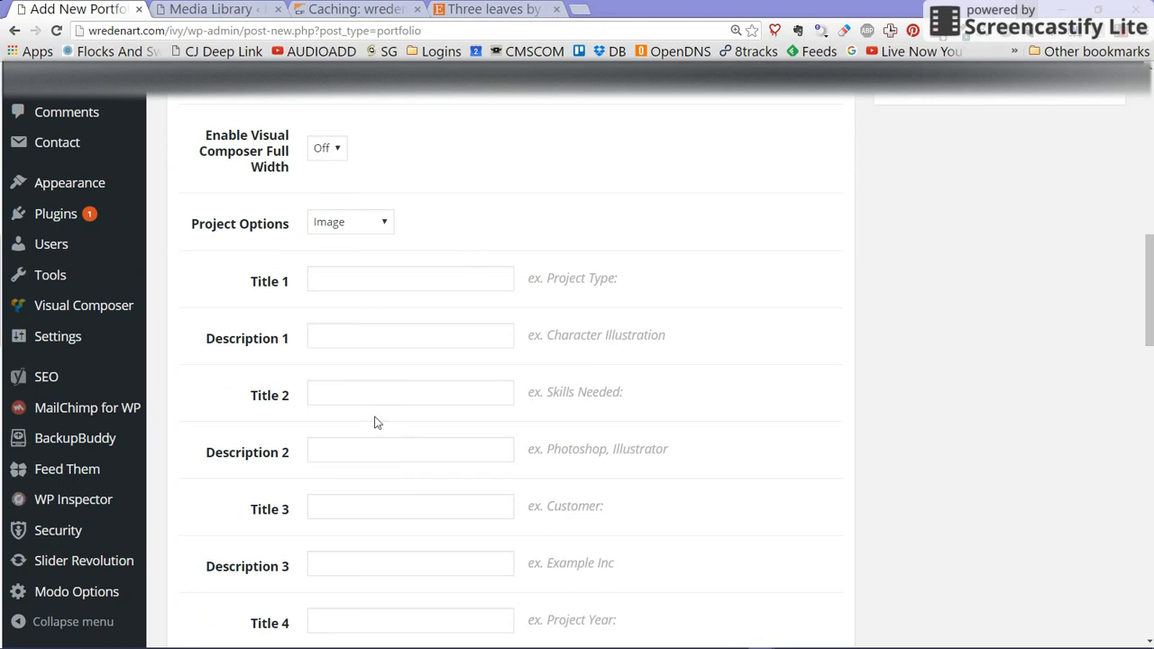
pyautogui.scroll(-3)
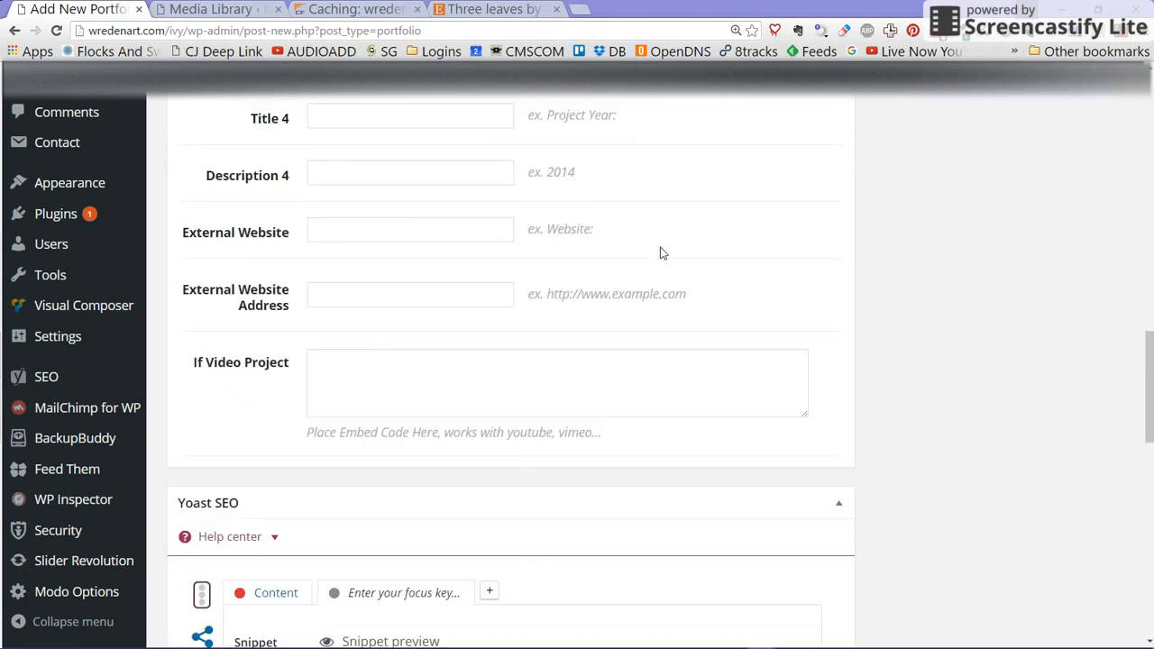
pyautogui.moveTo(1009, 310)
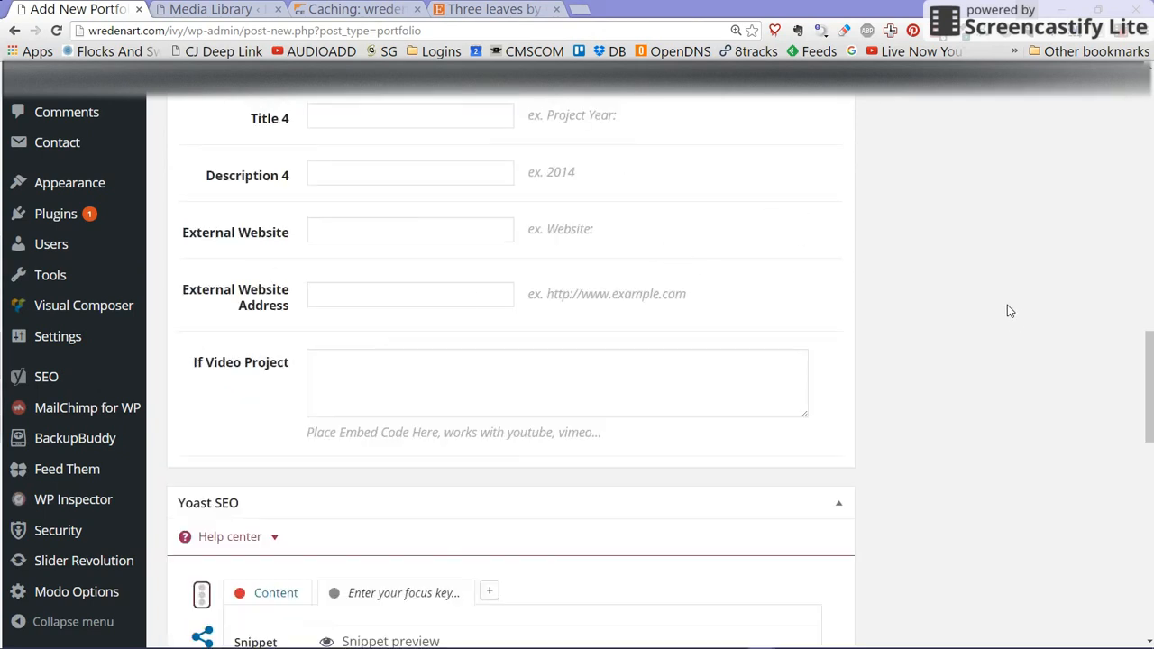
pyautogui.scroll(-3)
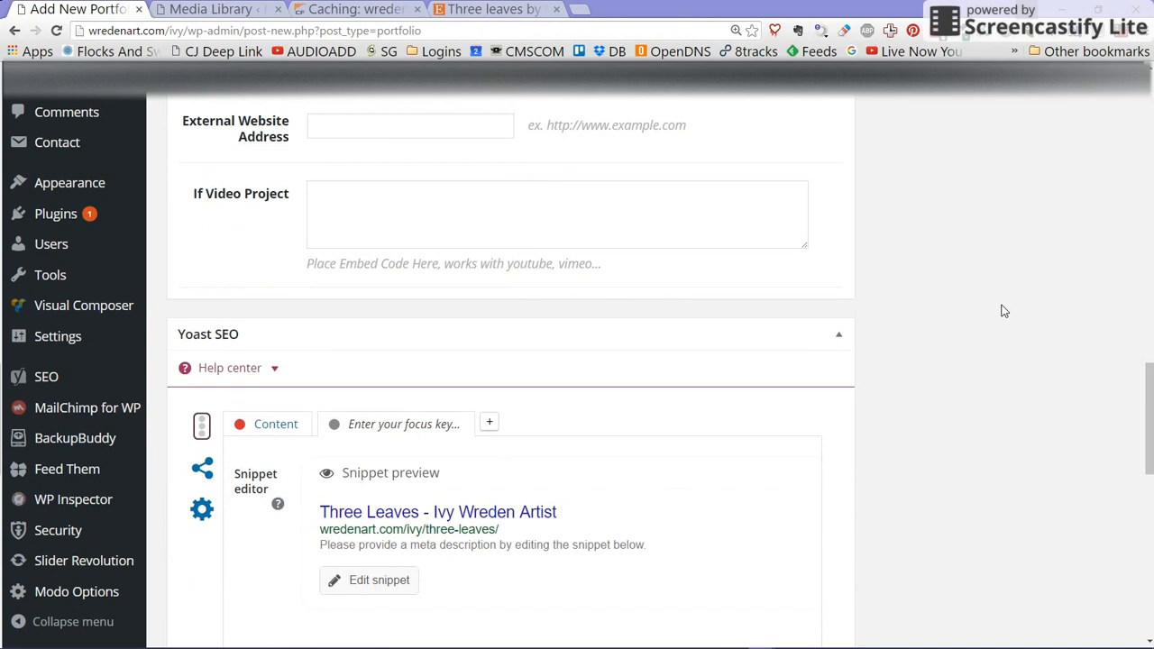
pyautogui.scroll(3)
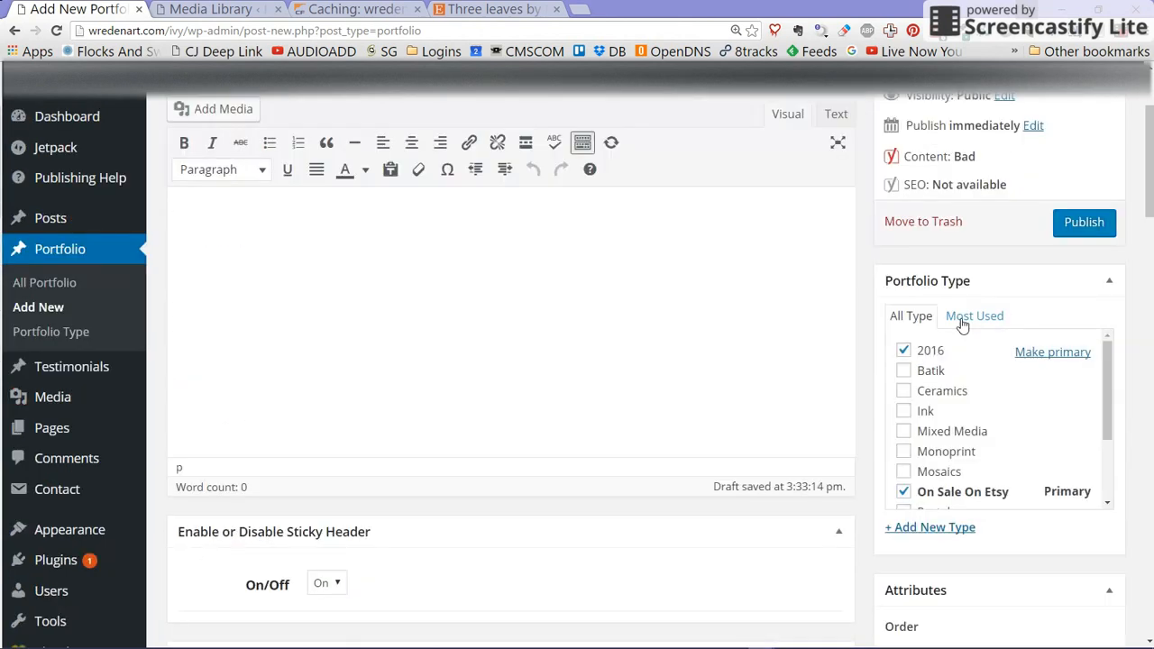
pyautogui.scroll(3)
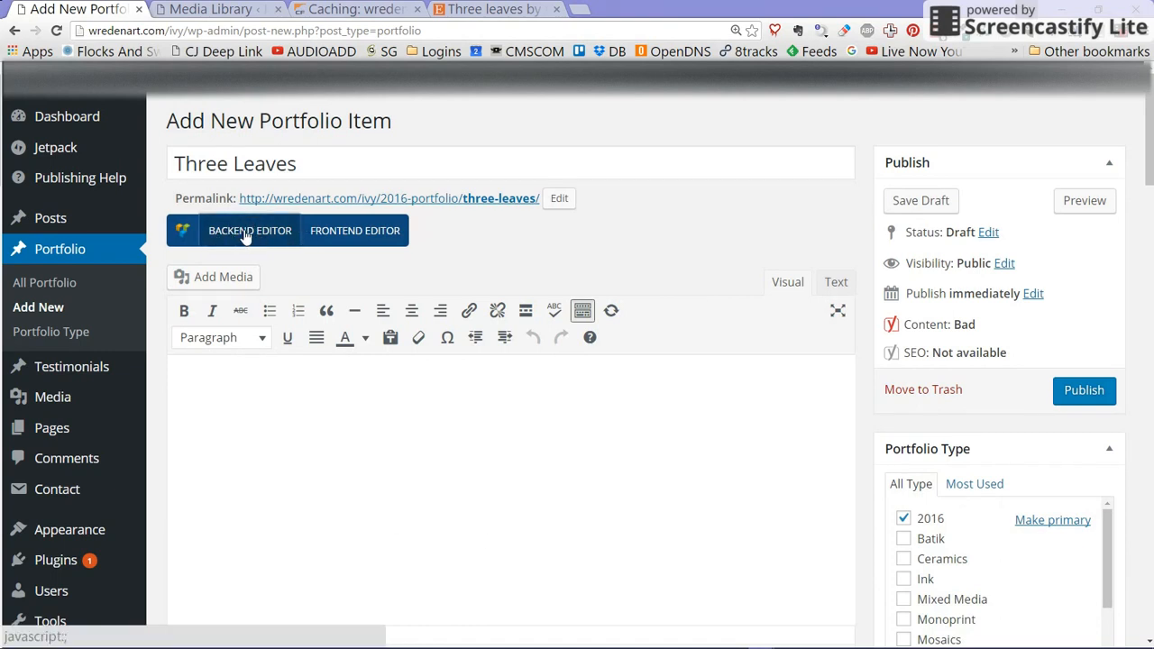
# Step: Switch the draft to the Visual Composer Backend Editor, showing a blank layout
pyautogui.click(249, 231)
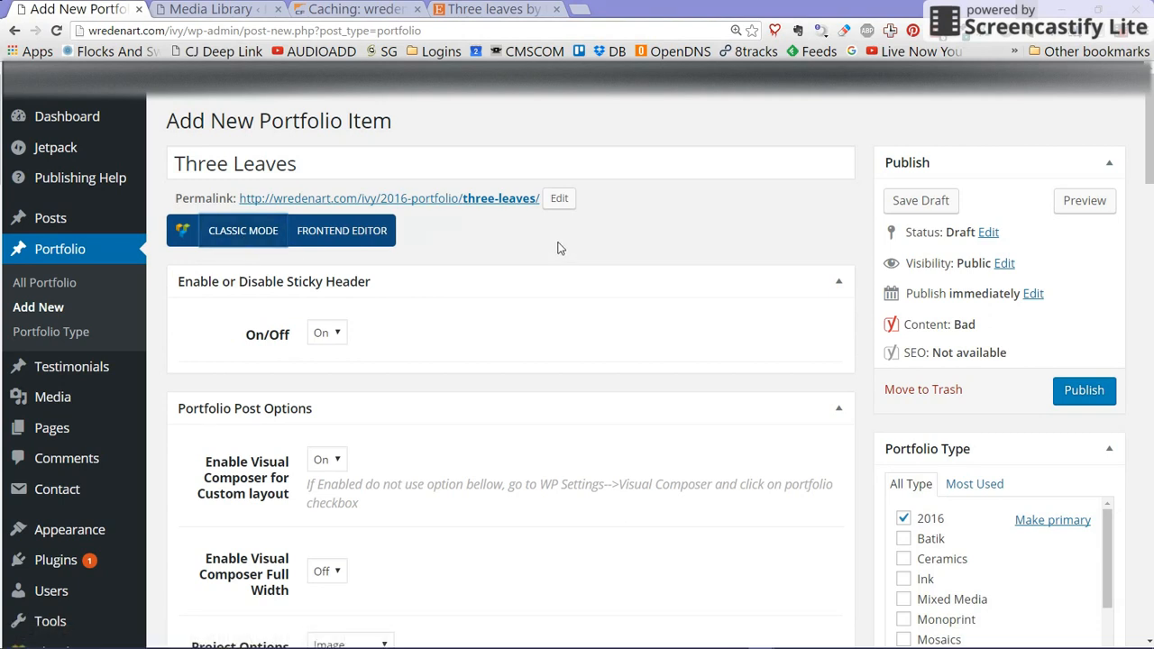
pyautogui.moveTo(534, 245)
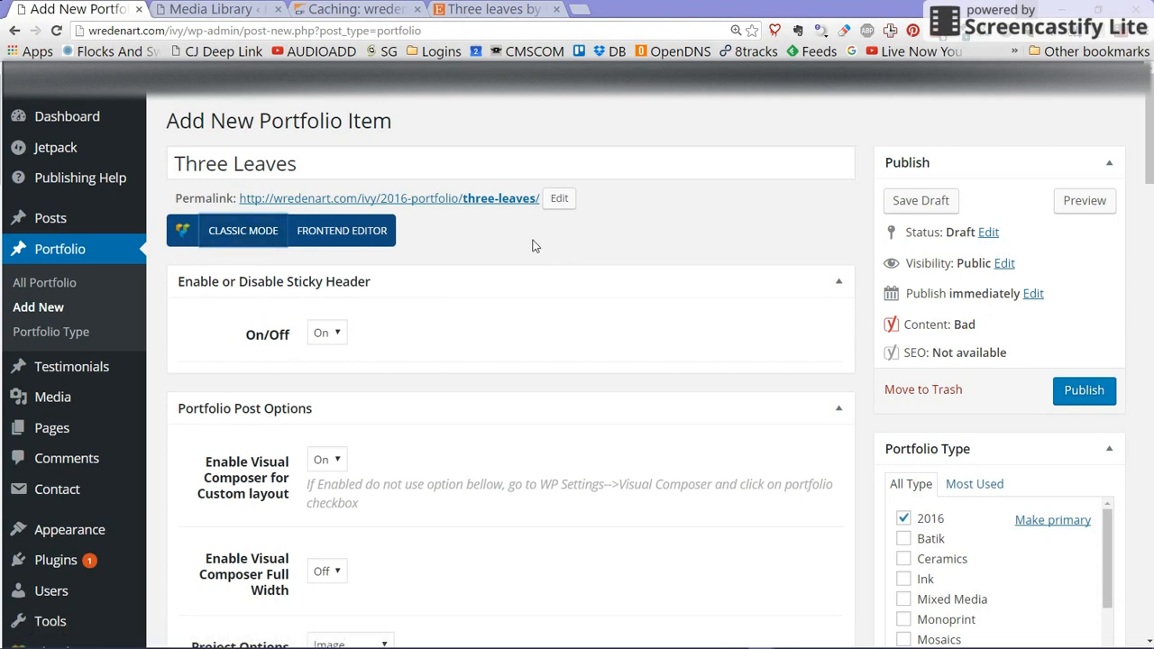
pyautogui.scroll(-3)
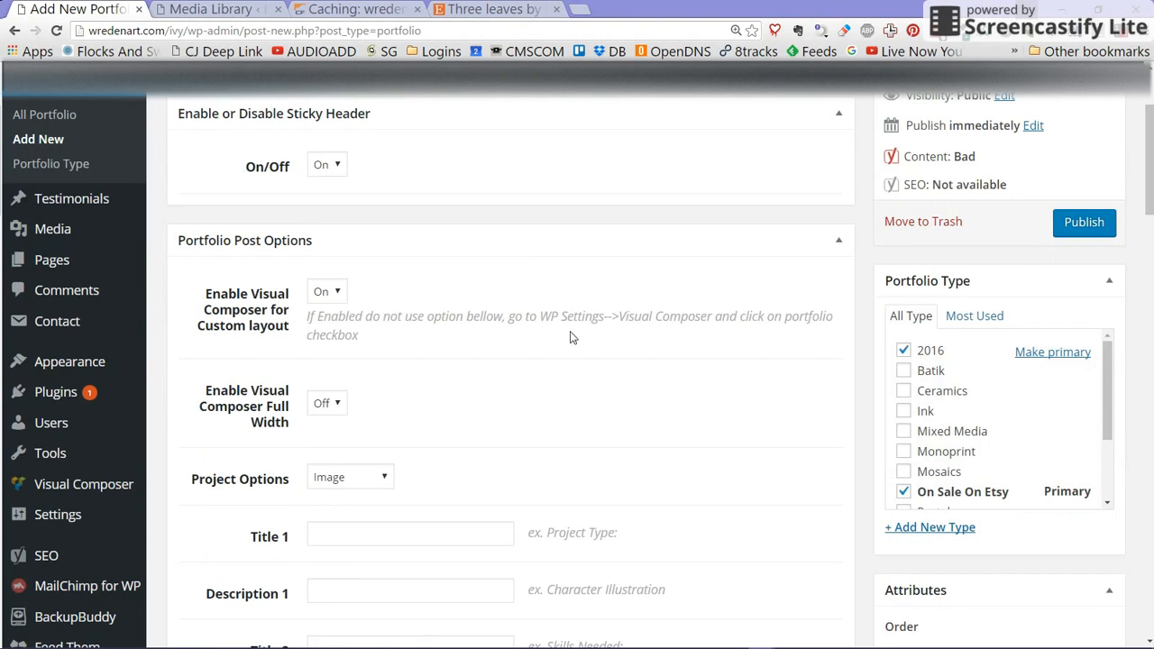
pyautogui.moveTo(541, 288)
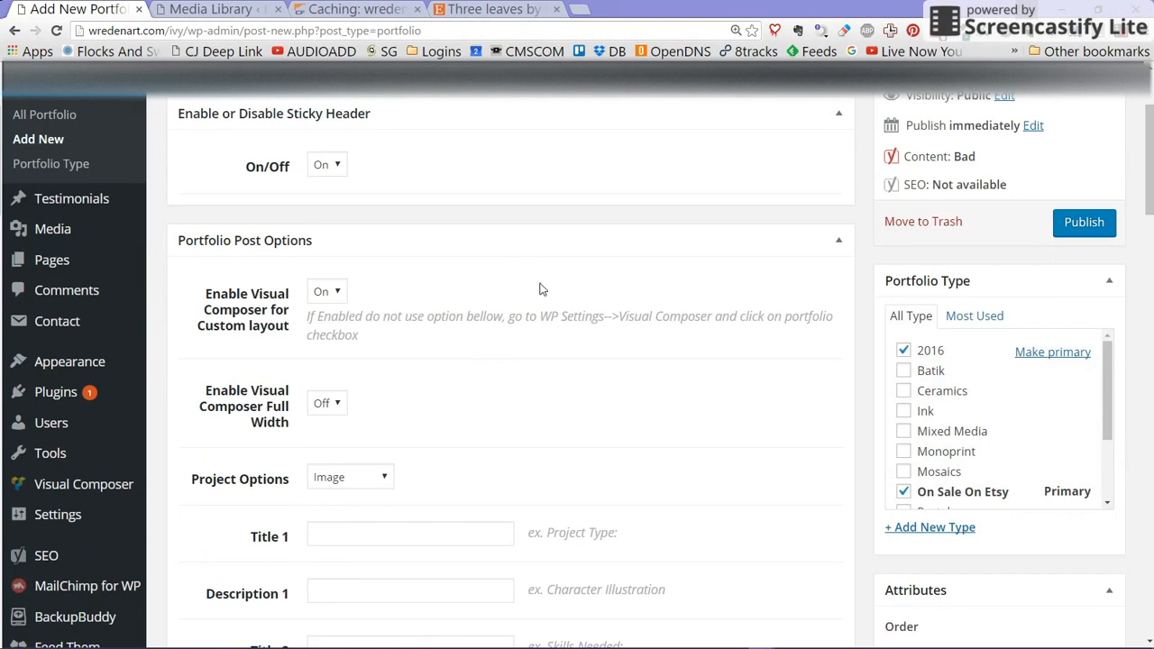
pyautogui.scroll(-3)
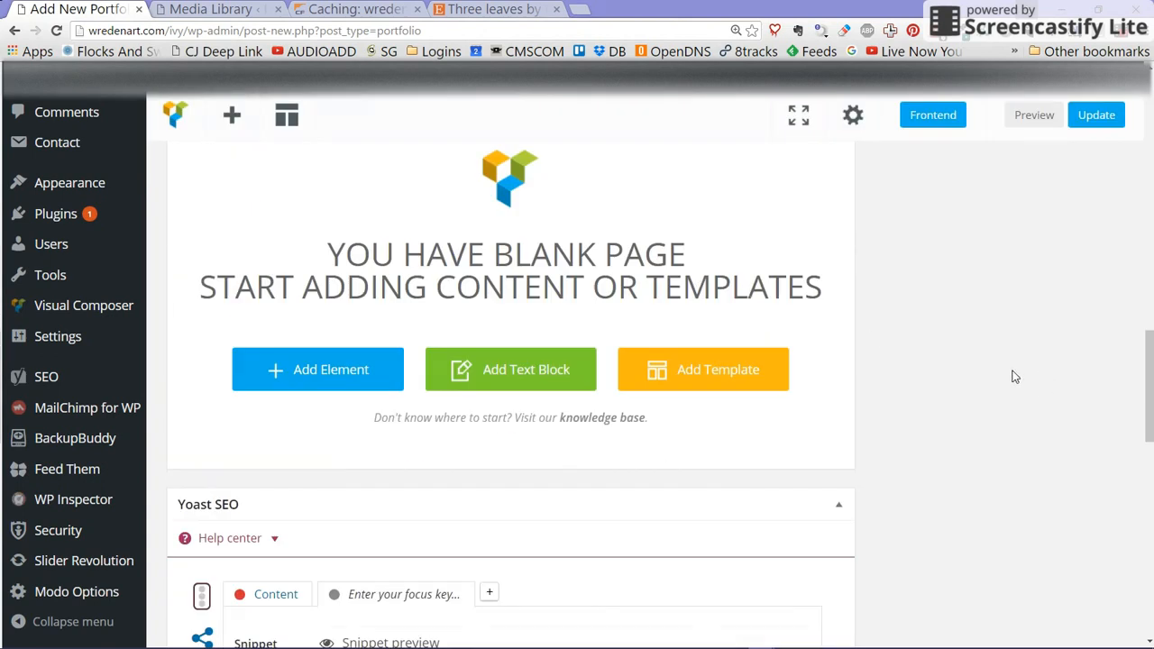
pyautogui.scroll(3)
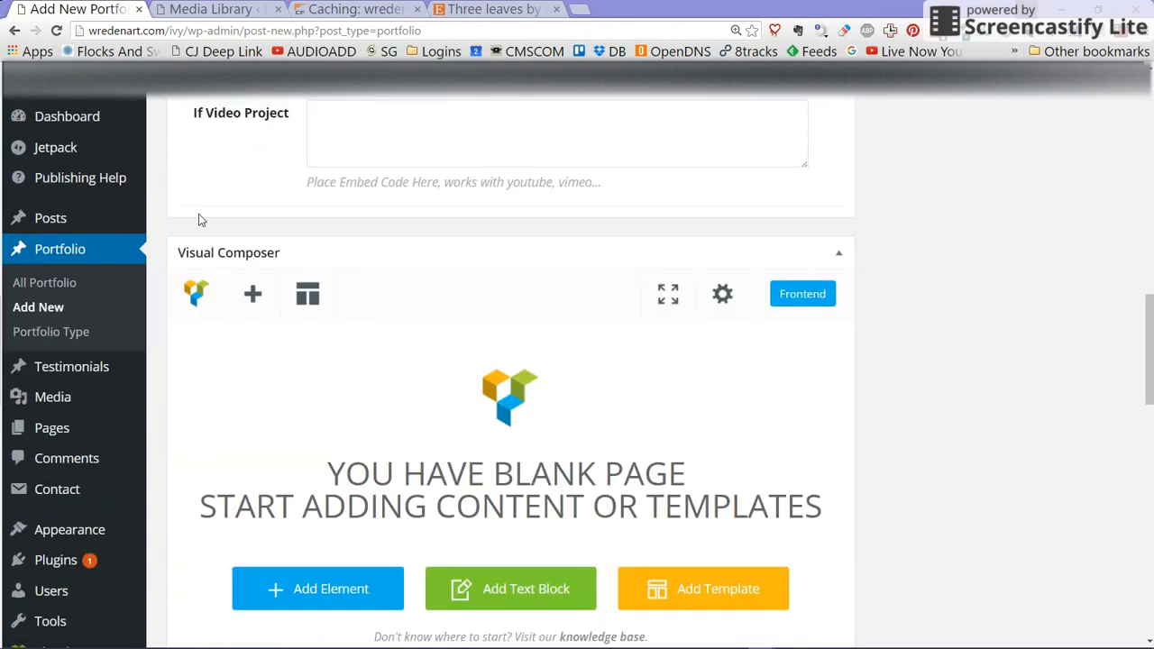
pyautogui.moveTo(274, 346)
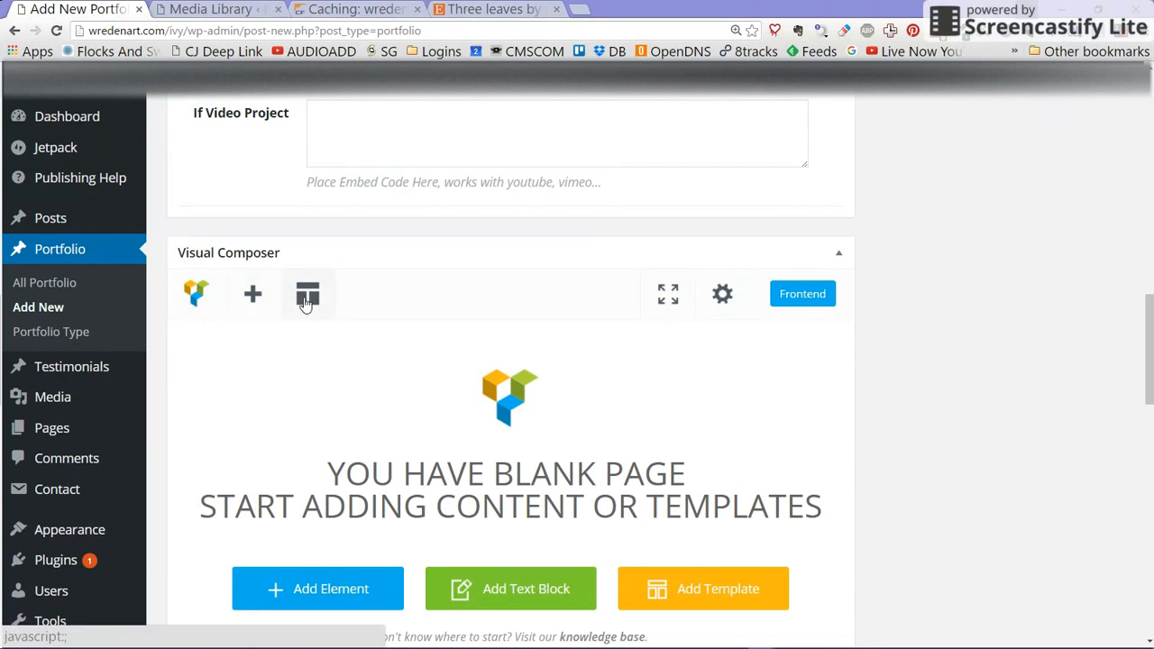
pyautogui.moveTo(283, 306)
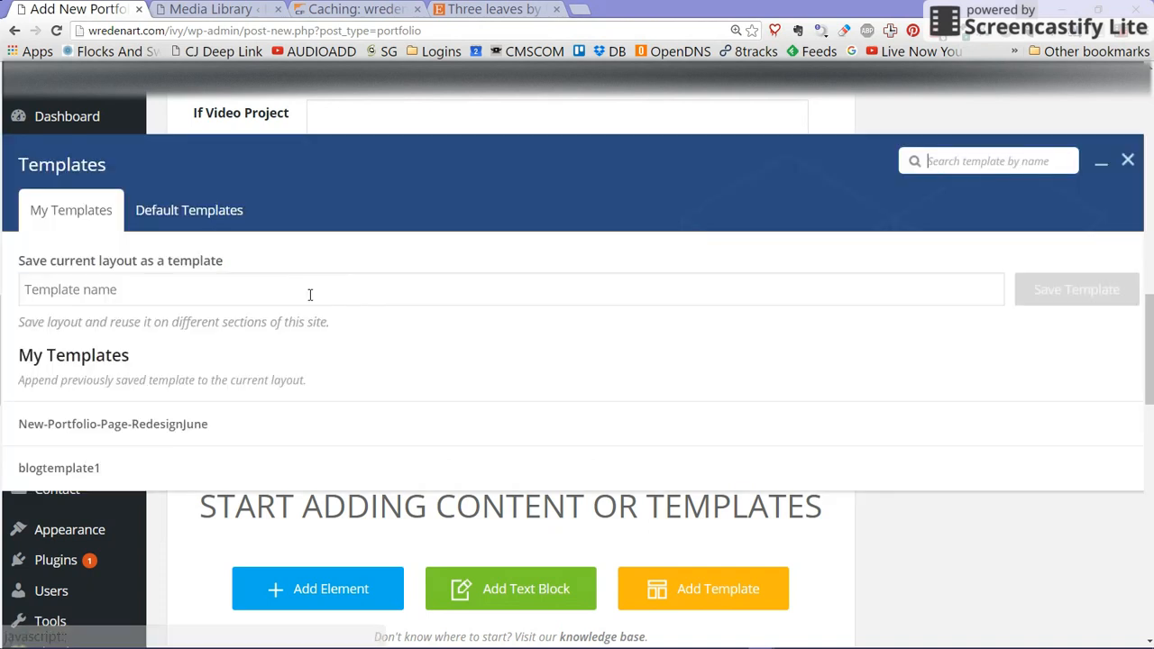
pyautogui.moveTo(54, 424)
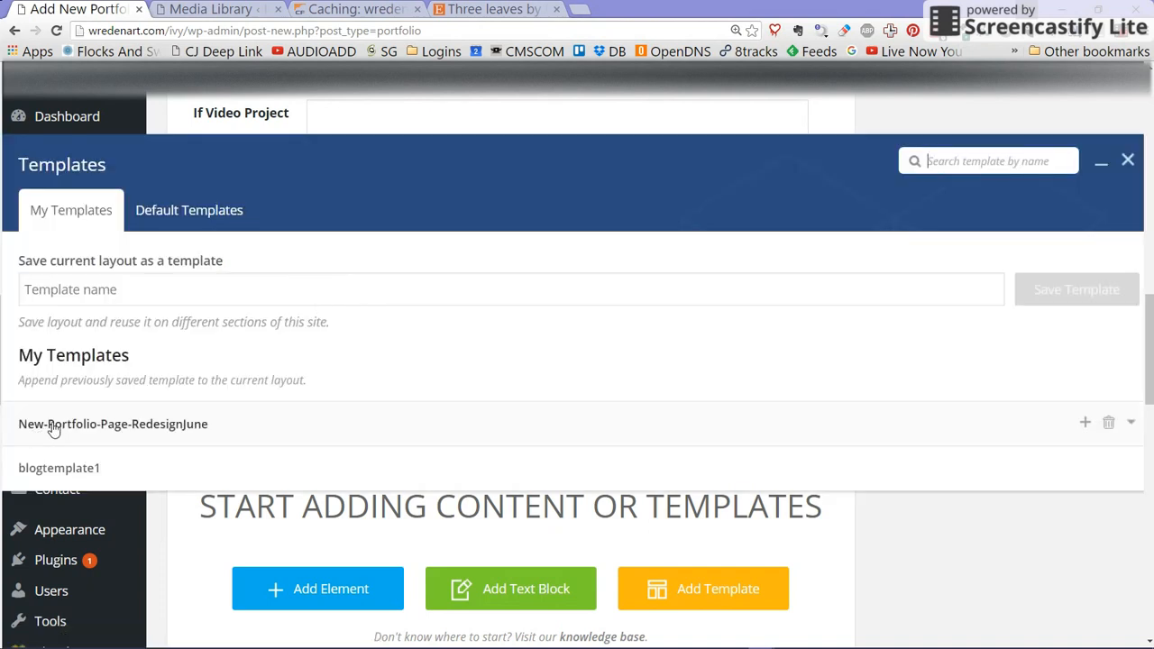
pyautogui.moveTo(176, 427)
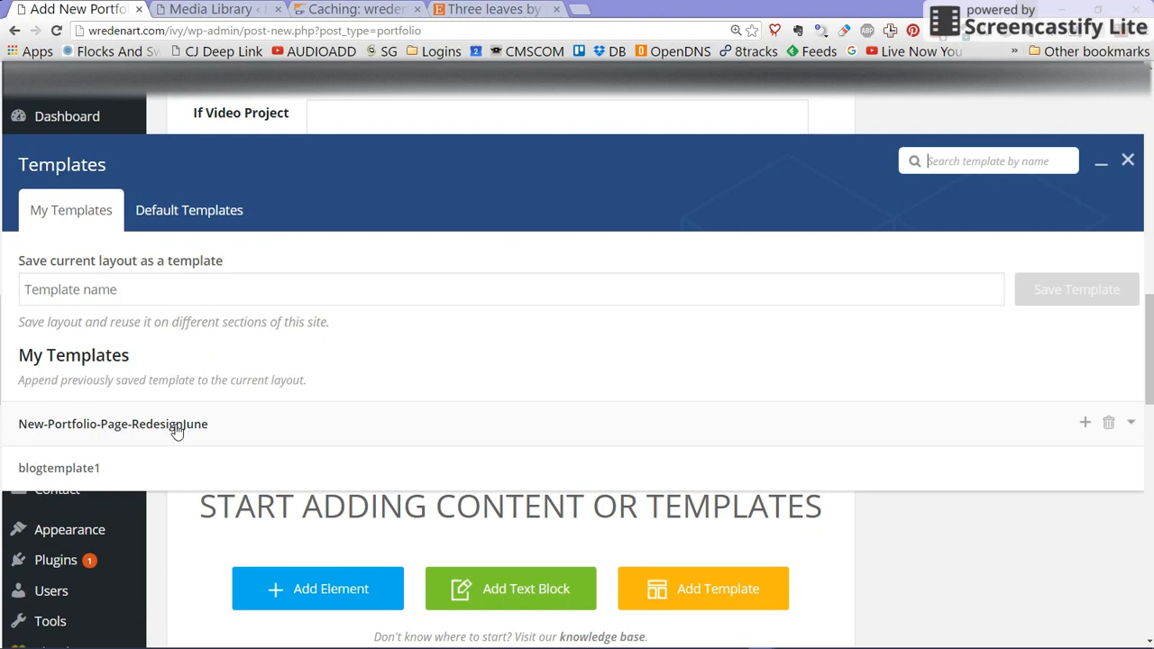
pyautogui.moveTo(382, 346)
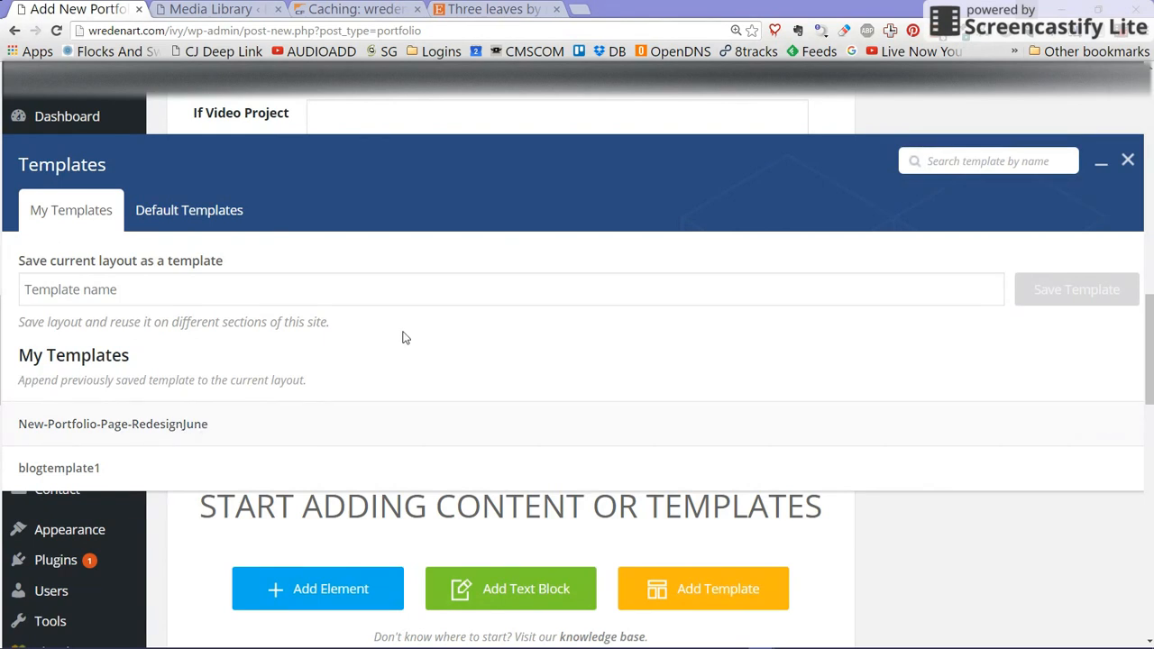
# Step: Append the saved New-Portfolio-Page-RedesignJune template to the blank layout
pyautogui.click(1127, 159)
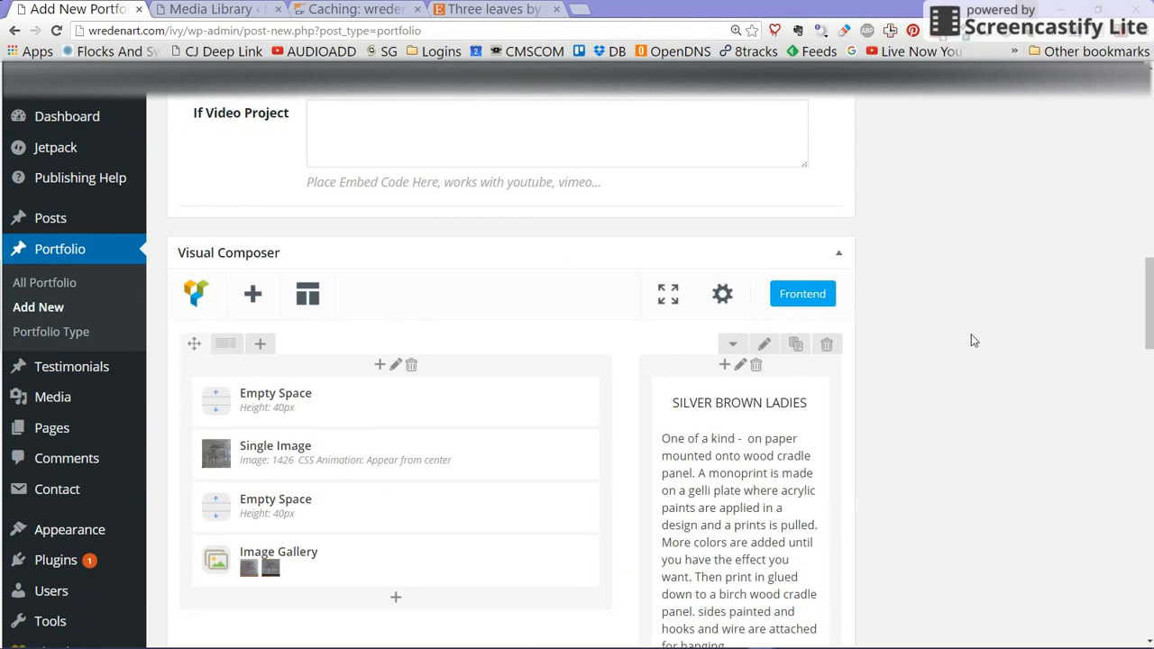
# Step: Open Text Block Settings for the SILVER BROWN LADIES description block
pyautogui.scroll(-3)
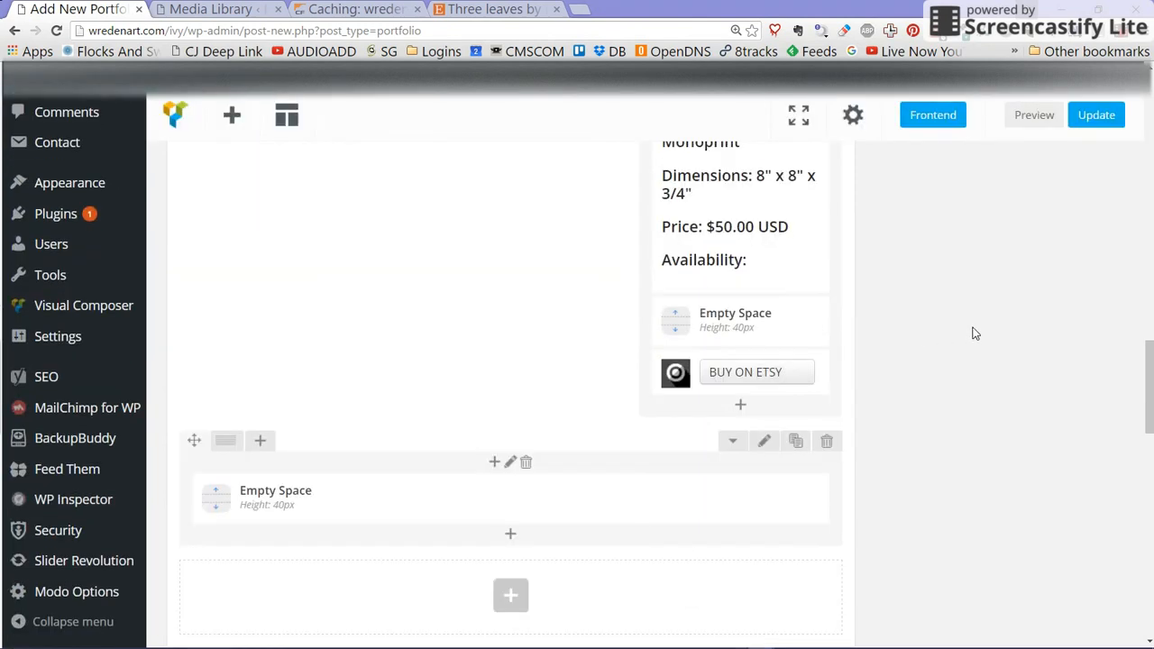
pyautogui.scroll(3)
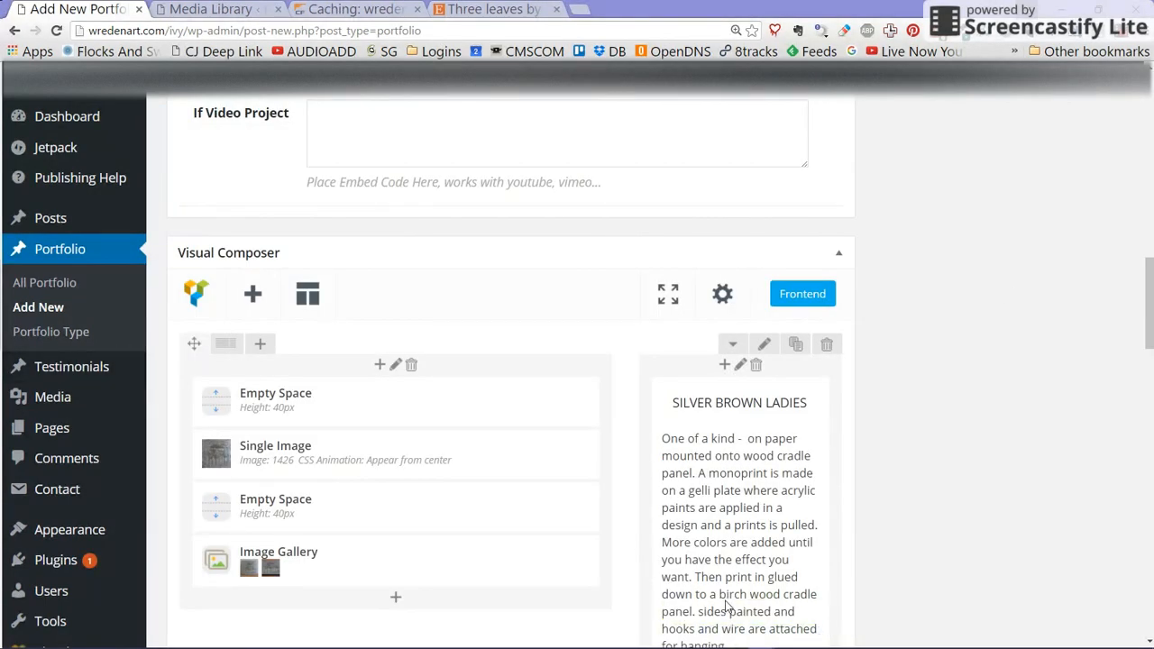
pyautogui.scroll(-3)
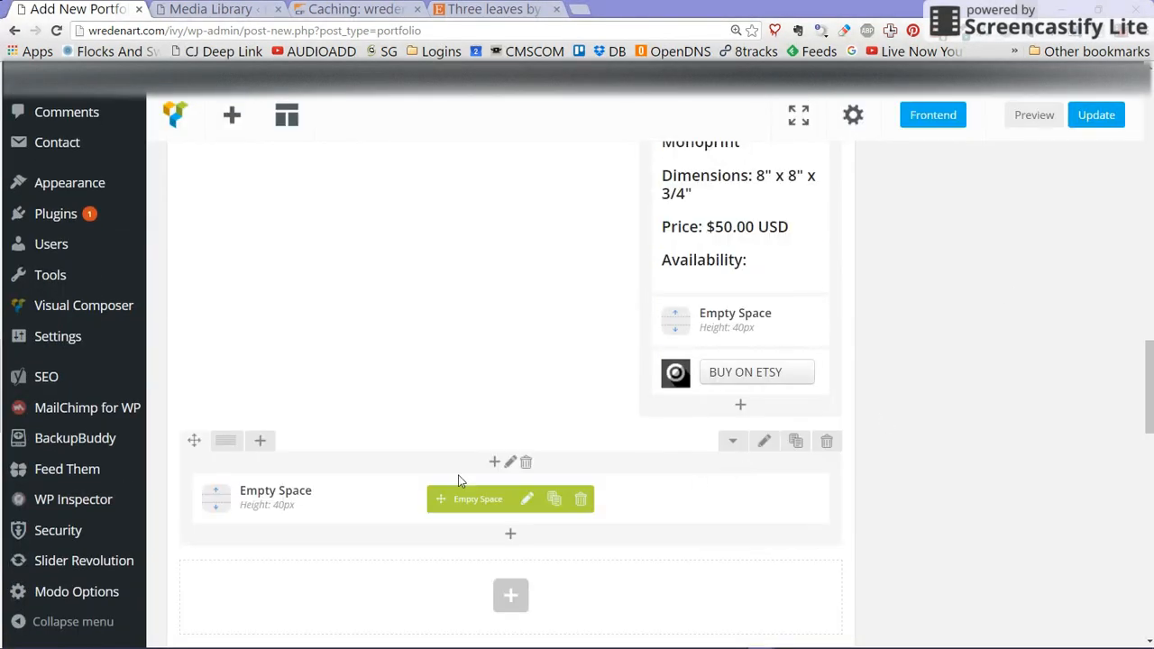
pyautogui.scroll(3)
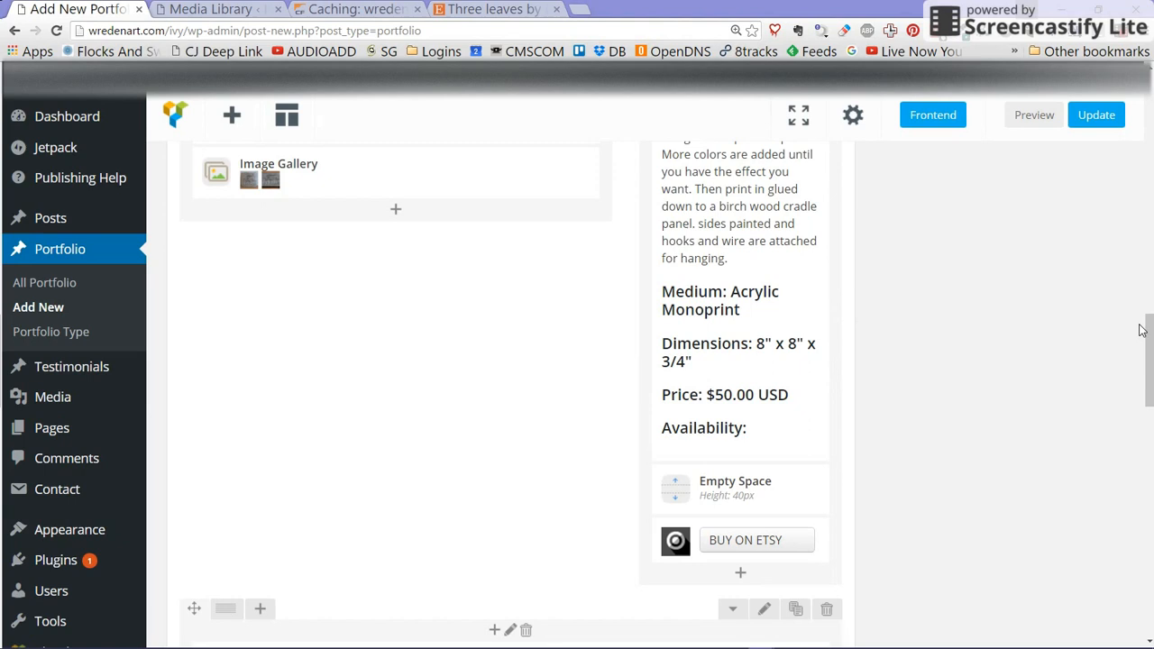
pyautogui.scroll(-3)
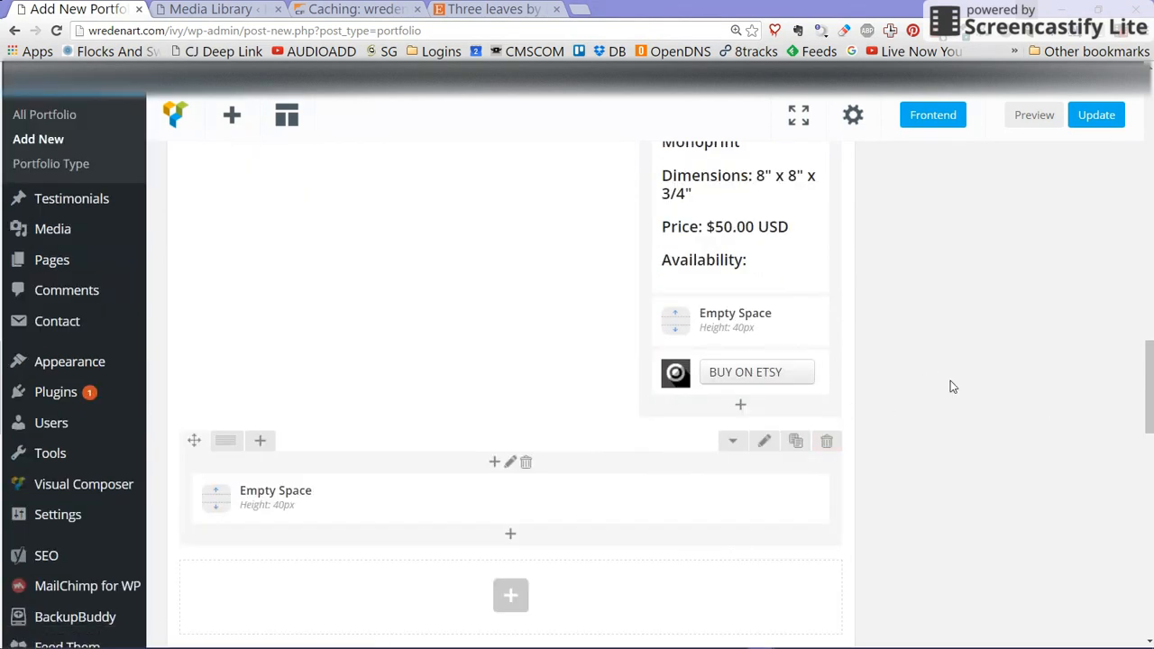
pyautogui.scroll(3)
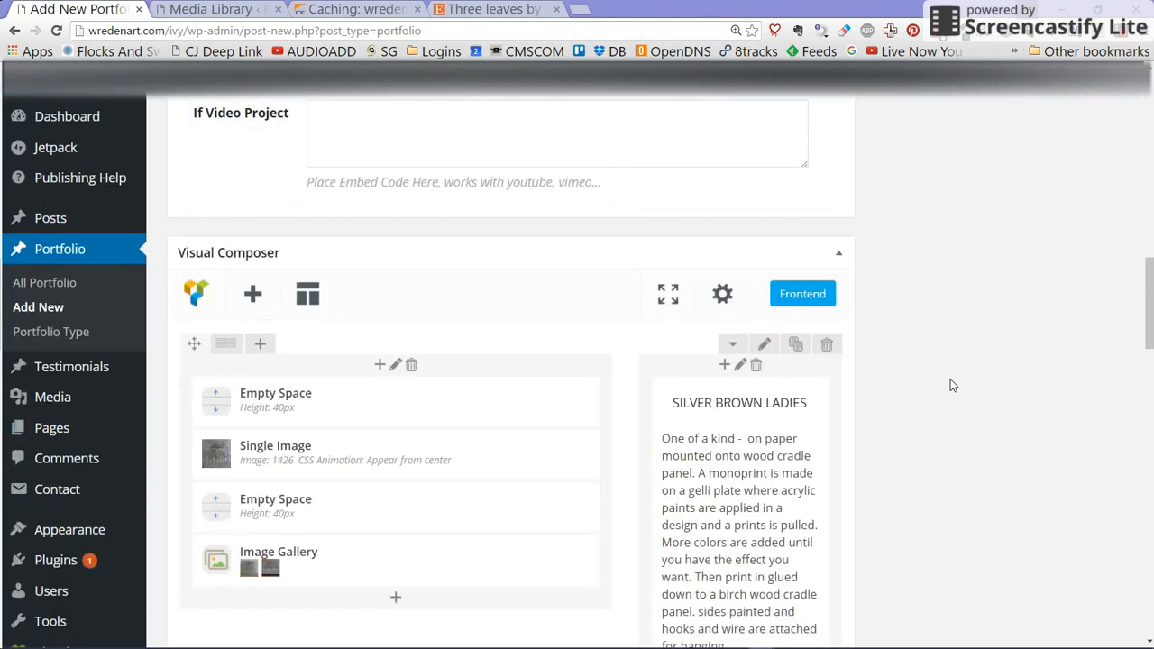
pyautogui.moveTo(966, 375)
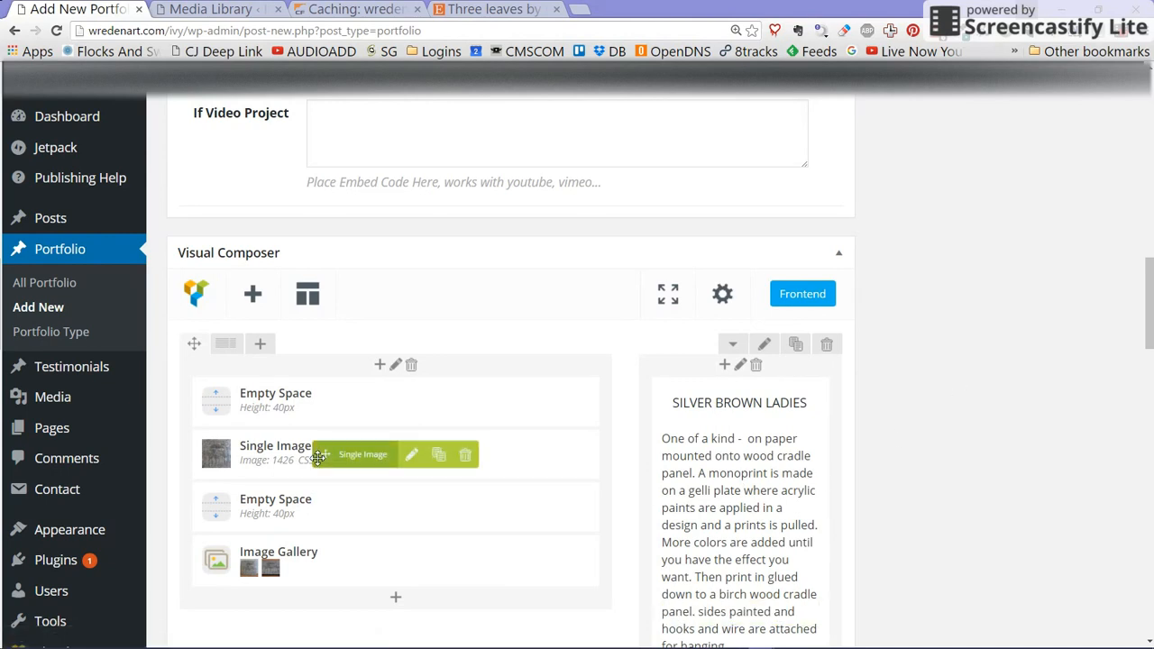
pyautogui.moveTo(233, 551)
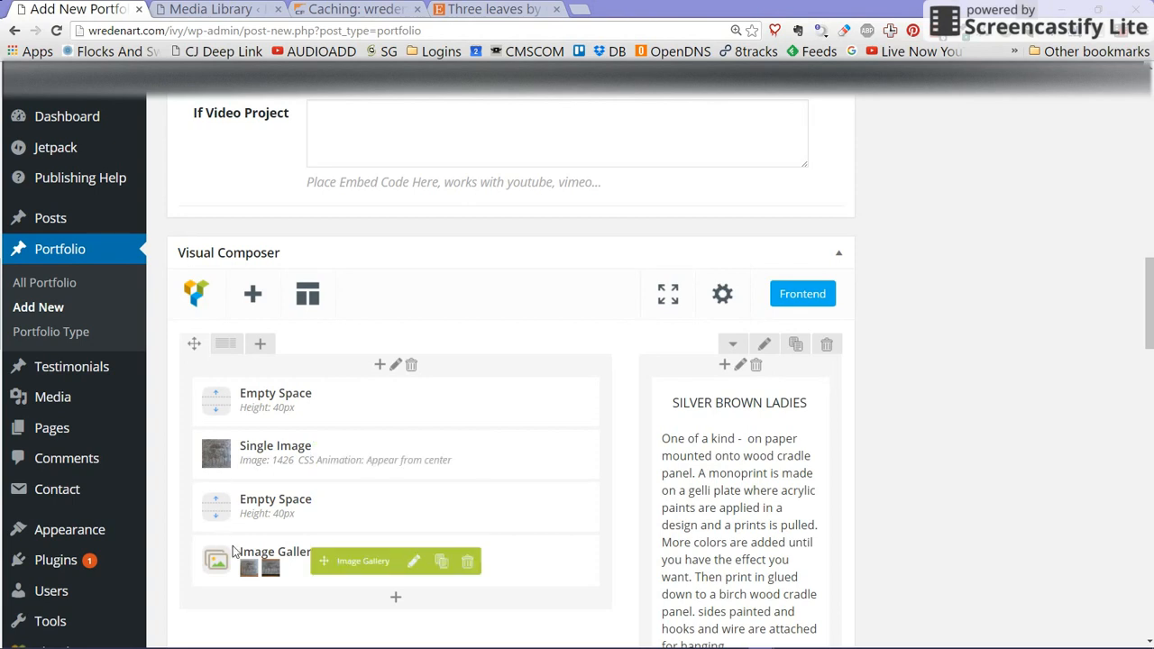
pyautogui.moveTo(252, 454)
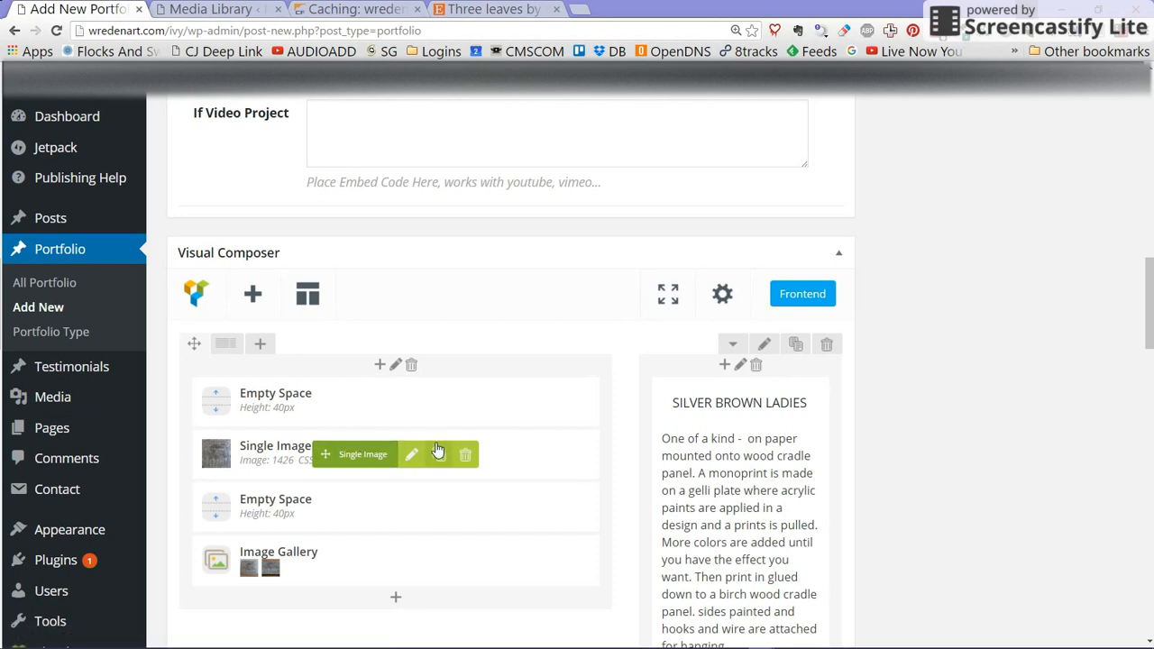
pyautogui.moveTo(721, 429)
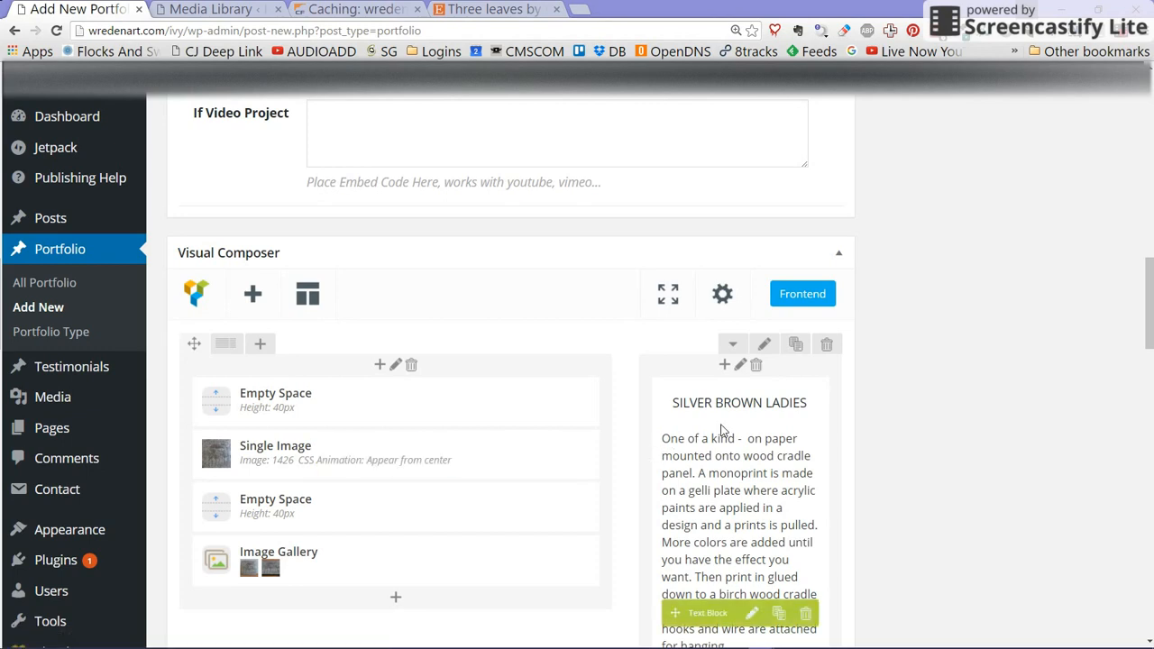
pyautogui.scroll(-3)
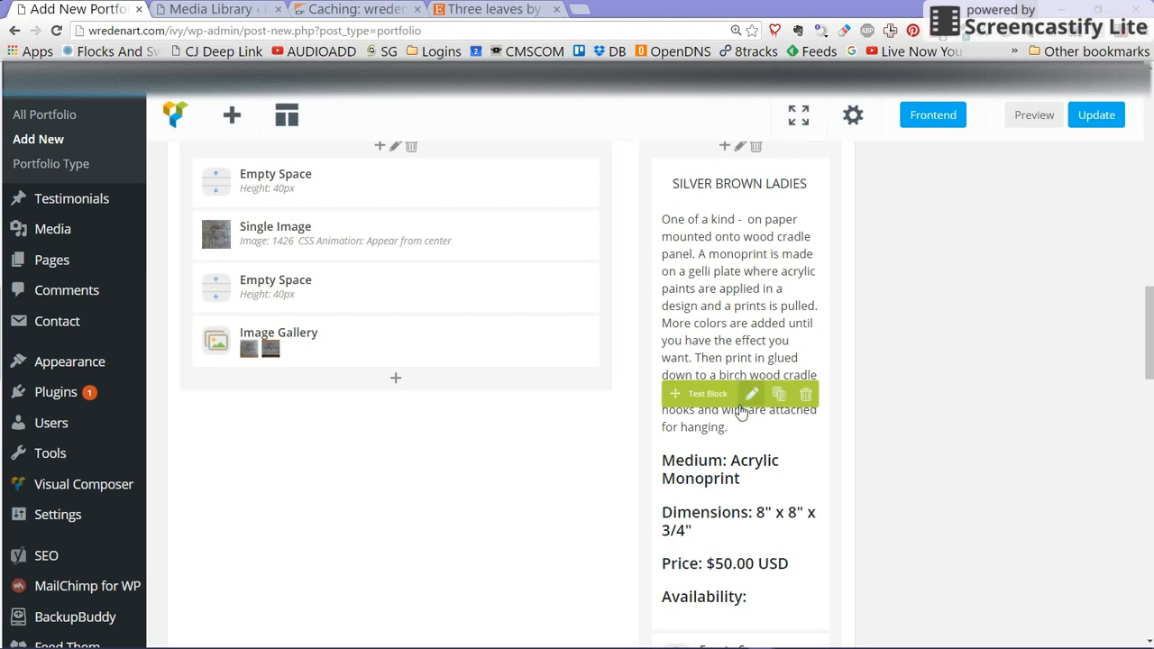
pyautogui.click(752, 393)
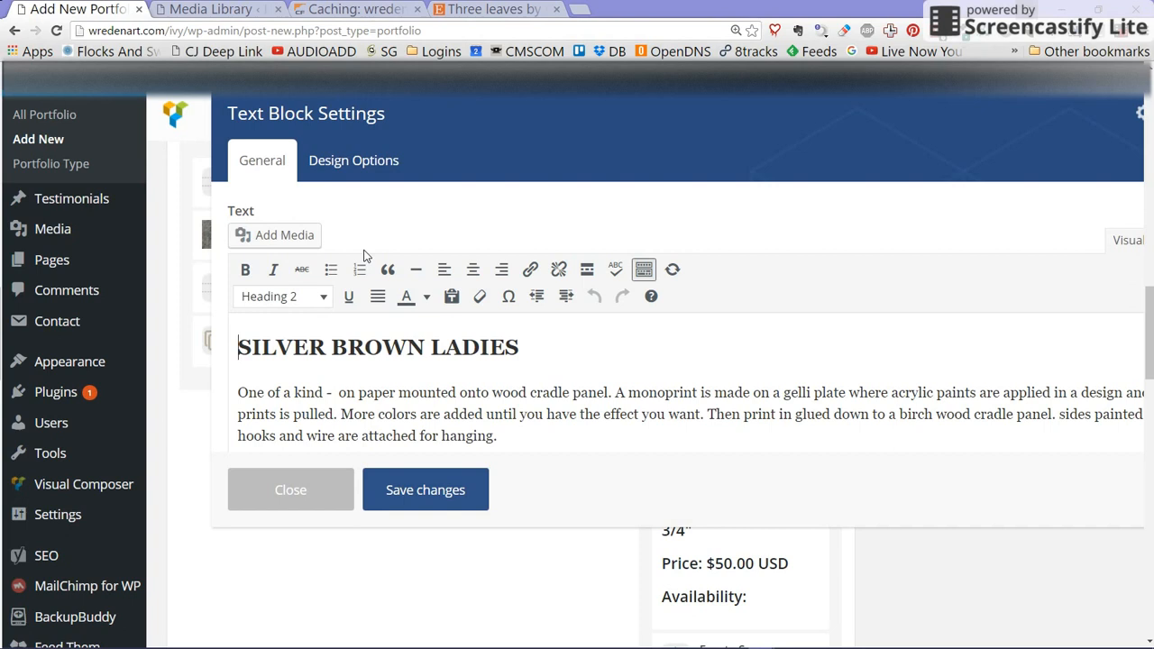
# Step: Replace the heading SILVER BROWN LADIES with THREE LEAVES, then bring up the Etsy listing
pyautogui.click(519, 346)
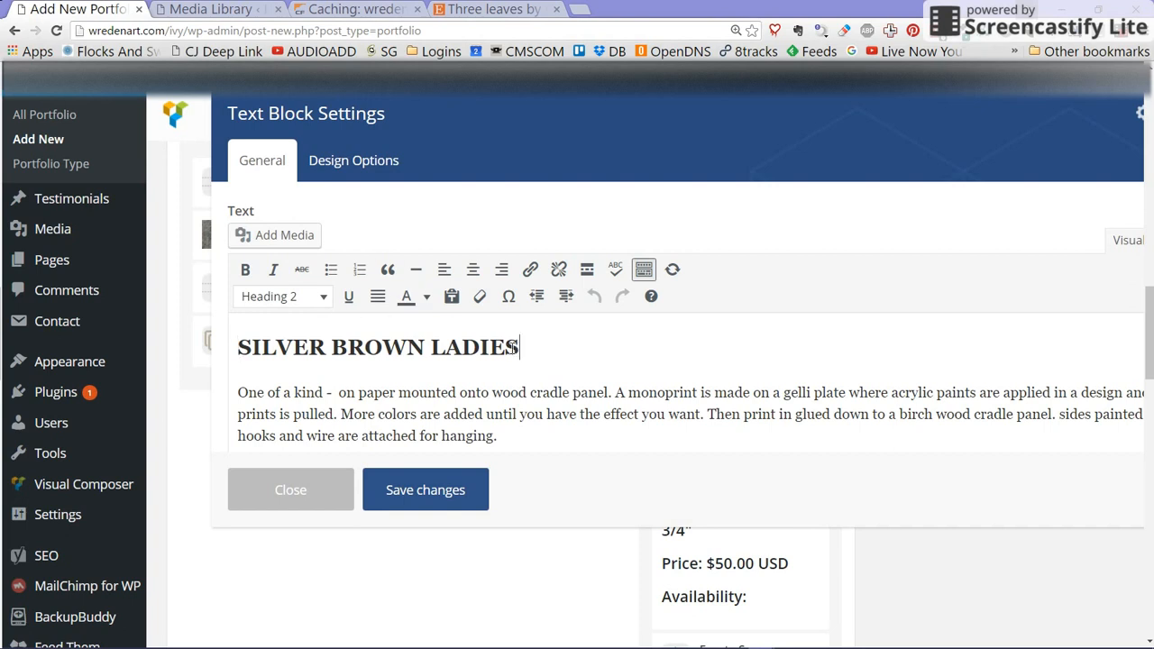
pyautogui.tripleClick(378, 346)
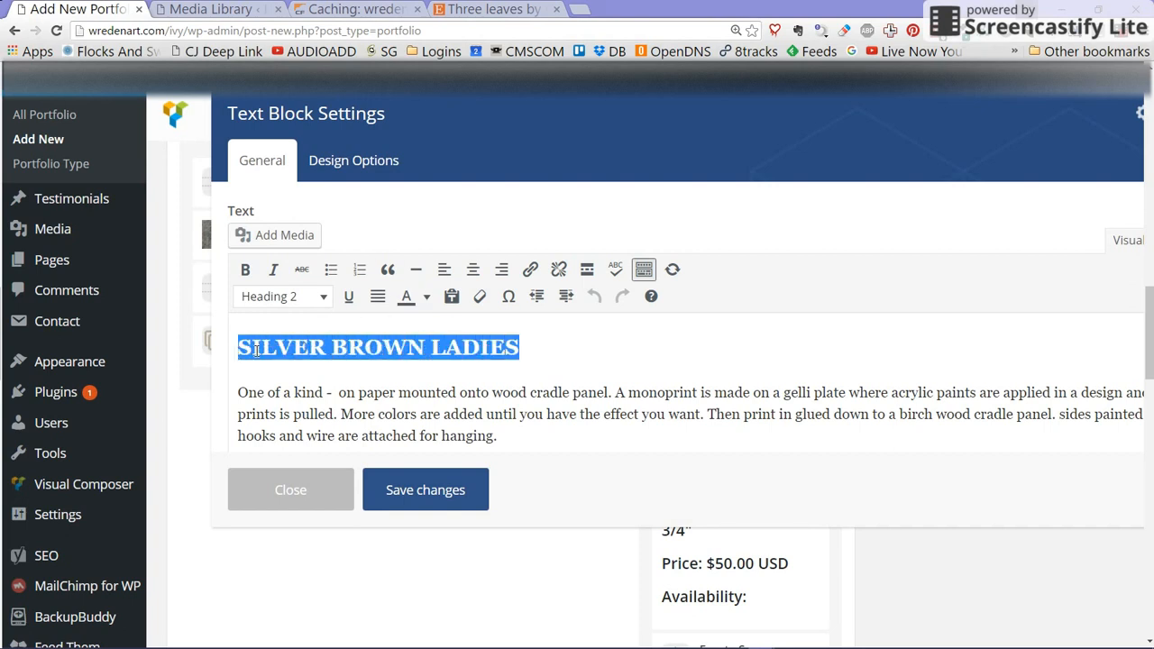
pyautogui.write('THREE LE')
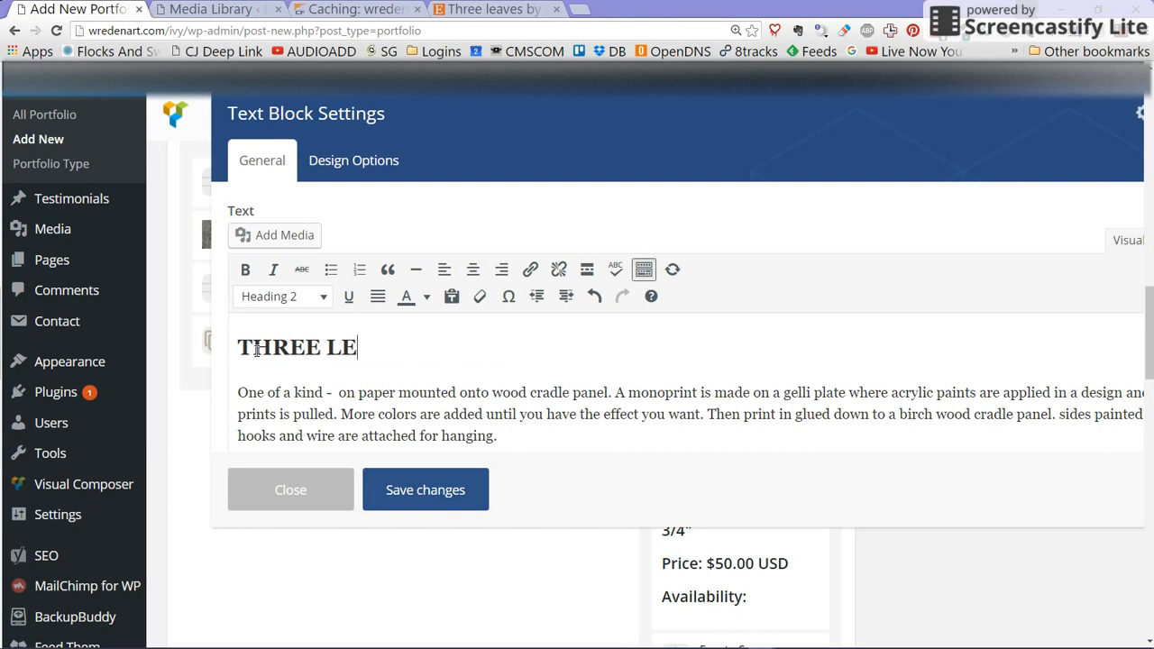
pyautogui.write('AVES')
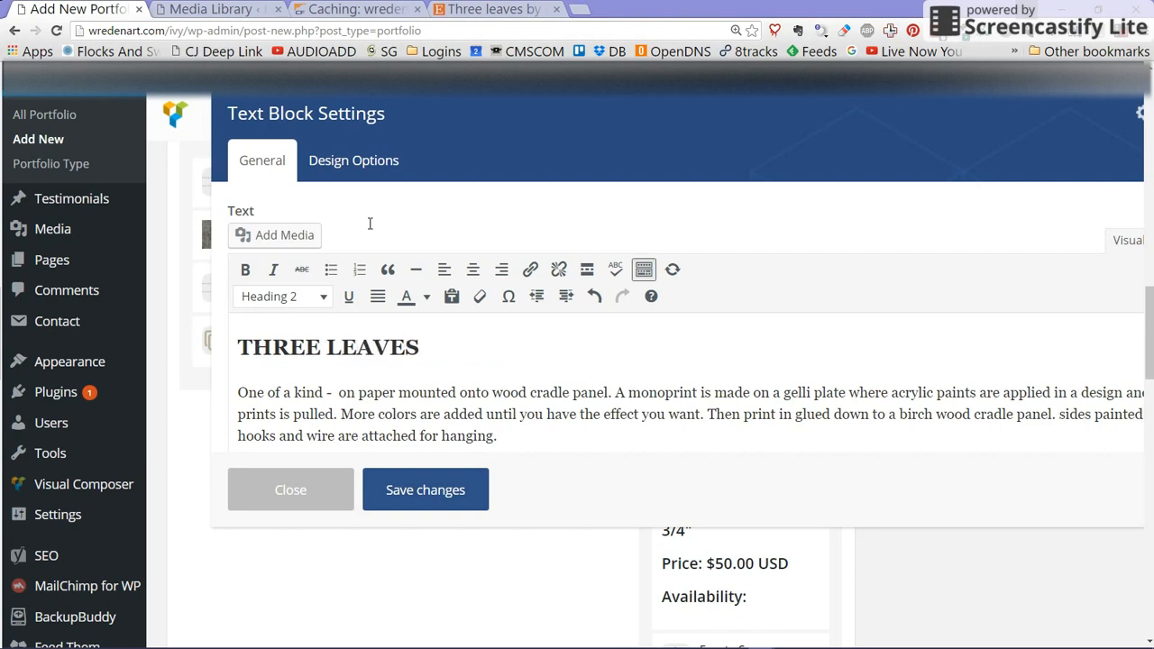
pyautogui.moveTo(494, 9)
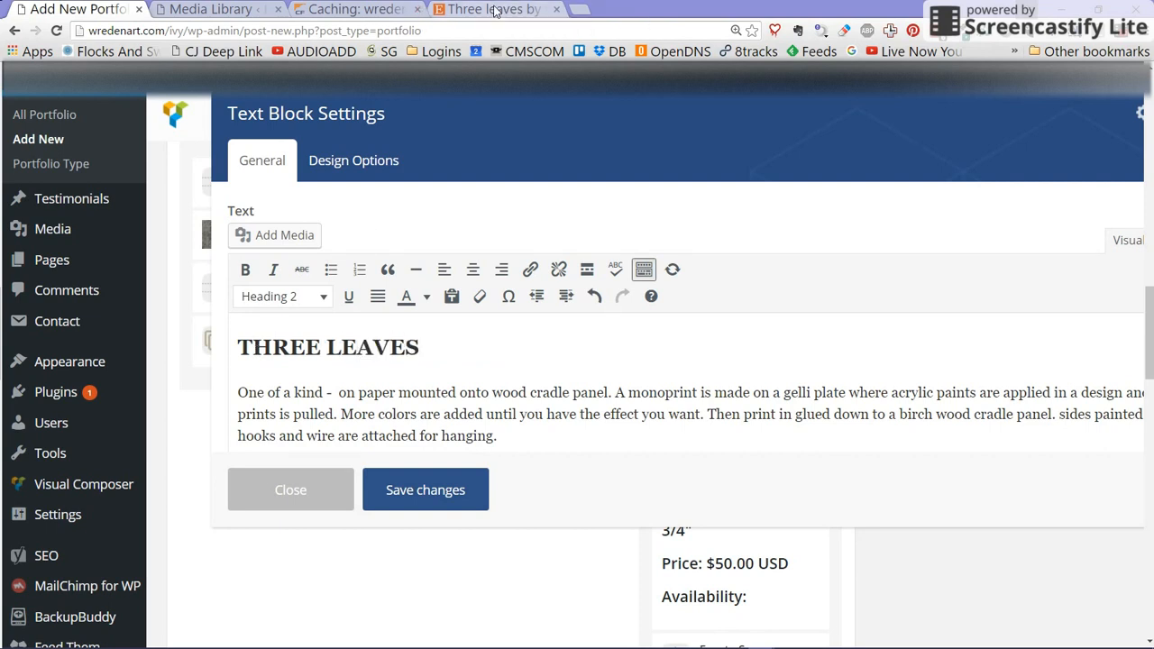
pyautogui.click(486, 9)
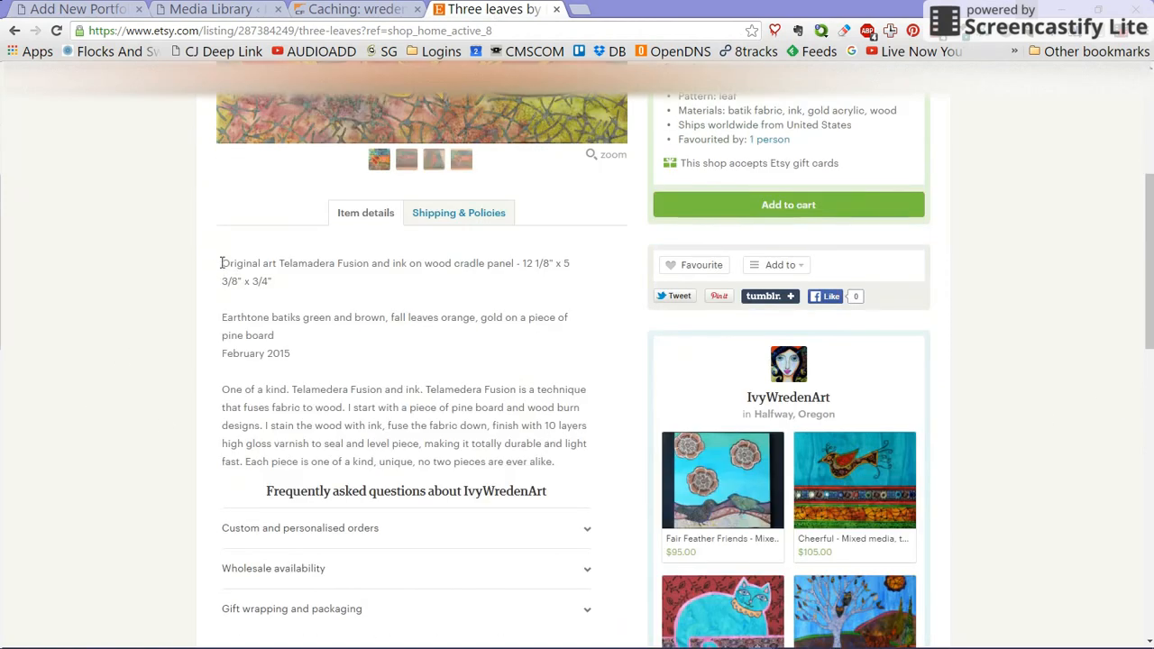
# Step: Select the Etsy listing's item description paragraphs and return to the WordPress draft
pyautogui.moveTo(222, 263); pyautogui.dragTo(559, 461)
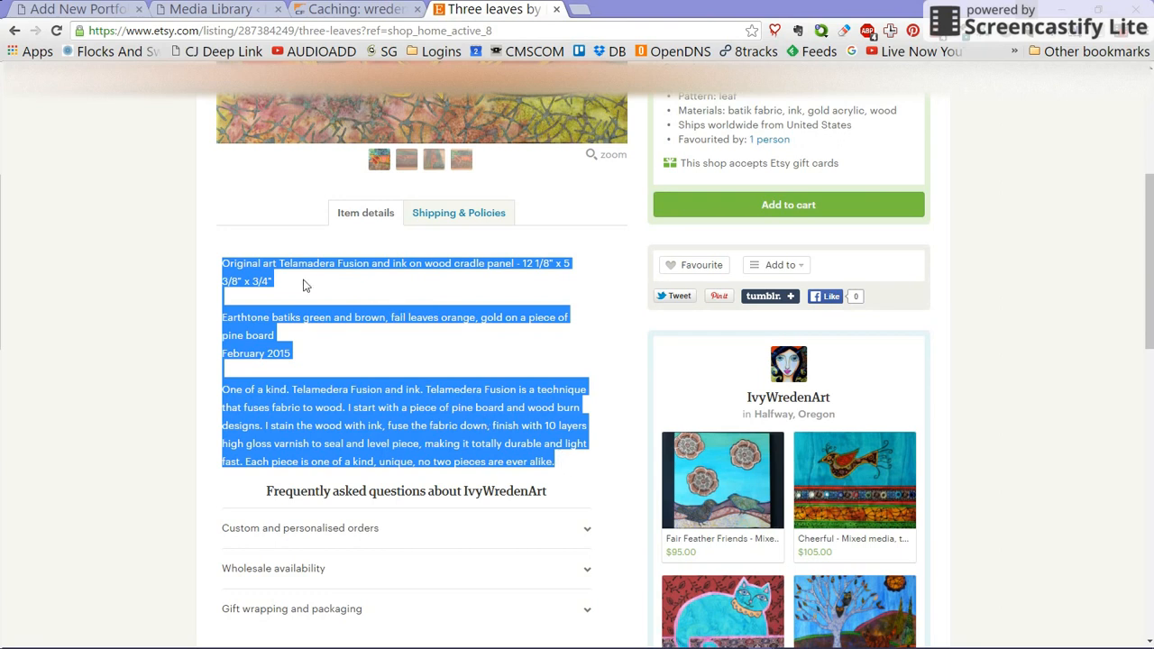
pyautogui.click(76, 9)
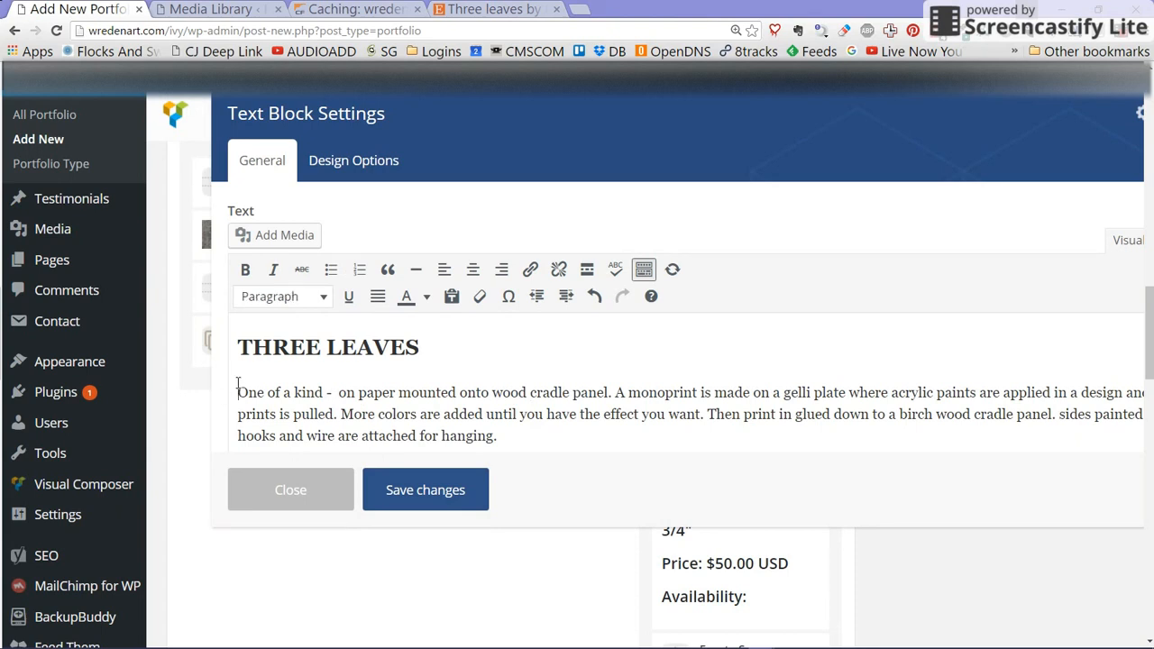
pyautogui.moveTo(238, 400)
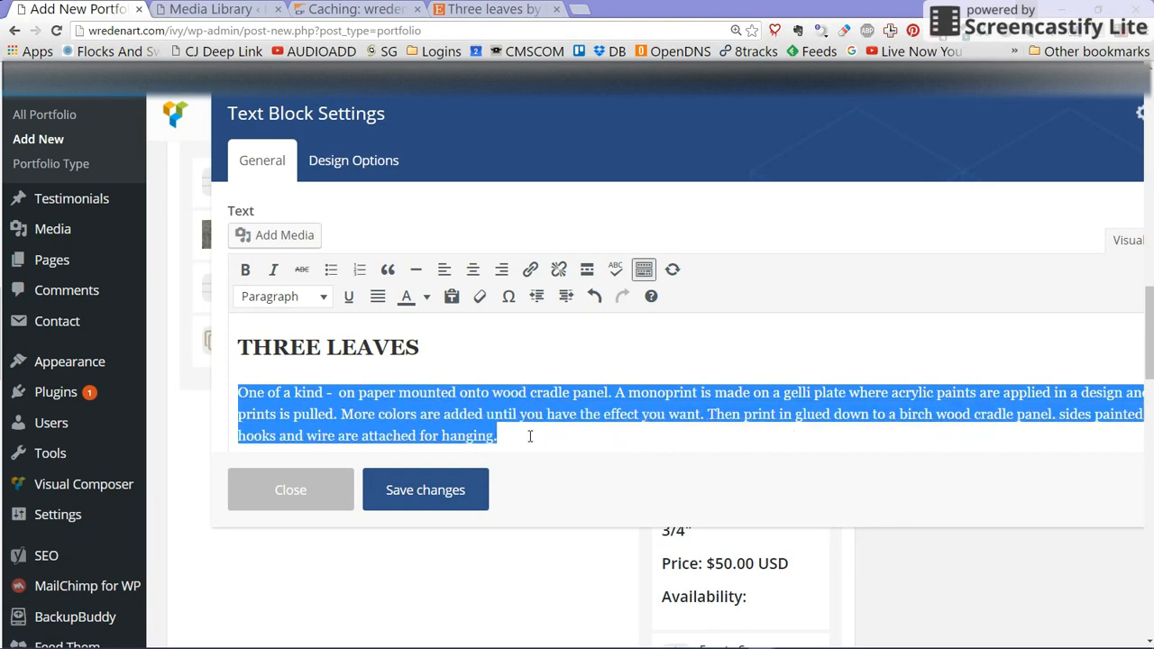
# Step: Enter the 'Original art Telamadera Fusion and ink on wood cradle panel' copy and change the medium from Acrylic Monoprint to Telemedera Fusion
pyautogui.write('Original art Telamadera Fusion and ink on wood cradle panel - 12 1/8" x 5 3/8" x 3/4"')
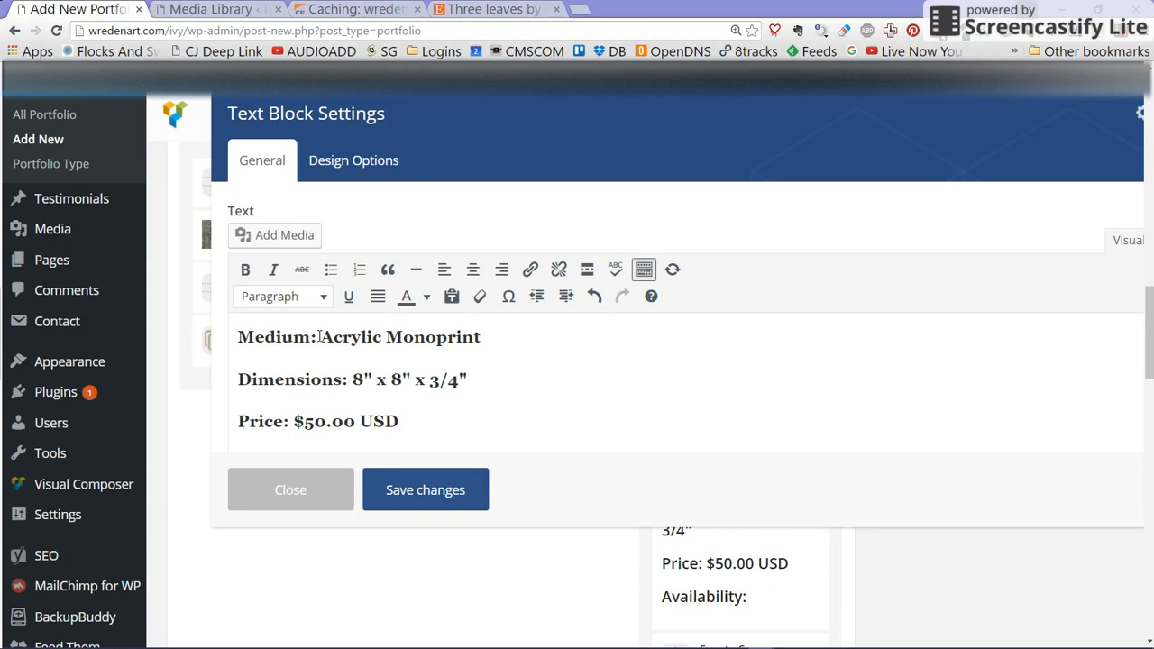
pyautogui.doubleClick(400, 337)
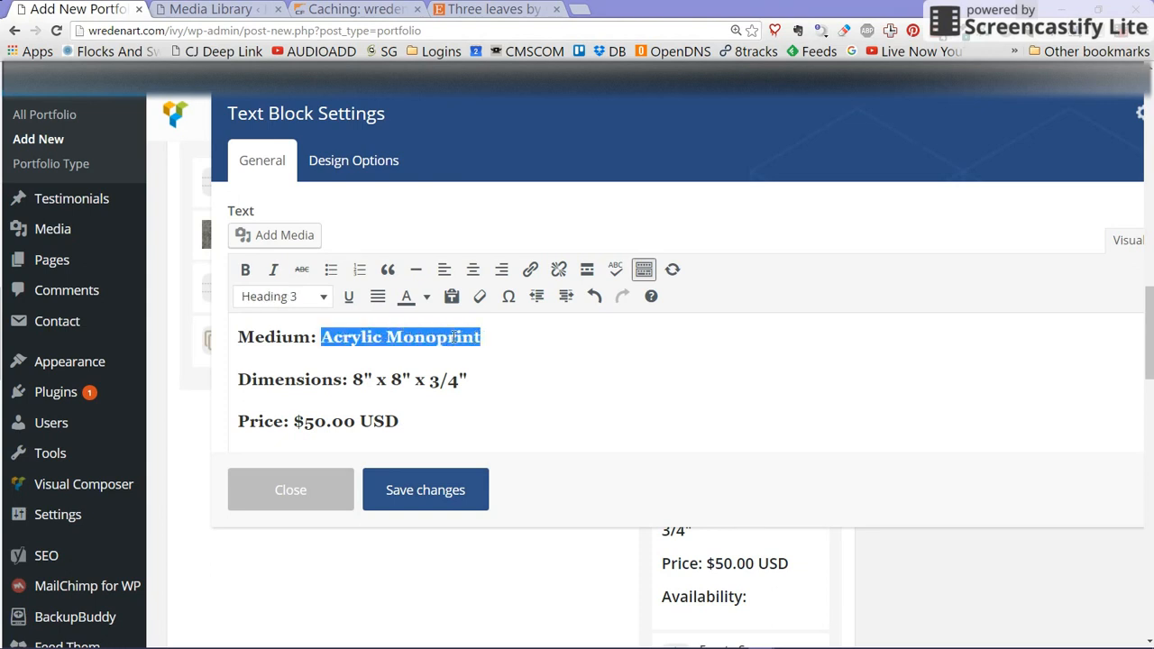
pyautogui.write('Tele')
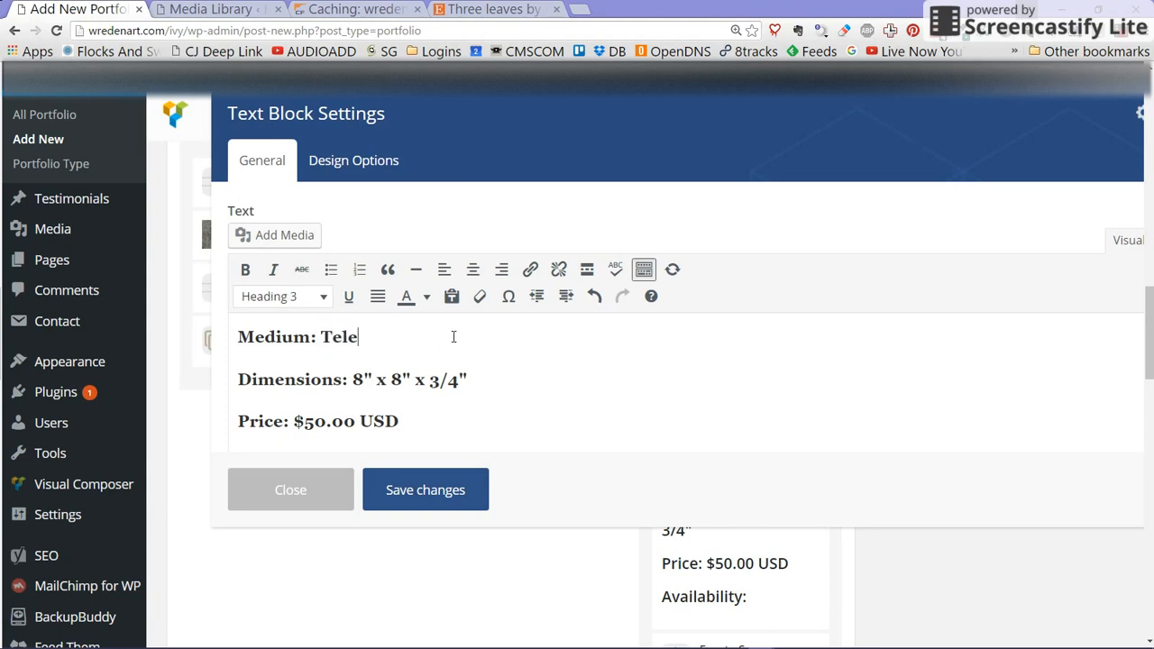
pyautogui.write('med')
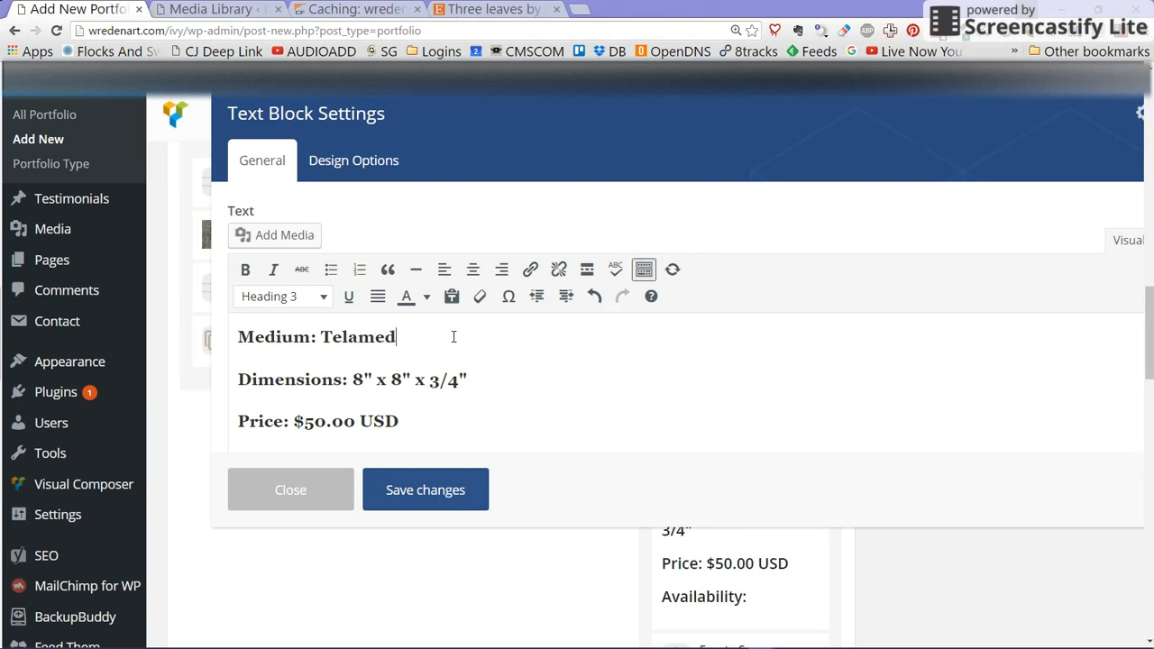
pyautogui.write('e')
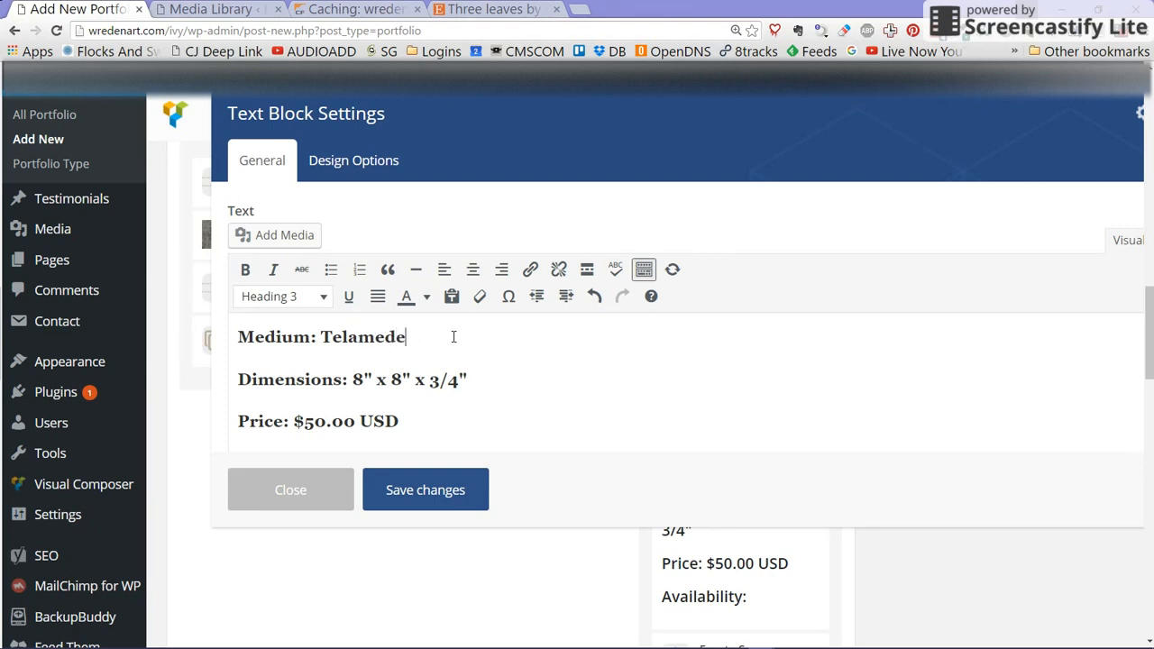
pyautogui.write('ra')
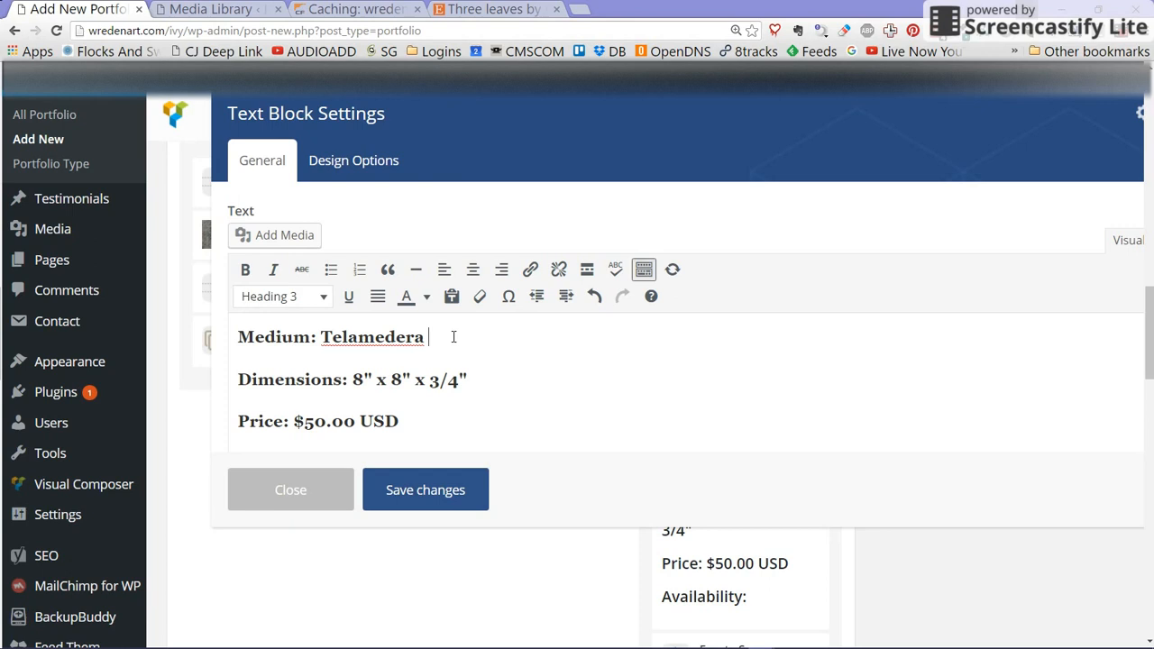
pyautogui.write('Fusion')
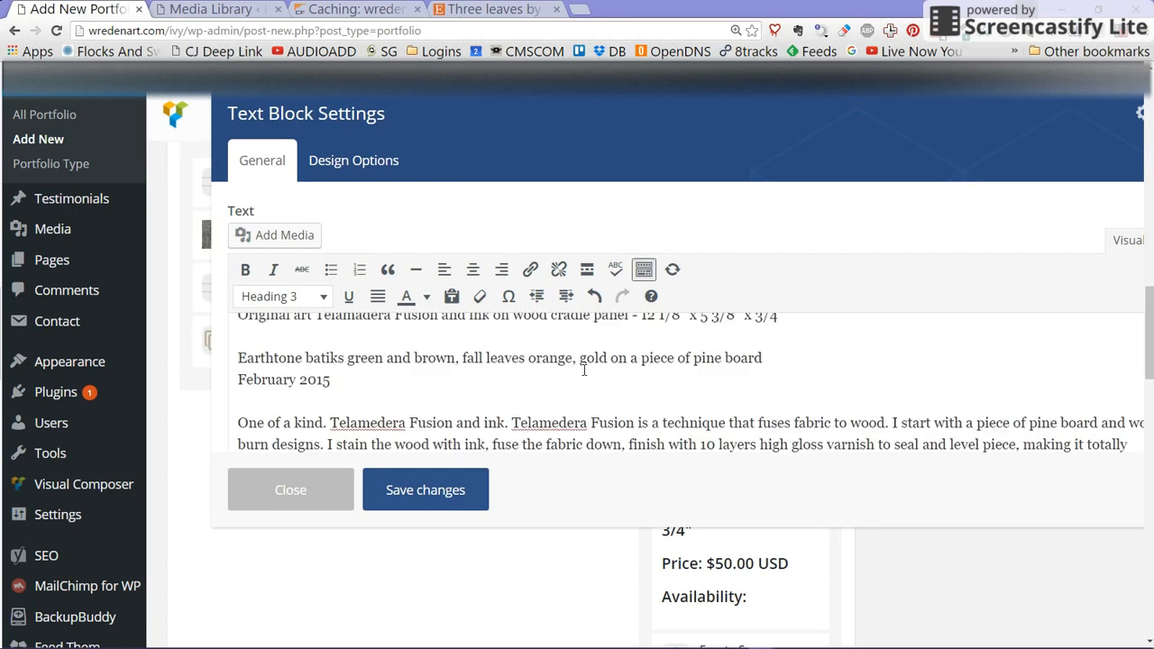
# Step: Replace the old dimensions with 12 1/8" x 5 3/8" x 3/4"
pyautogui.scroll(3)
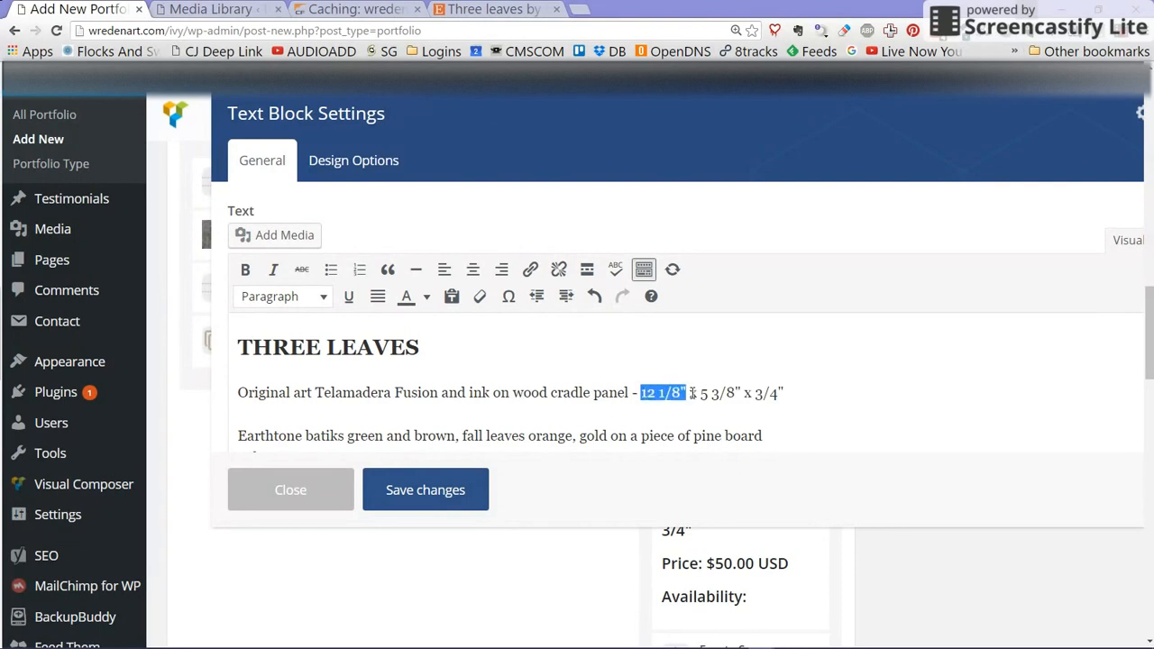
pyautogui.moveTo(640, 393); pyautogui.dragTo(784, 393)
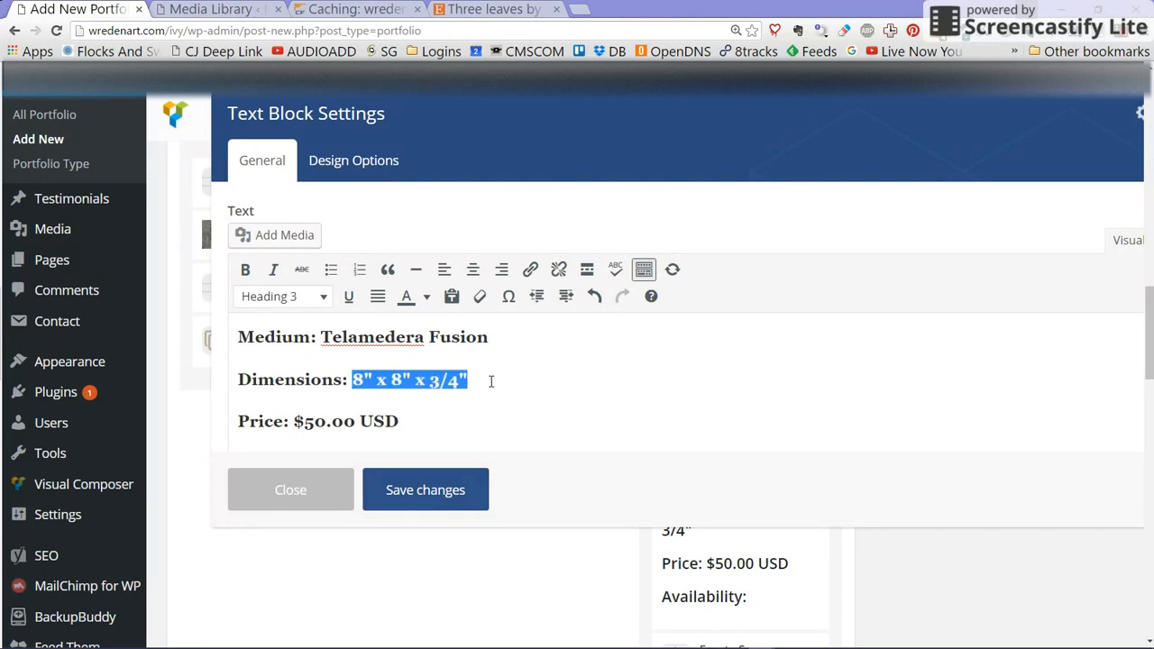
pyautogui.write('12 1/8" x 5 3/8" x 3/4"')
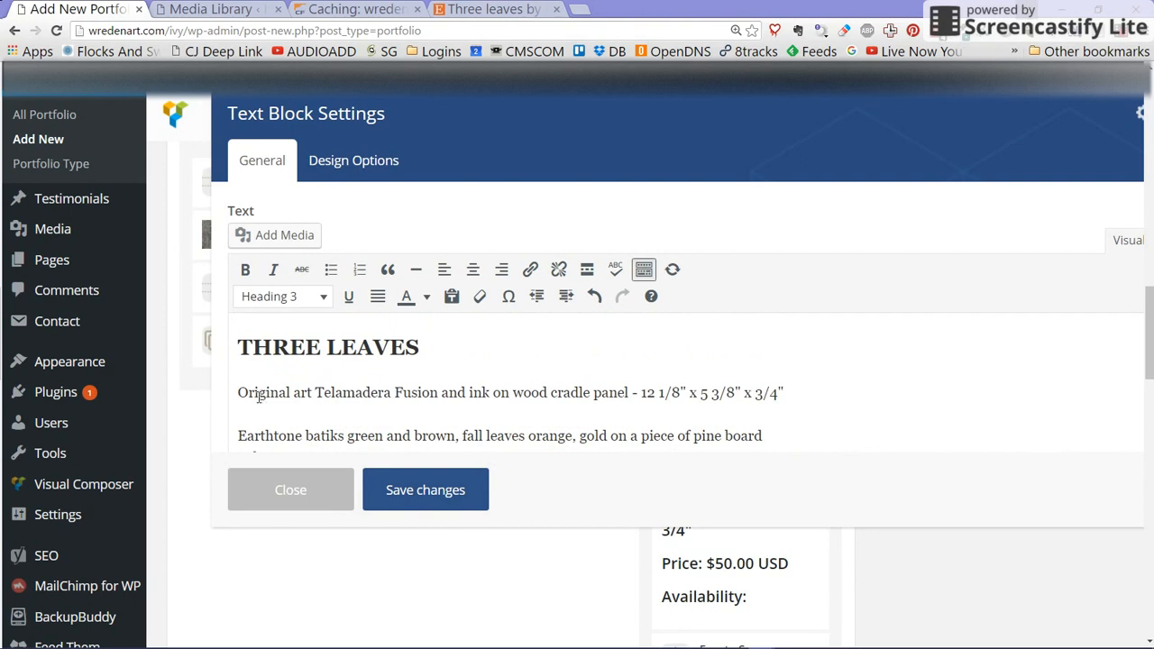
pyautogui.moveTo(725, 416)
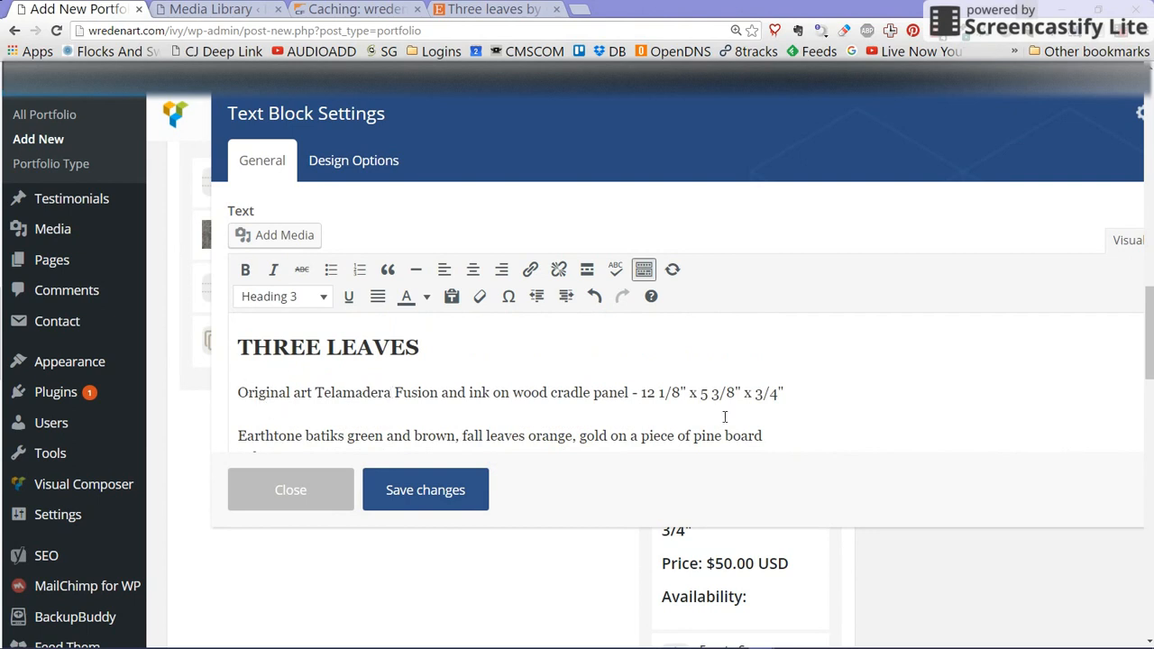
pyautogui.click(784, 393)
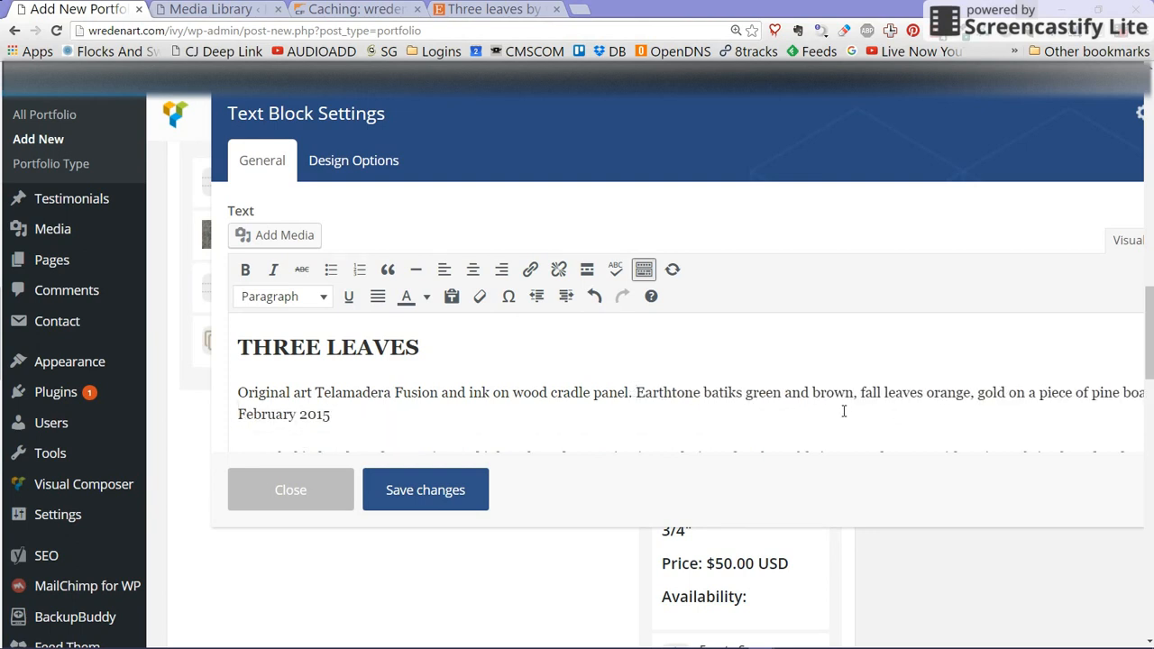
# Step: Replace the long technique paragraph with 'Medium: Telamedera Fusion'
pyautogui.scroll(-3)
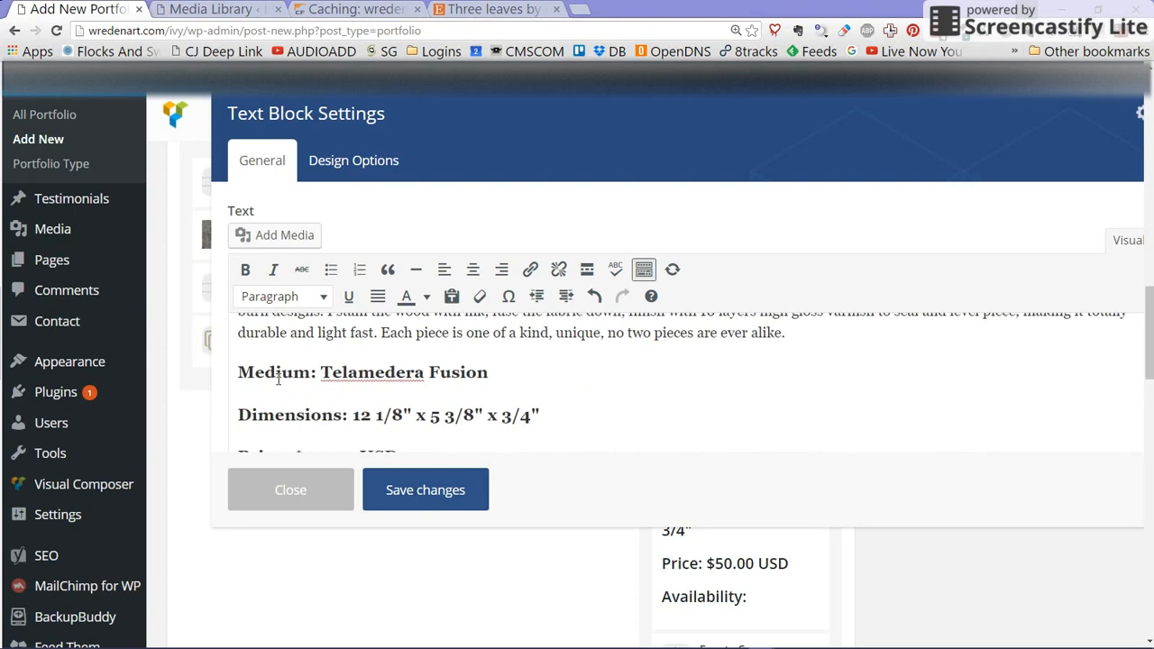
pyautogui.moveTo(216, 385)
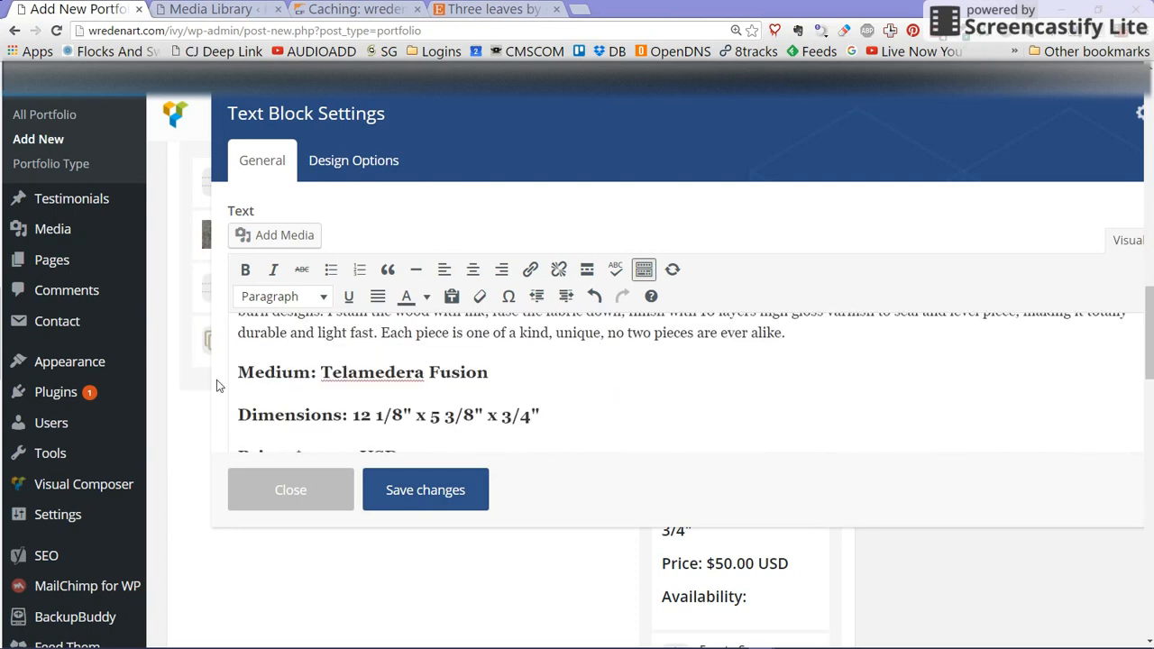
pyautogui.moveTo(1126, 508)
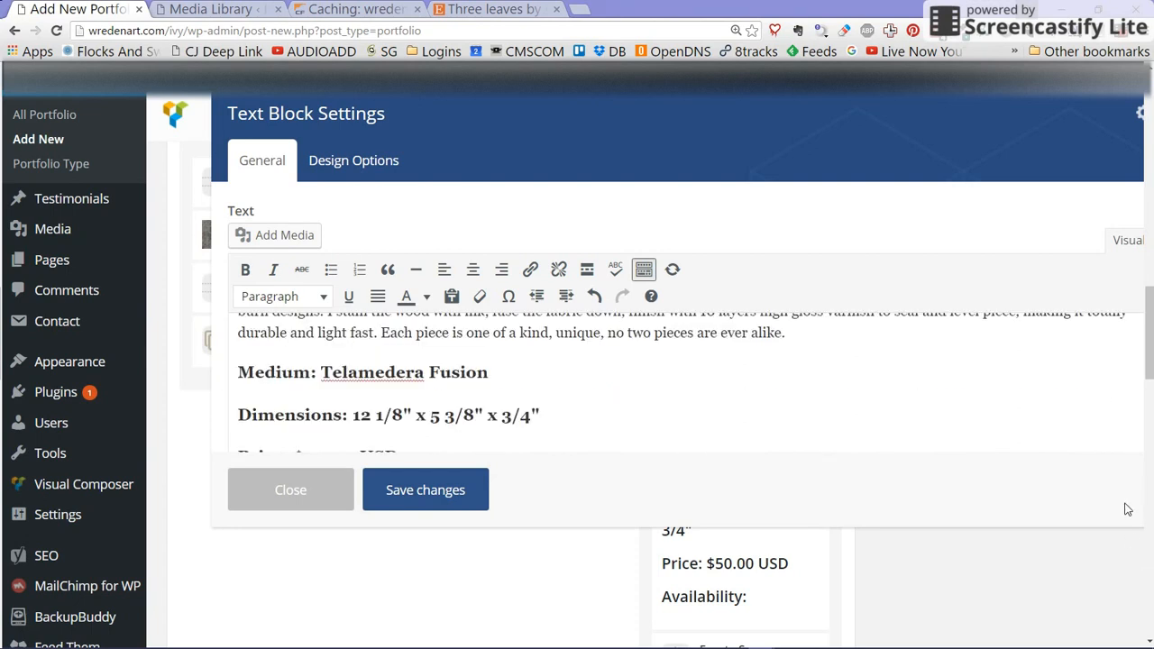
pyautogui.moveTo(761, 112)
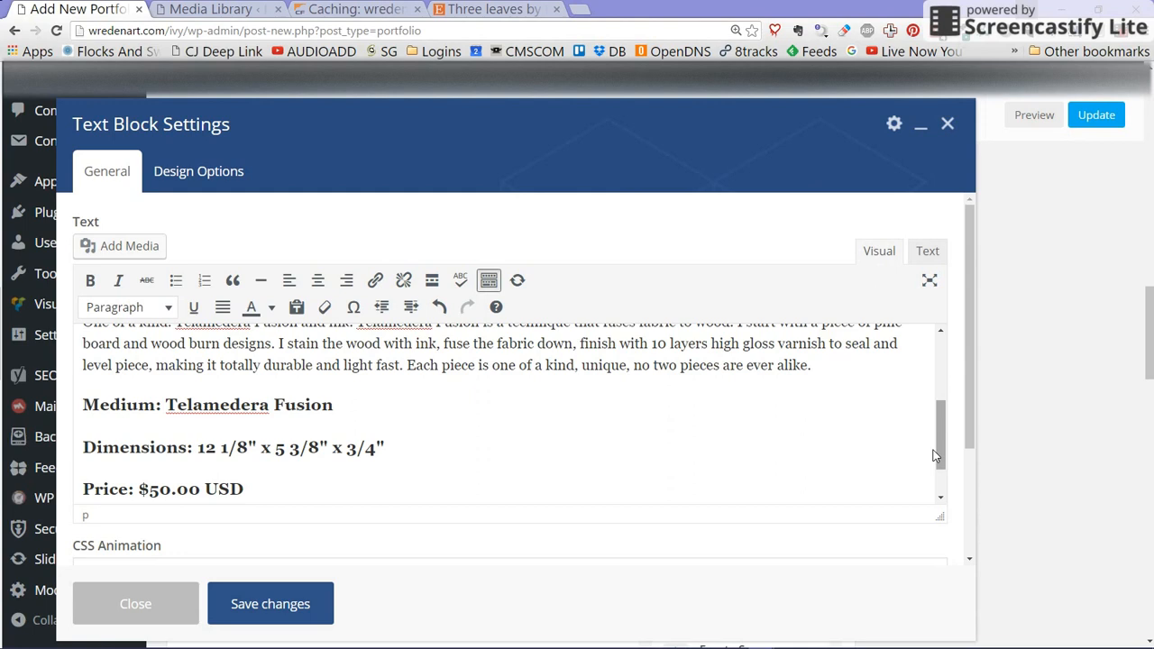
pyautogui.scroll(3)
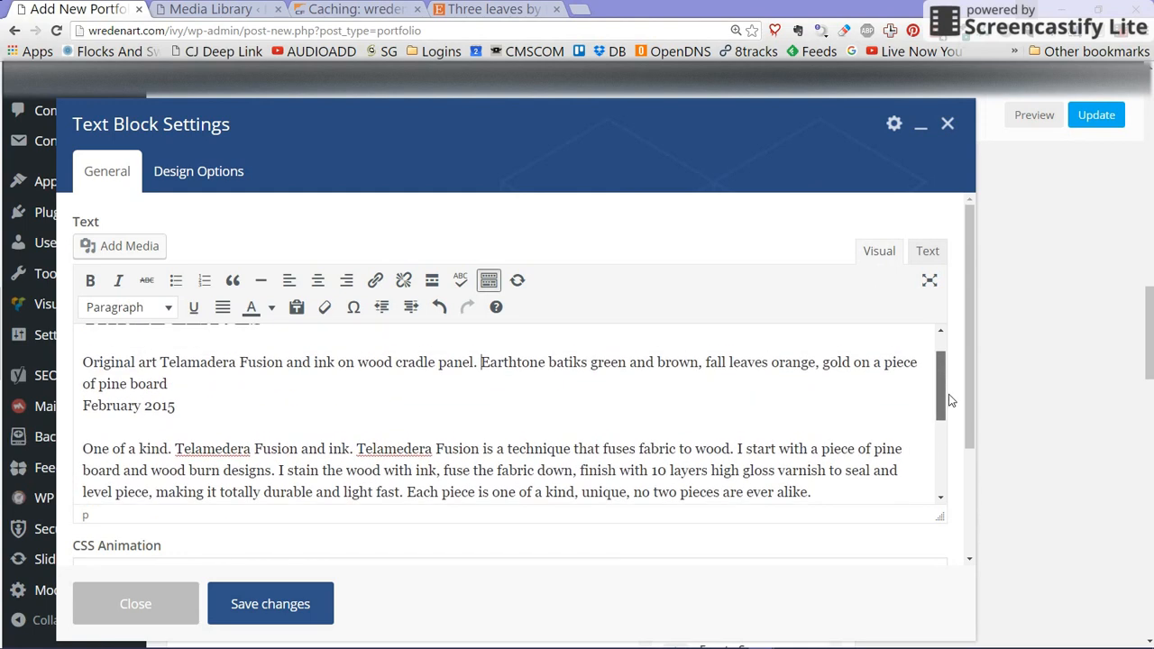
pyautogui.scroll(3)
pyautogui.write('.')
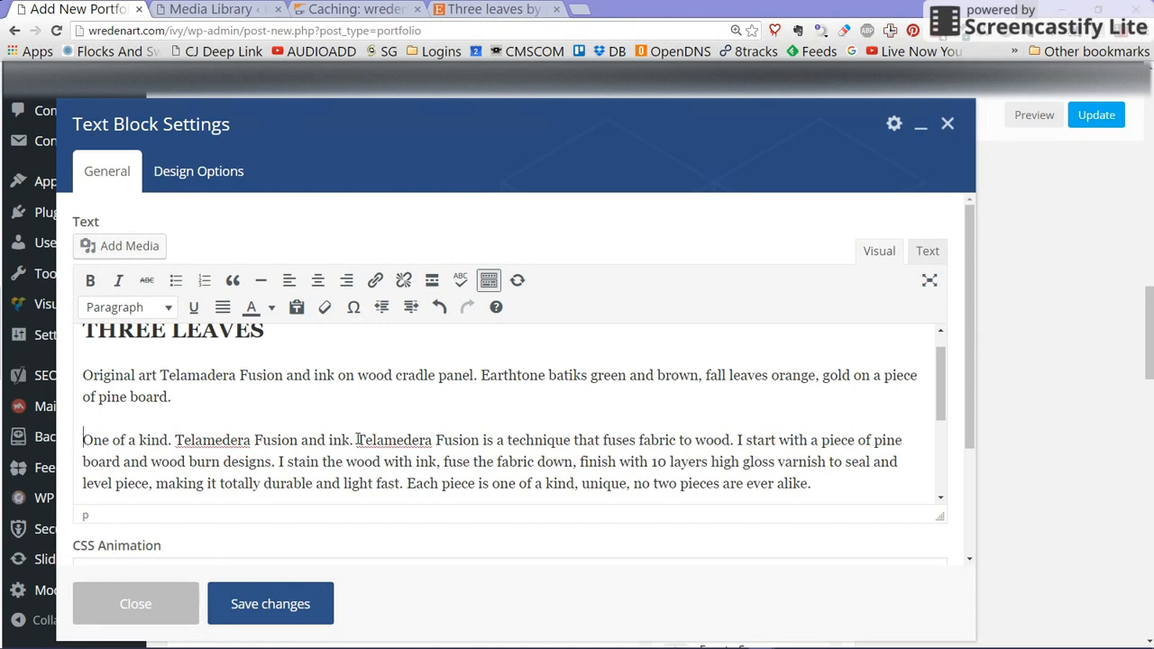
pyautogui.moveTo(357, 440); pyautogui.dragTo(809, 483)
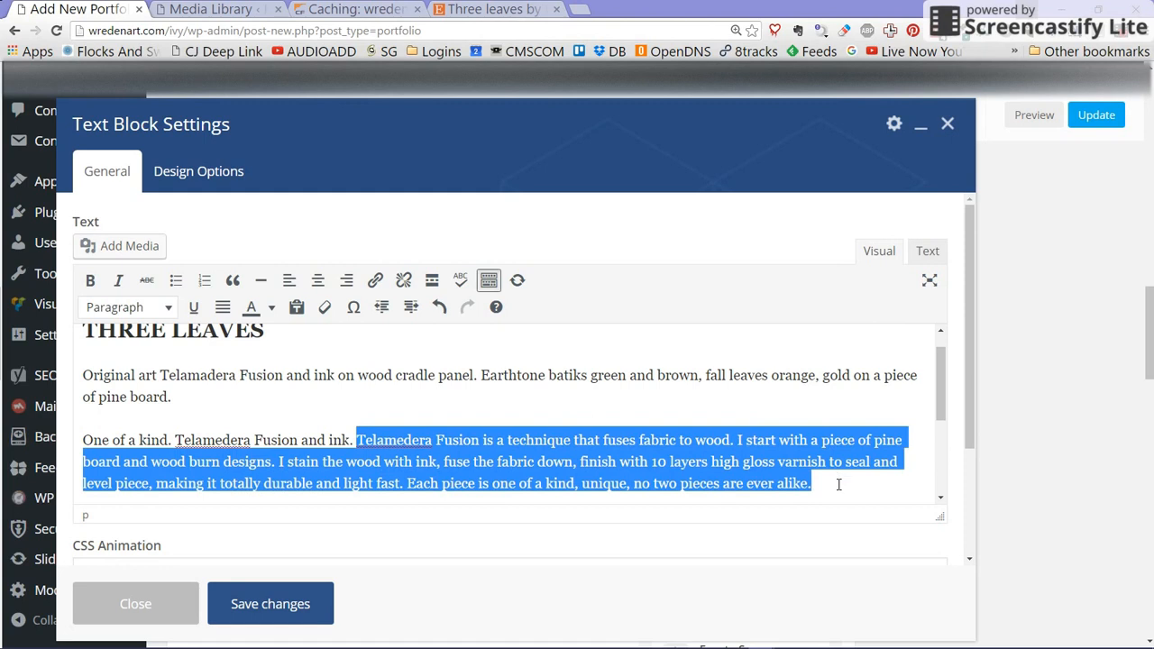
pyautogui.write('Medium: Telamedera Fusion')
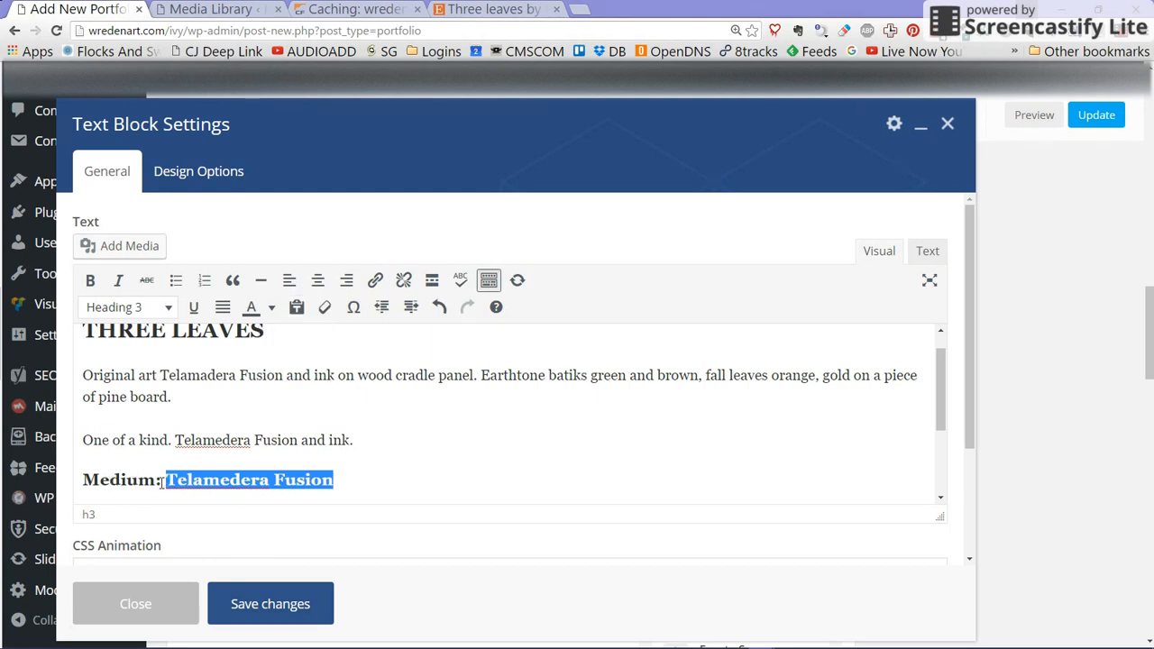
pyautogui.moveTo(377, 299)
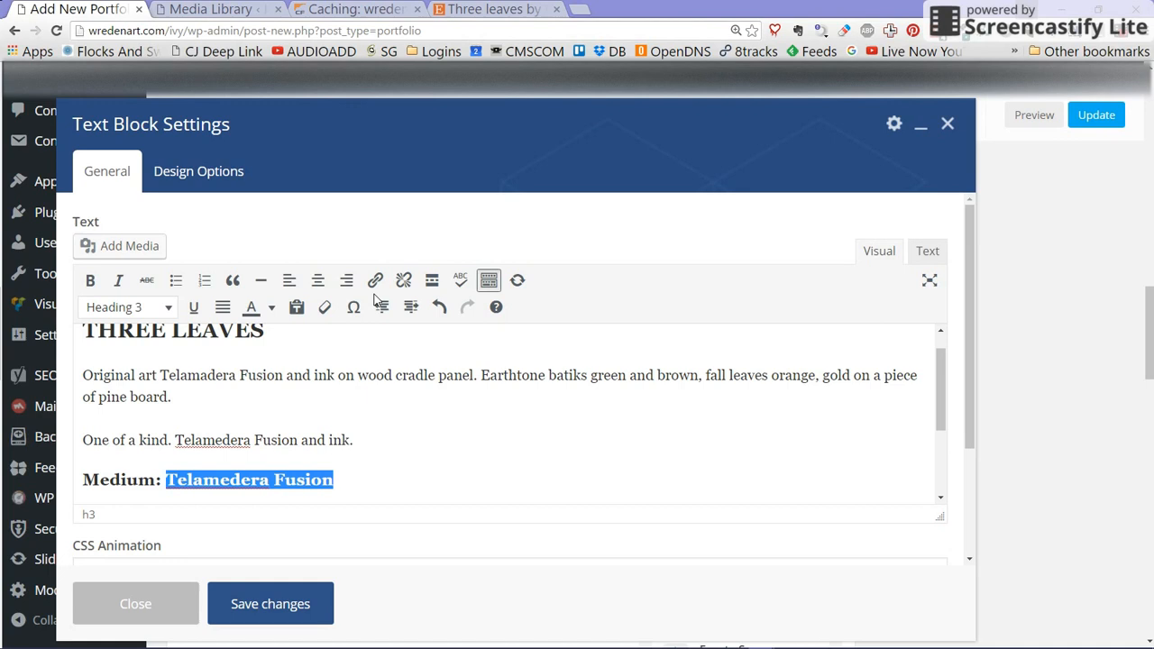
pyautogui.click(375, 282)
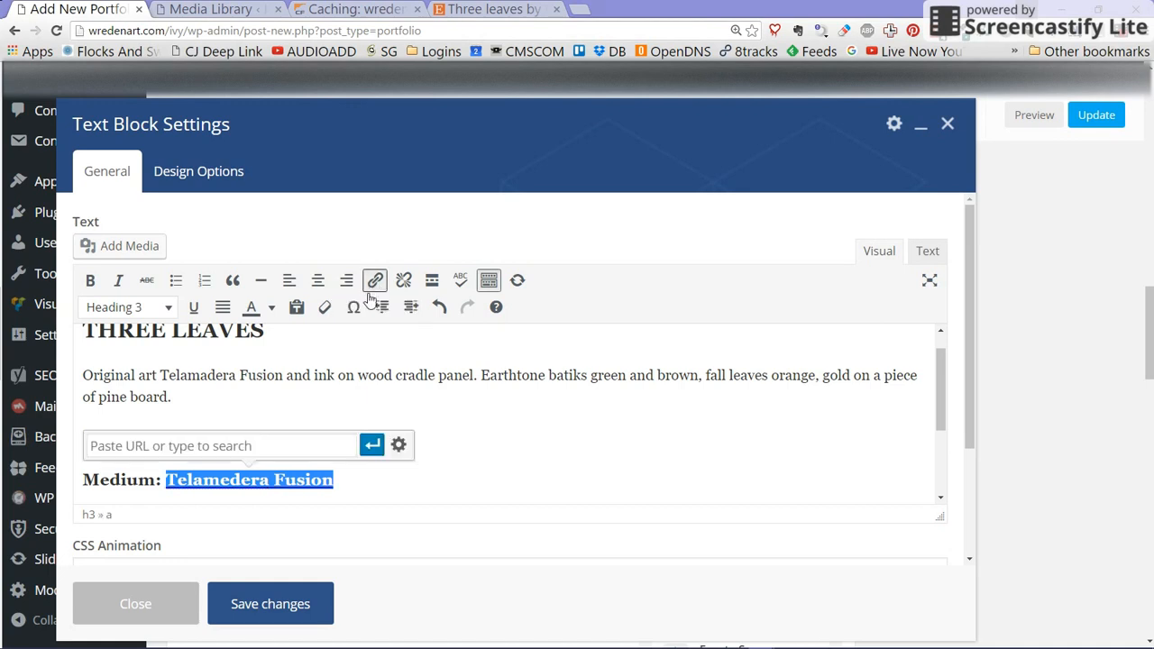
# Step: Link Telamedera Fusion on the Medium line to the site's Telamedera Fusion page found by searching 'tela'
pyautogui.click(220, 446)
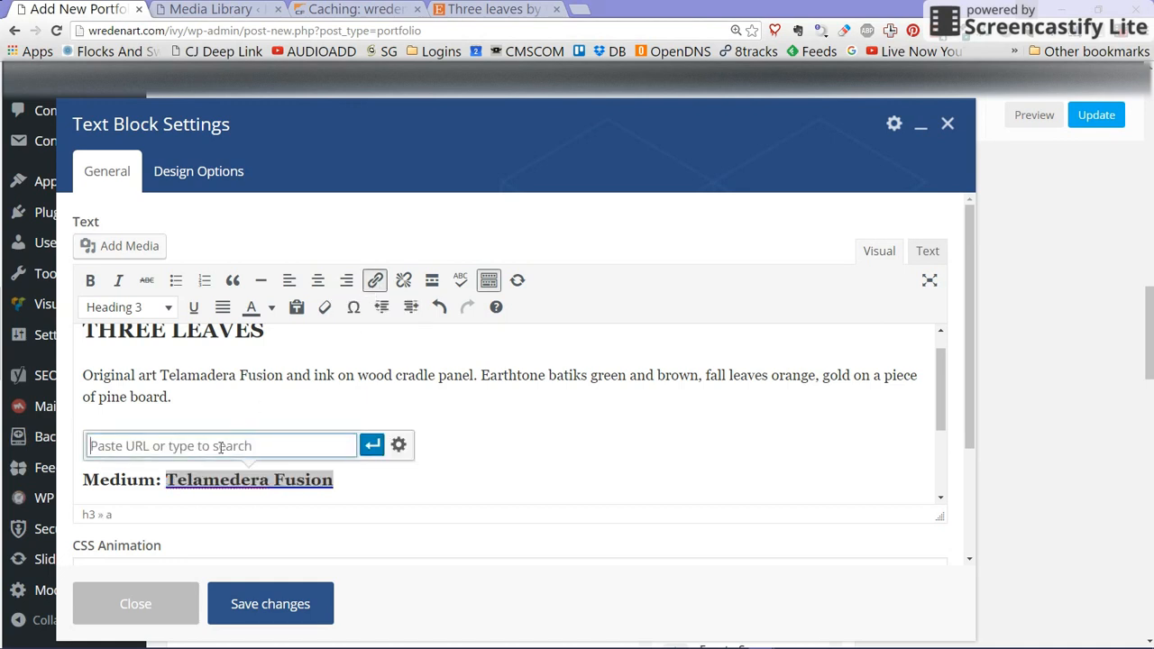
pyautogui.write('tela')
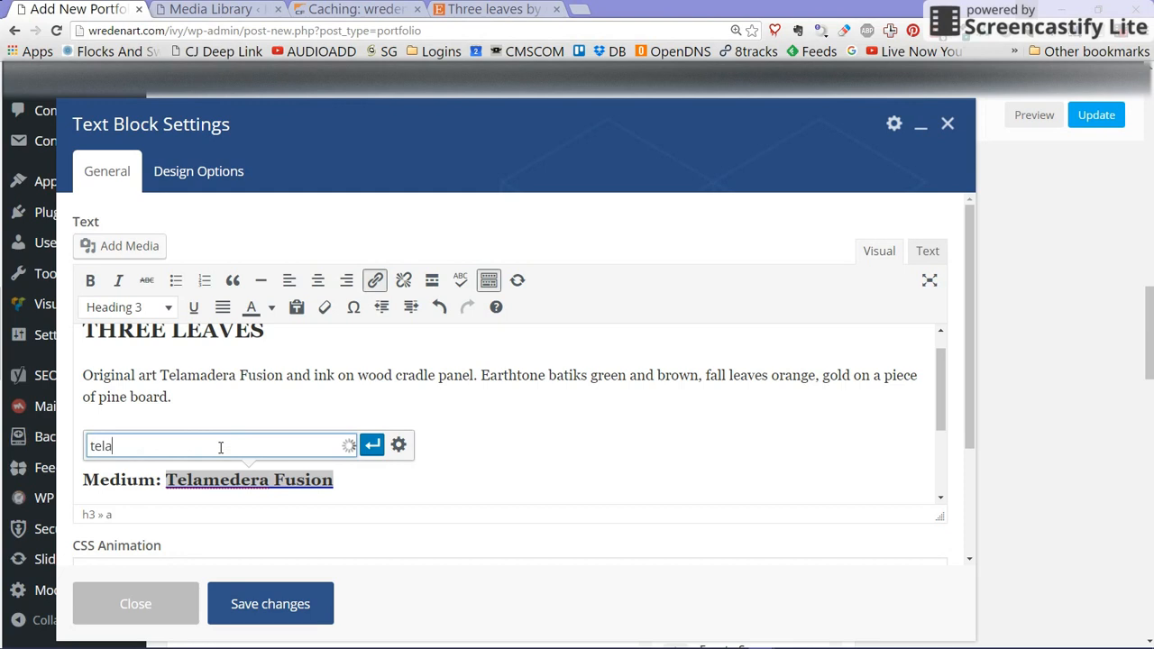
pyautogui.click(219, 445)
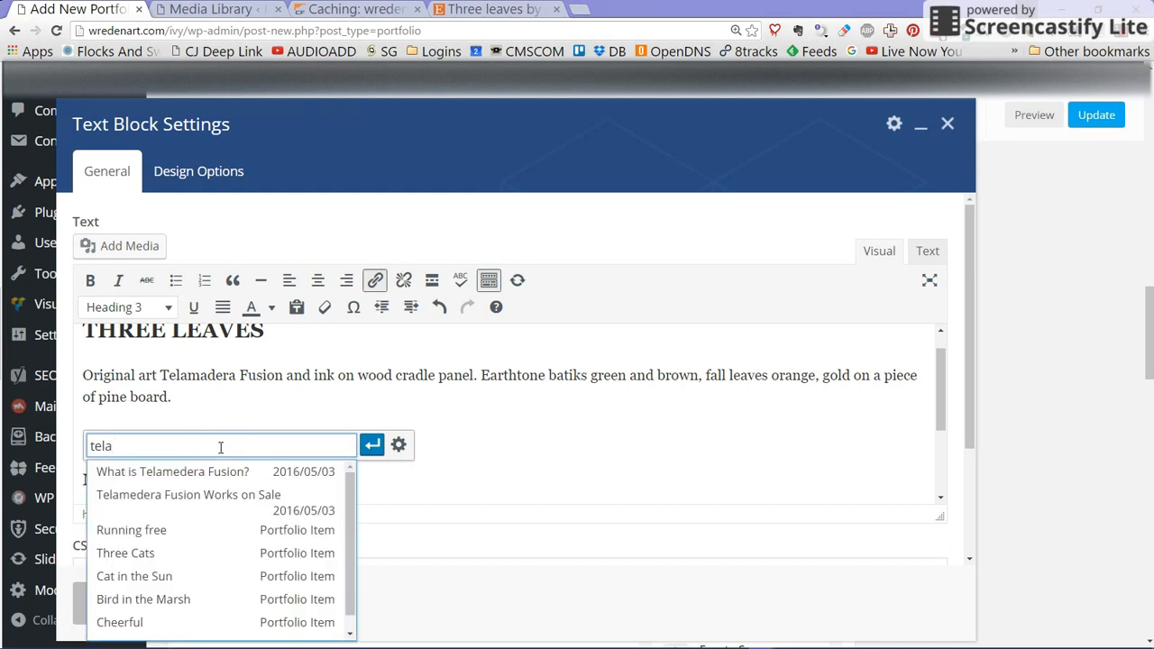
pyautogui.moveTo(173, 472)
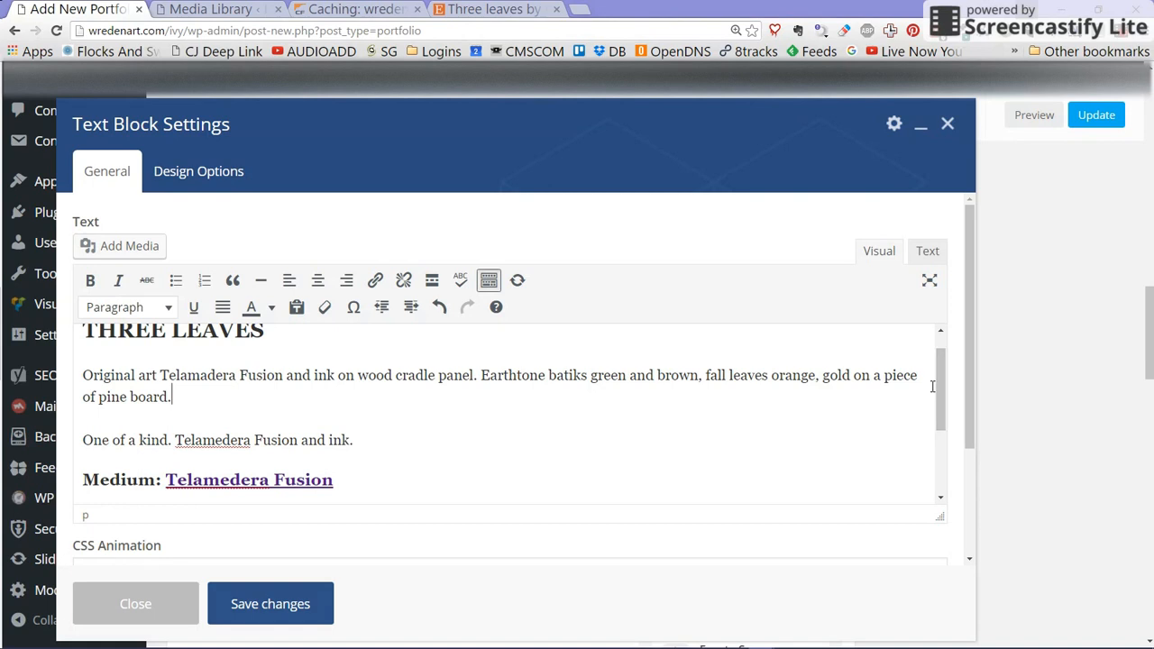
pyautogui.scroll(-3)
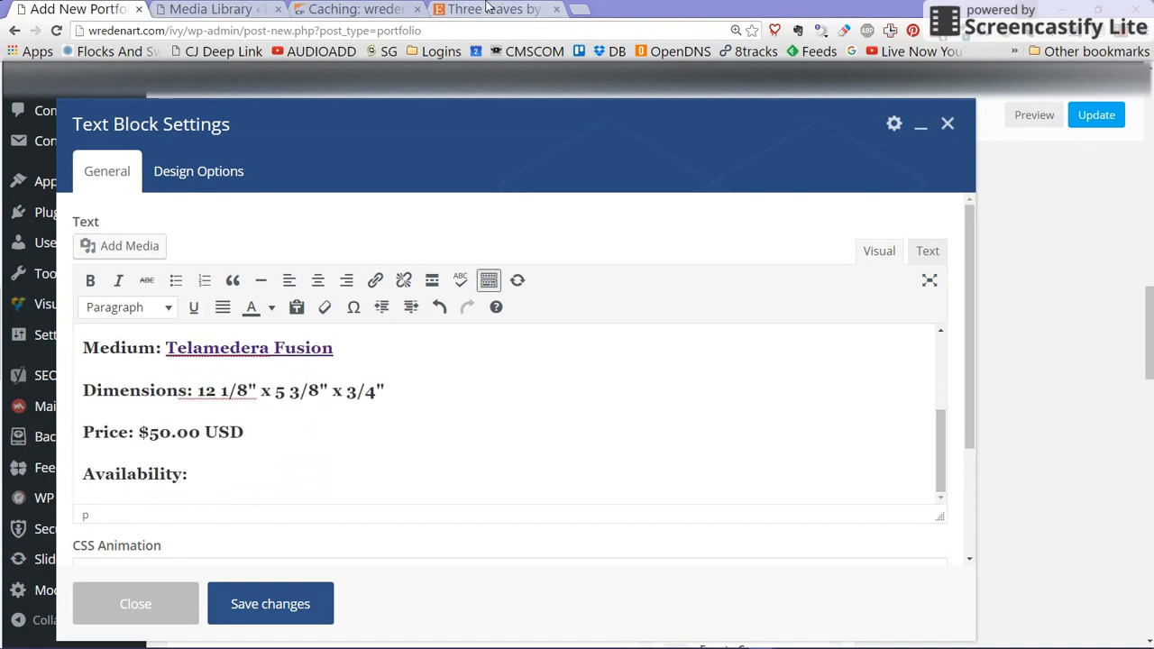
# Step: Change the price line from $50.00 to $65.00 USD and save the text block
pyautogui.click(493, 9)
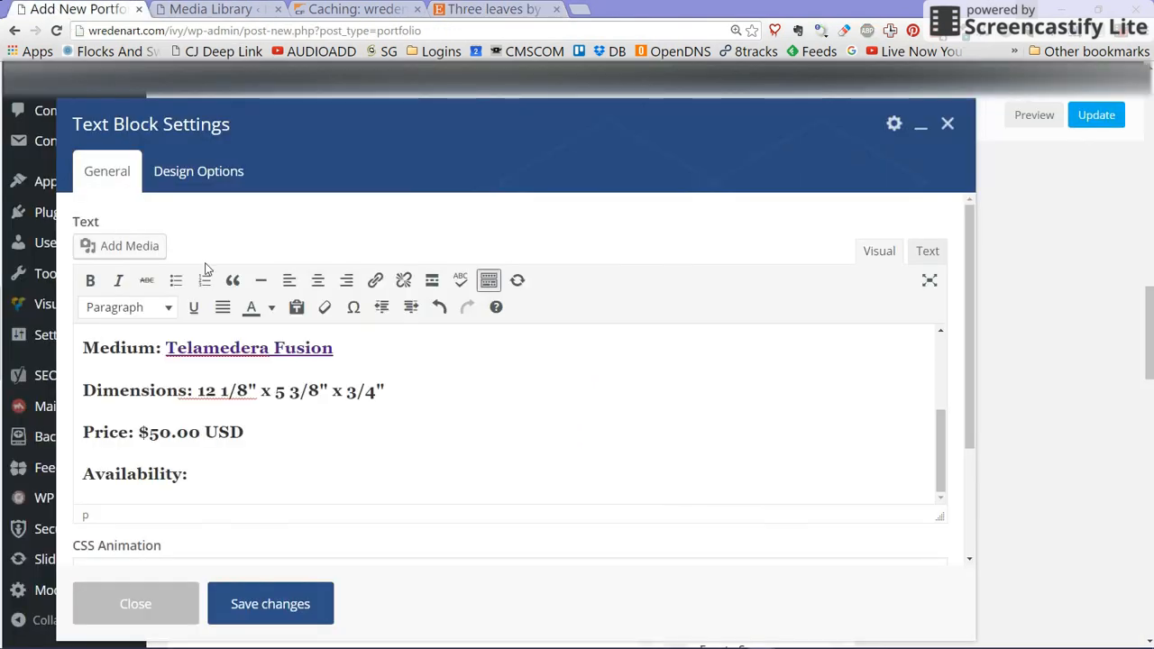
pyautogui.click(164, 433)
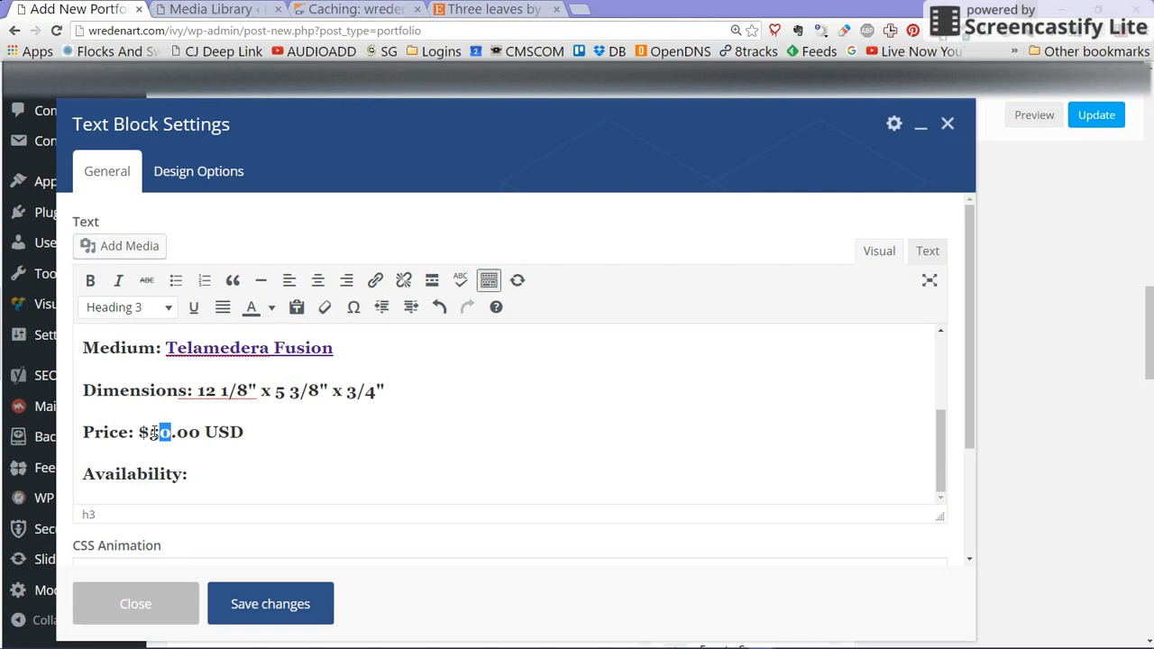
pyautogui.write('65')
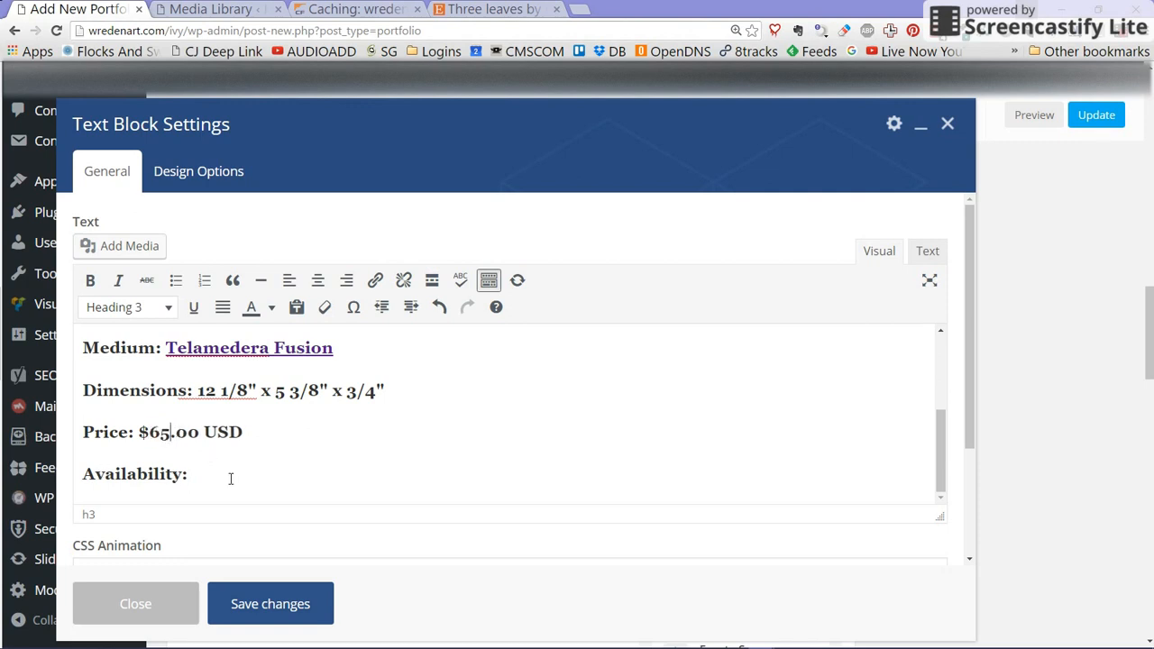
pyautogui.moveTo(242, 481)
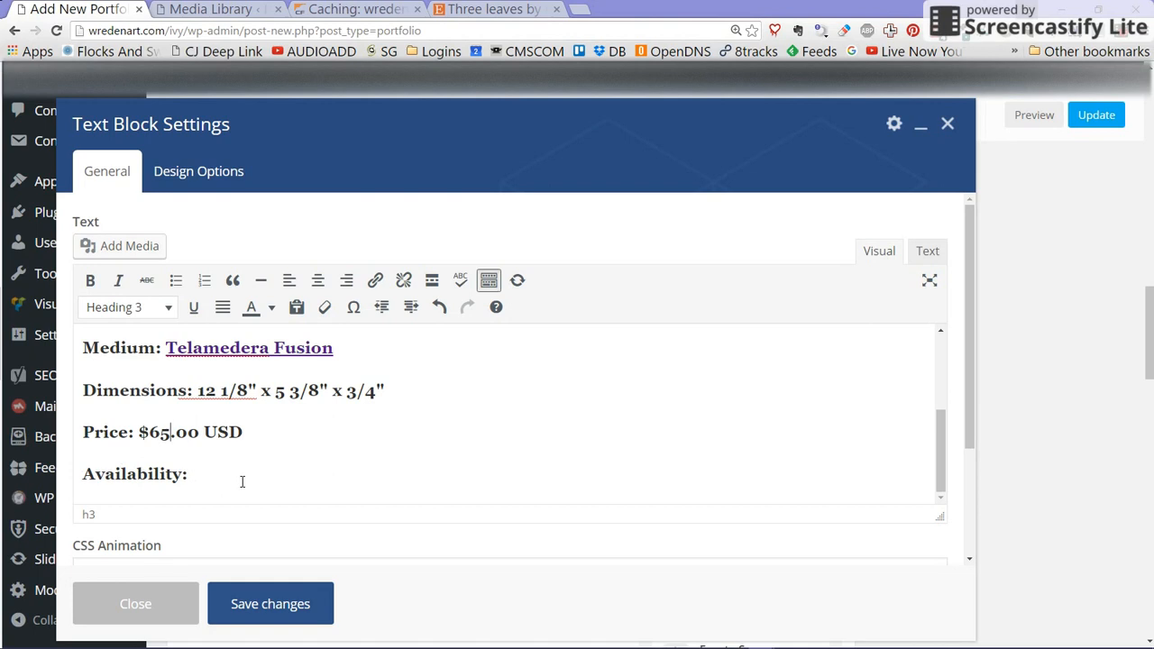
pyautogui.moveTo(926, 447)
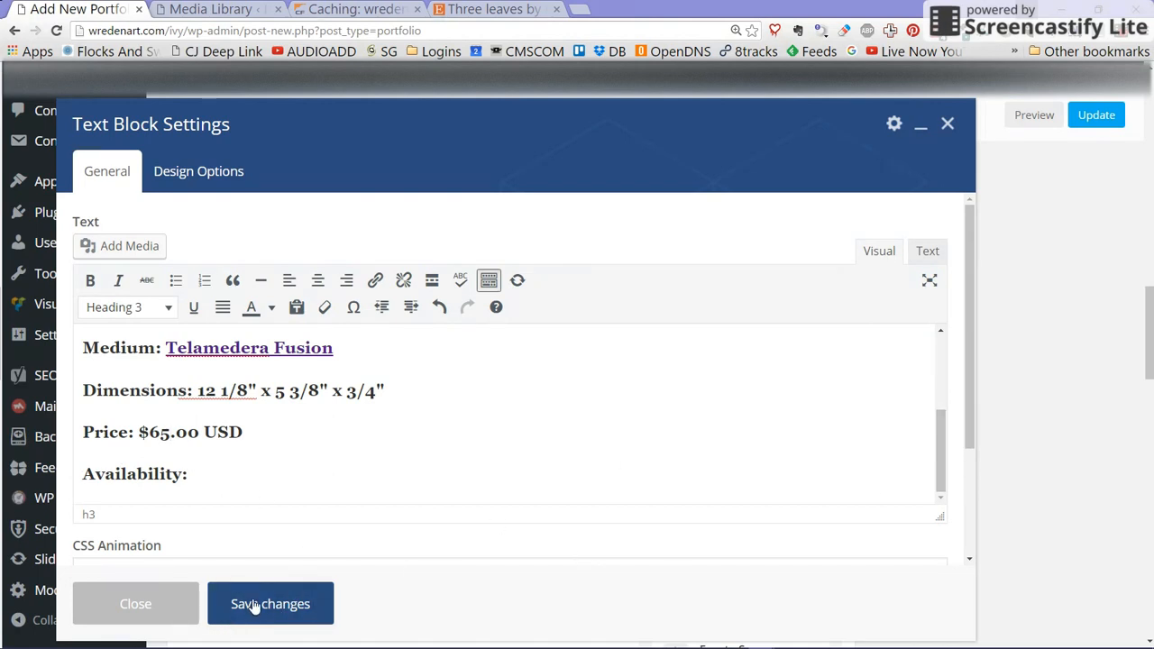
pyautogui.click(270, 602)
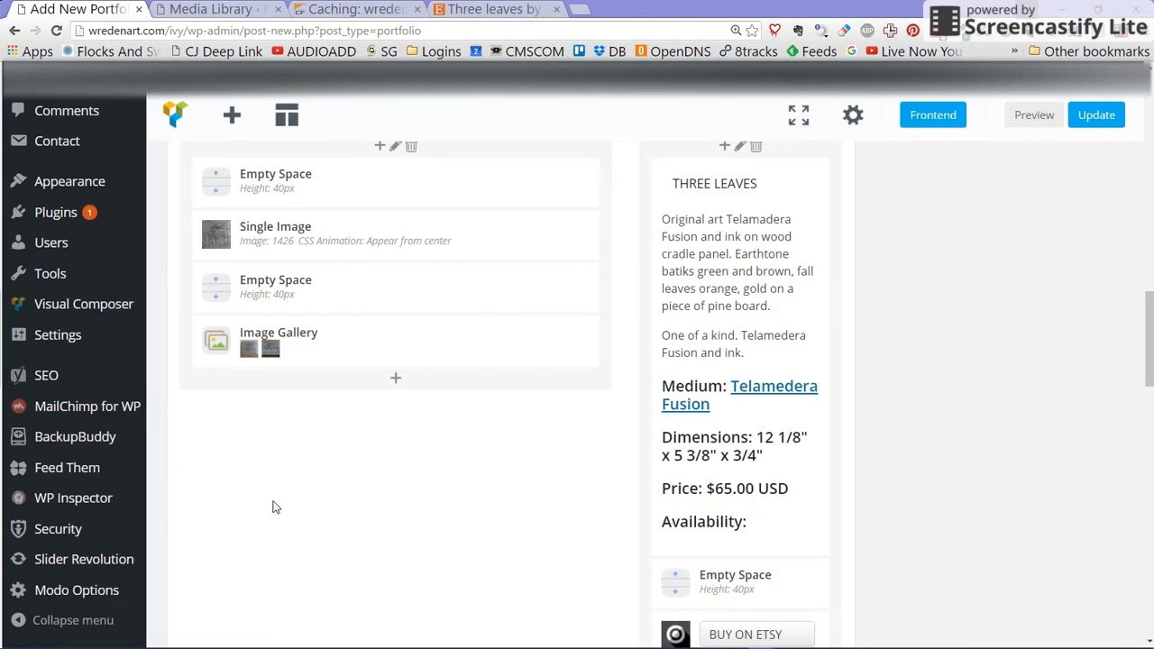
pyautogui.moveTo(928, 368)
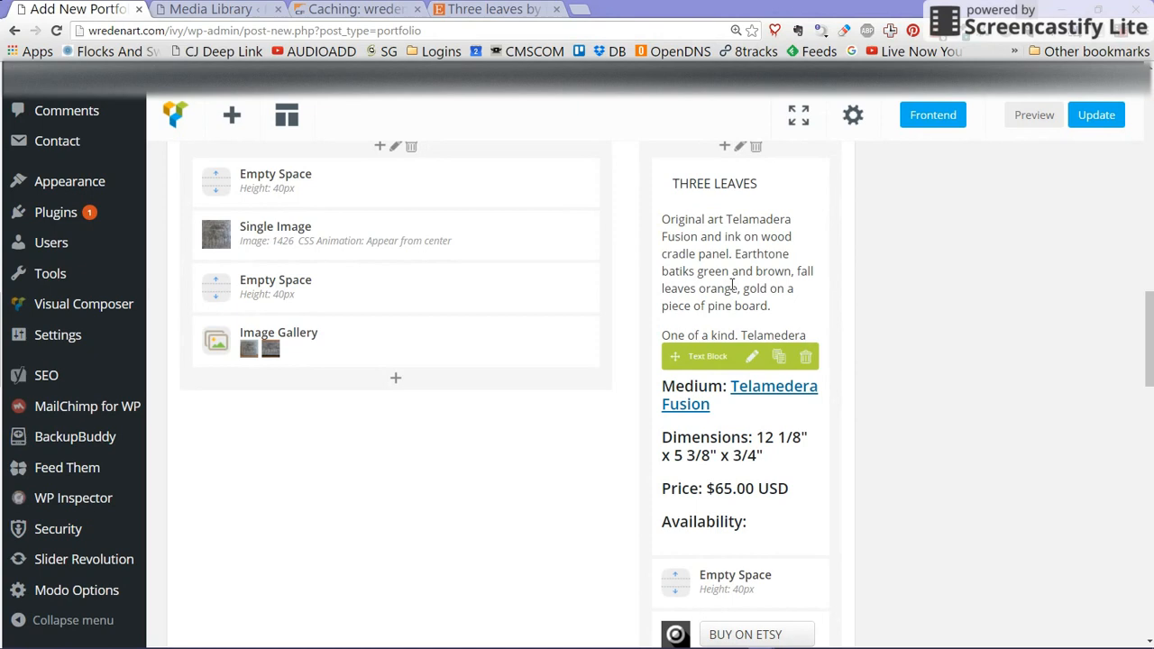
pyautogui.scroll(-3)
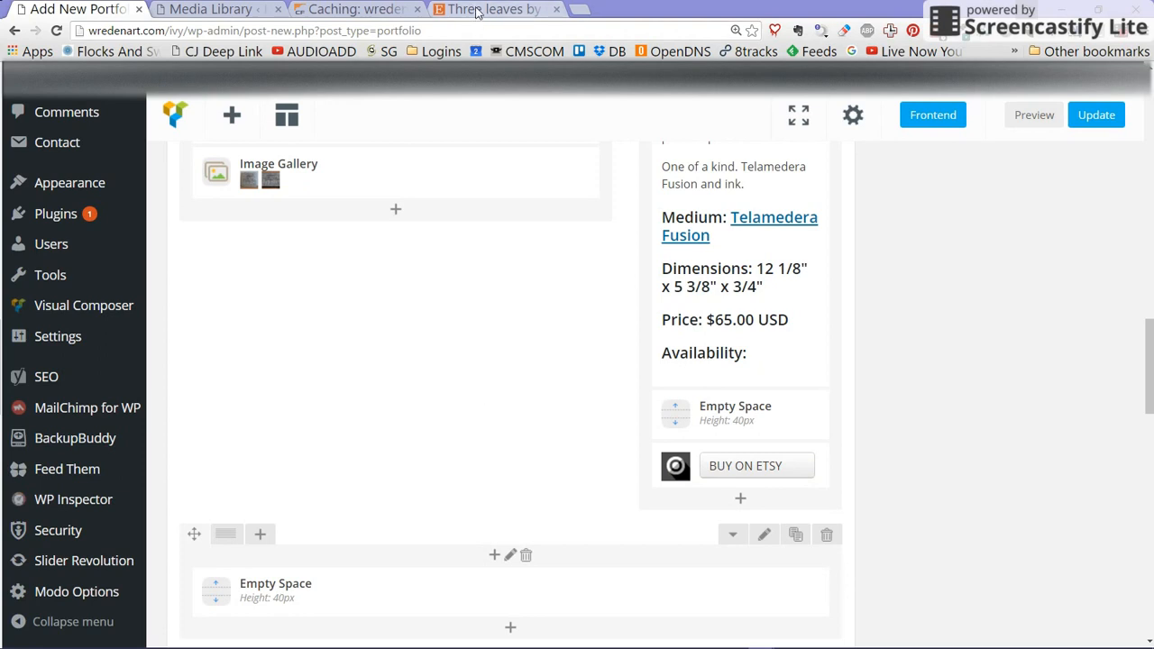
pyautogui.click(496, 9)
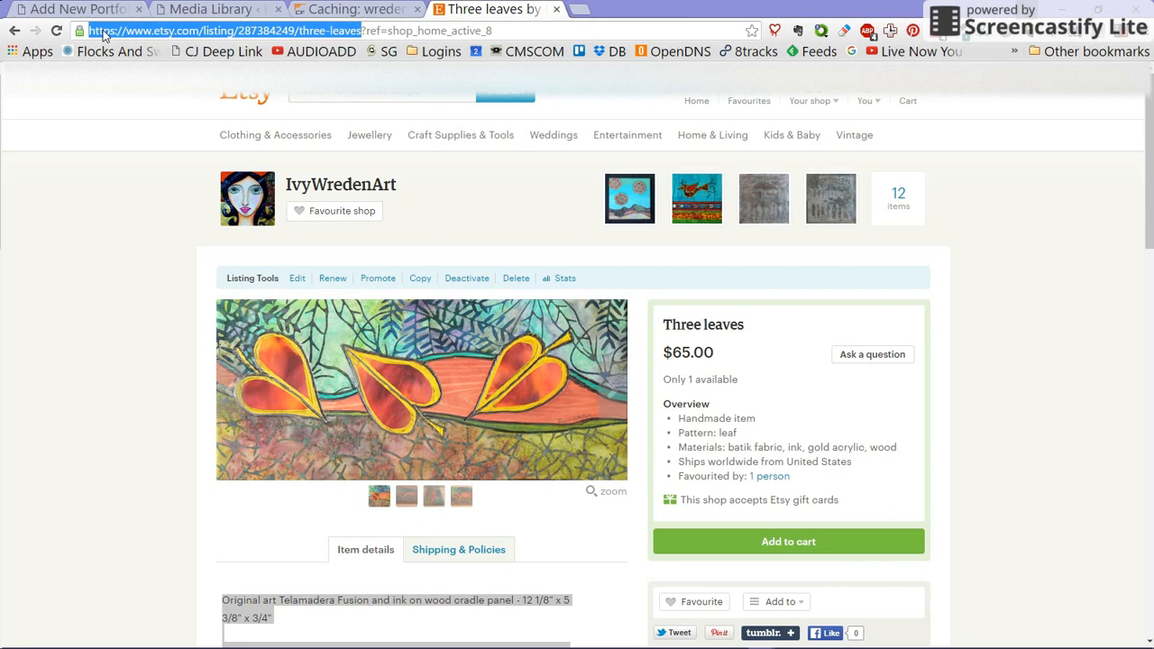
pyautogui.click(76, 11)
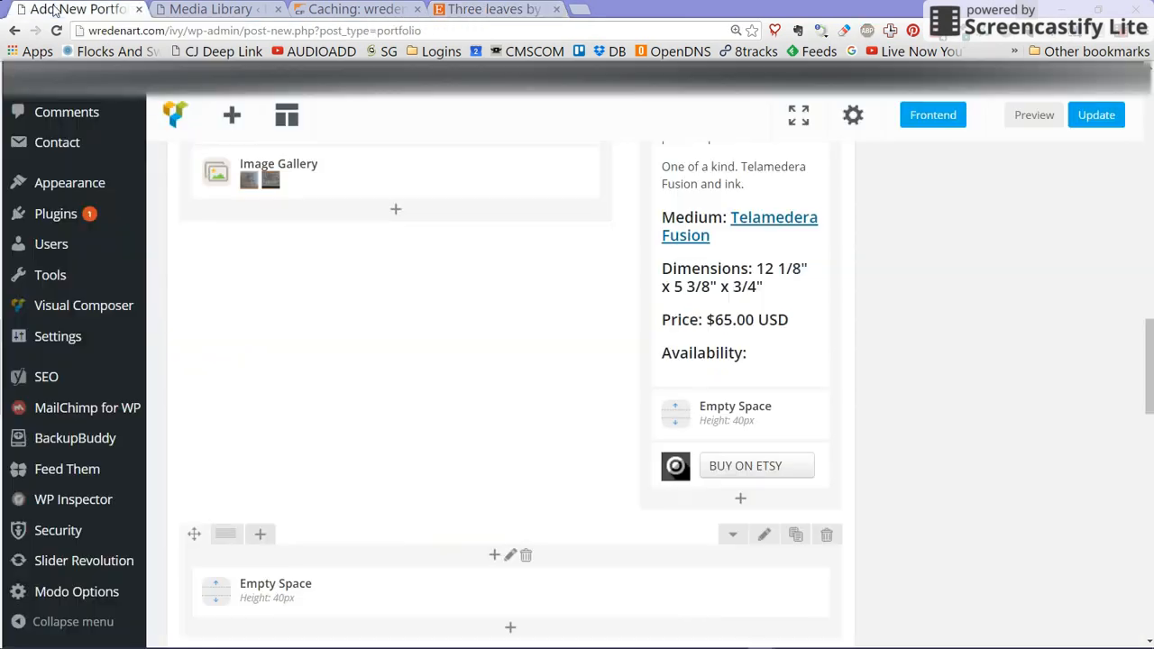
pyautogui.moveTo(624, 372)
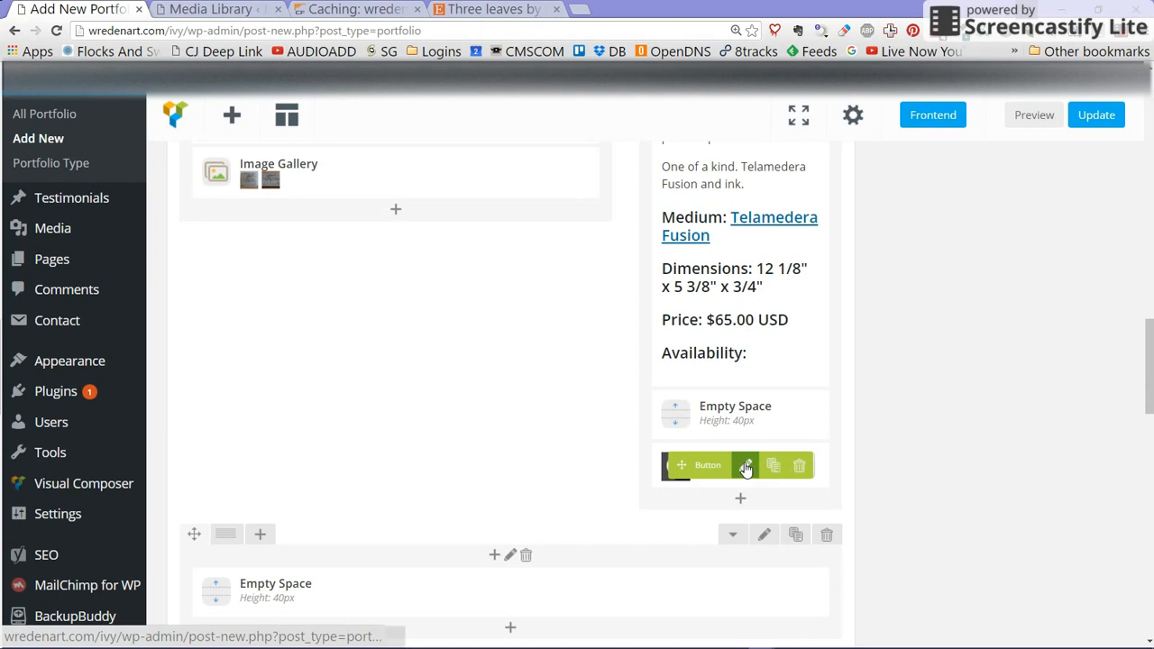
pyautogui.click(747, 465)
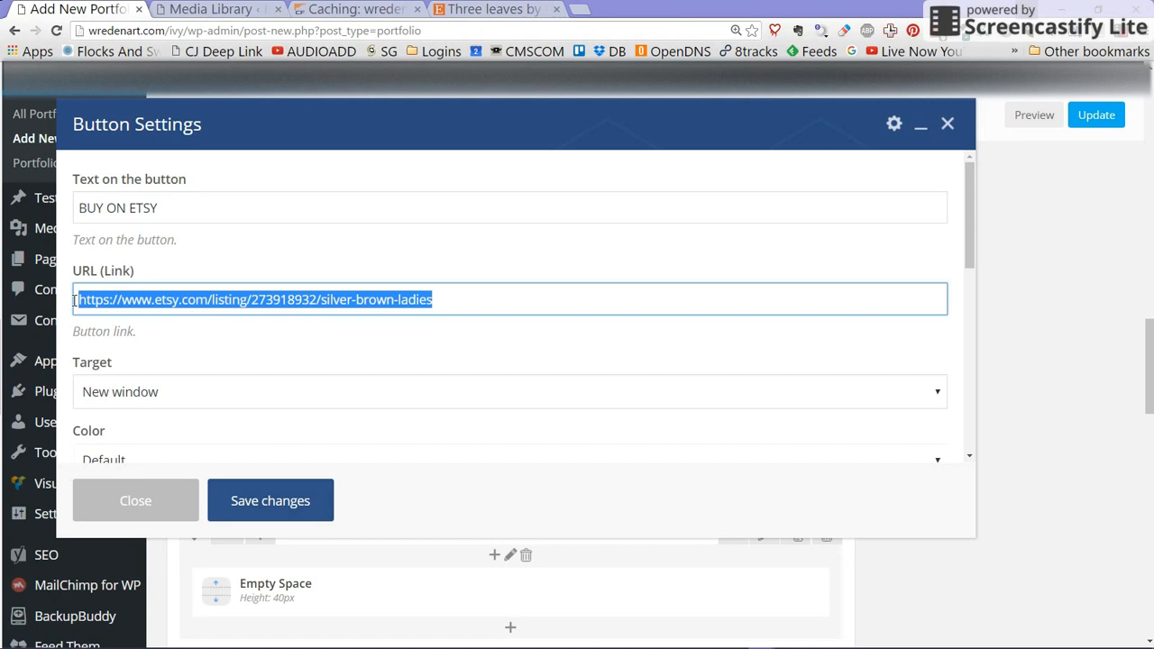
pyautogui.write('https://www.etsy.com/listing/287384249/three-leaves')
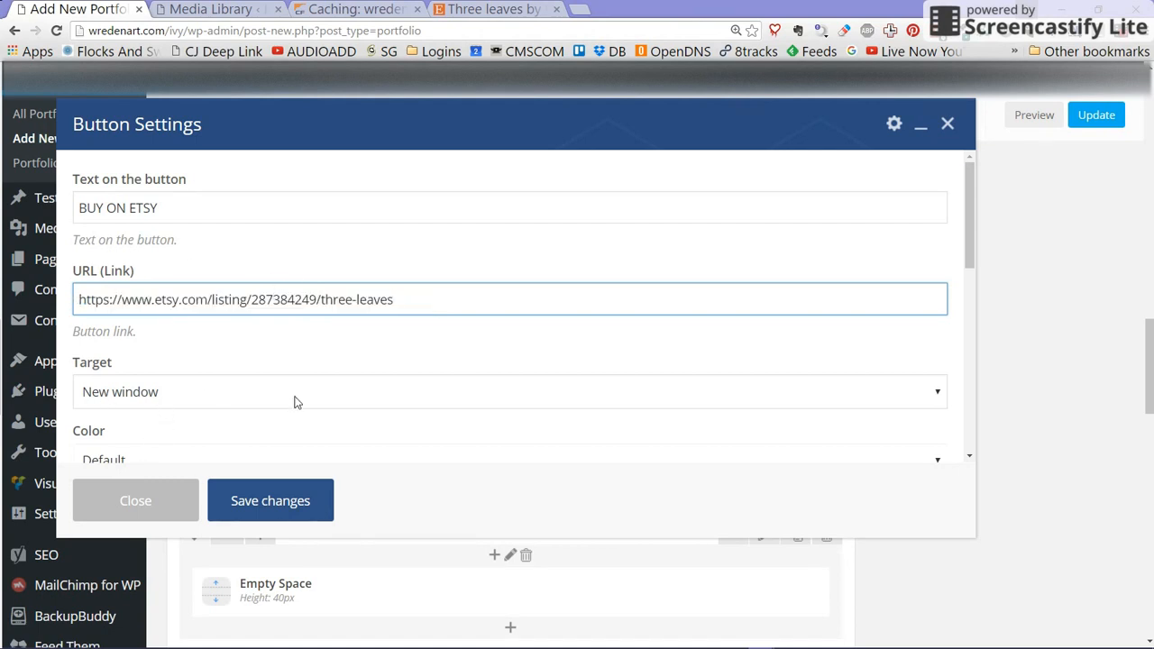
pyautogui.scroll(-3)
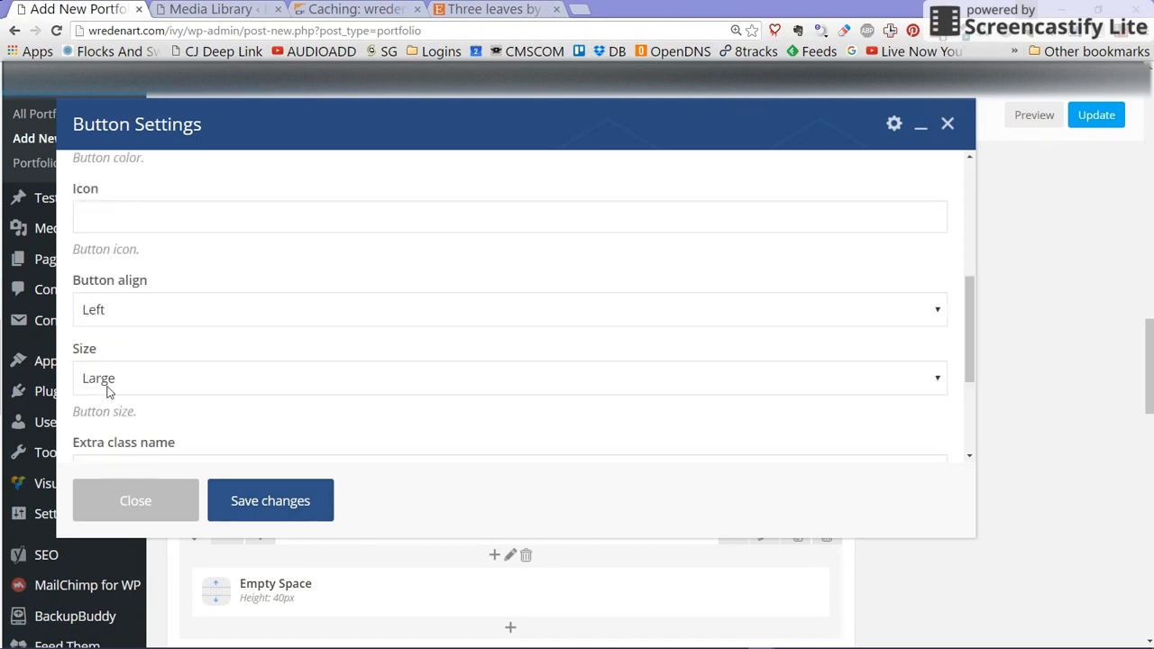
pyautogui.scroll(-3)
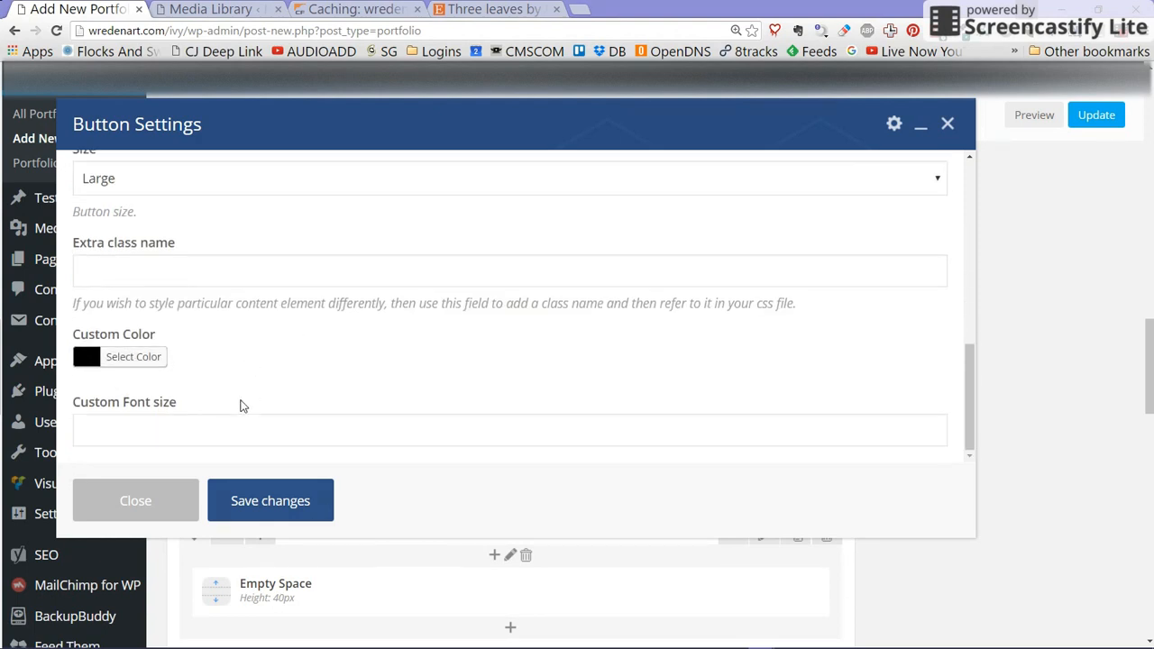
pyautogui.click(136, 501)
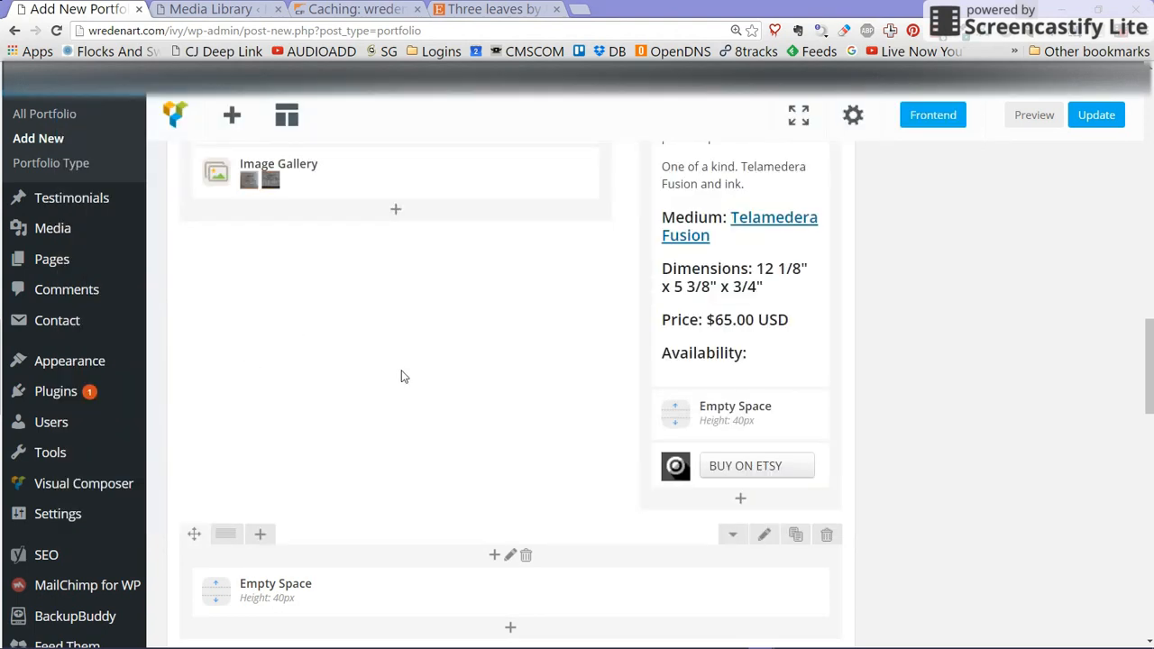
# Step: Edit the Single Image element and remove its old template picture
pyautogui.scroll(3)
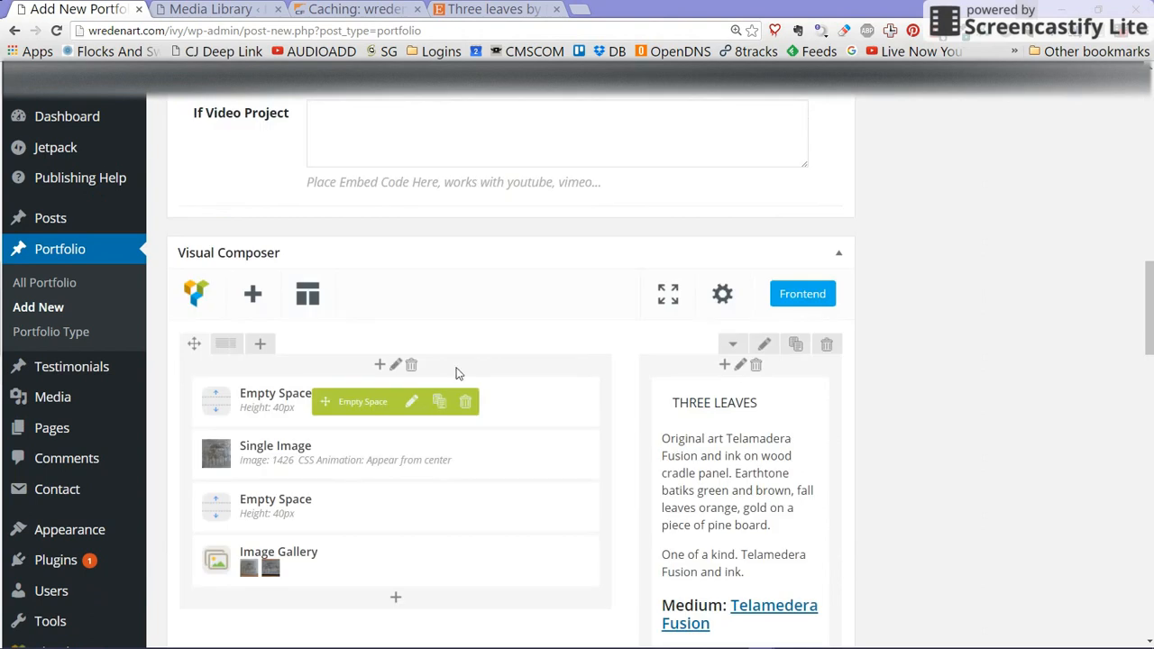
pyautogui.scroll(-3)
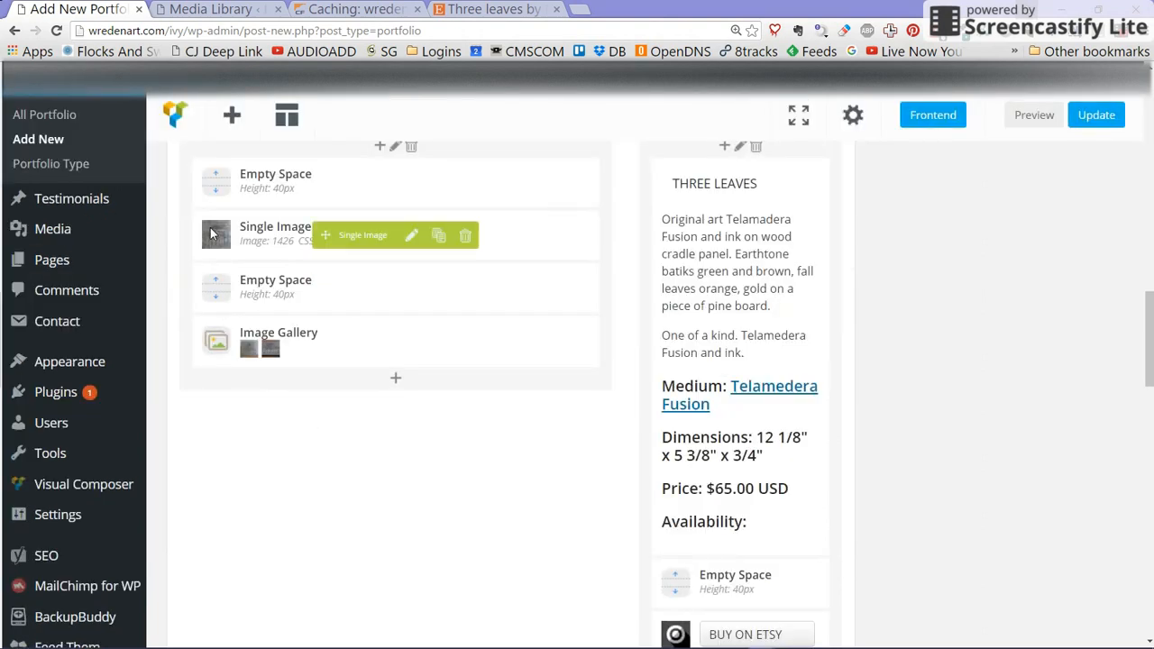
pyautogui.moveTo(249, 289)
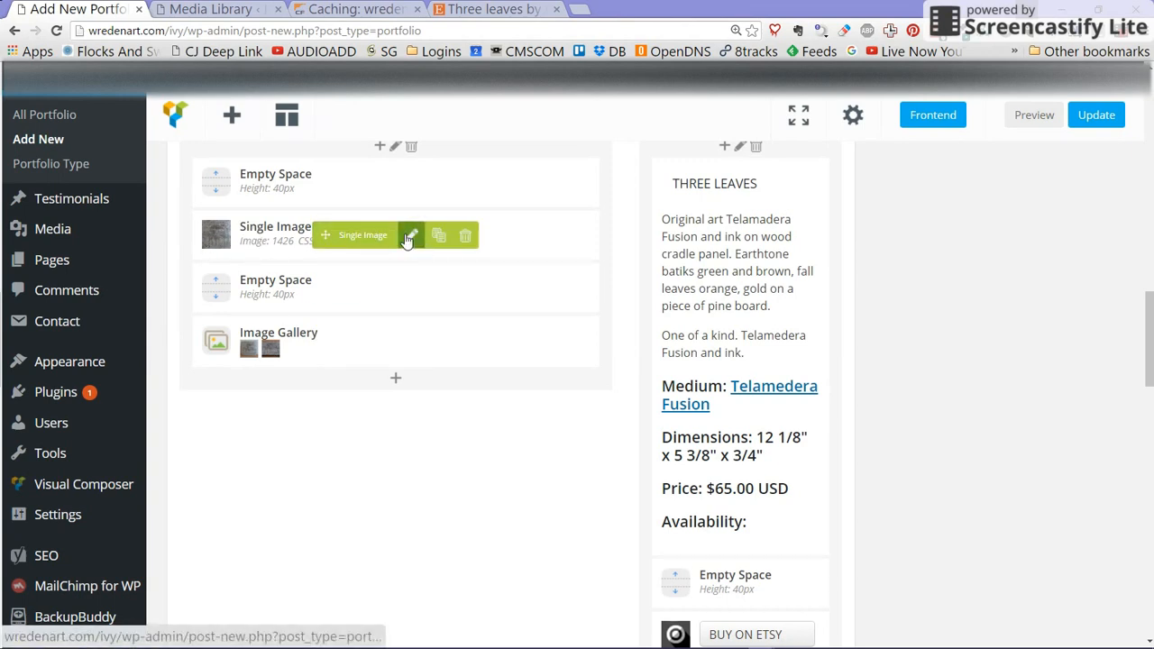
pyautogui.click(411, 234)
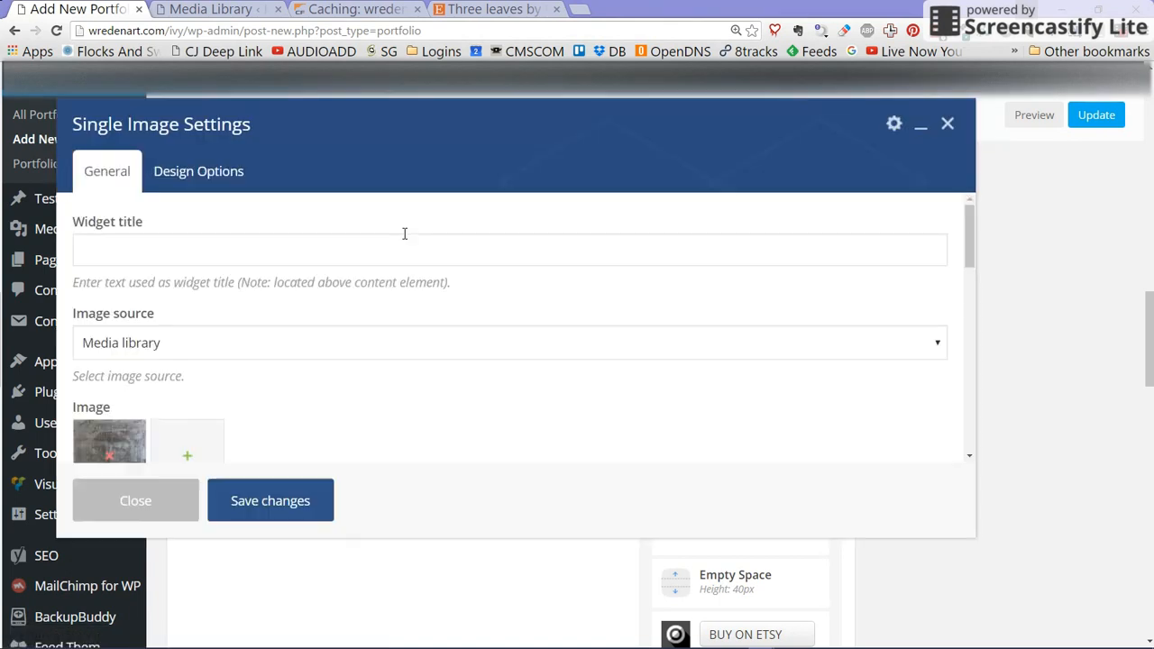
pyautogui.scroll(-3)
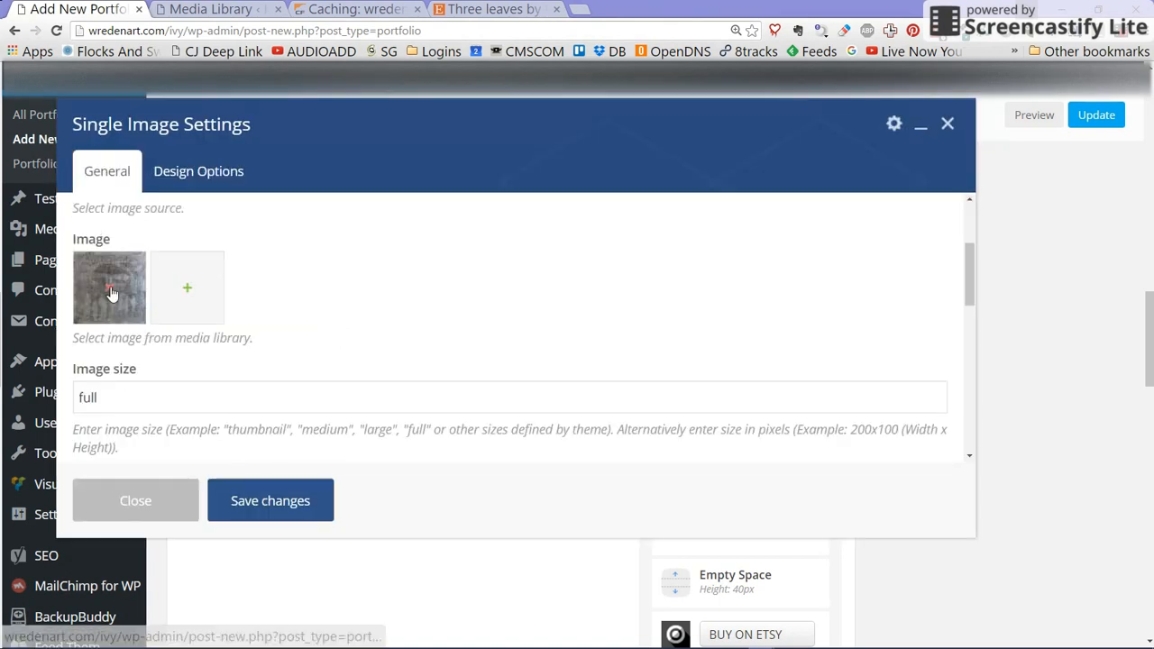
pyautogui.click(108, 287)
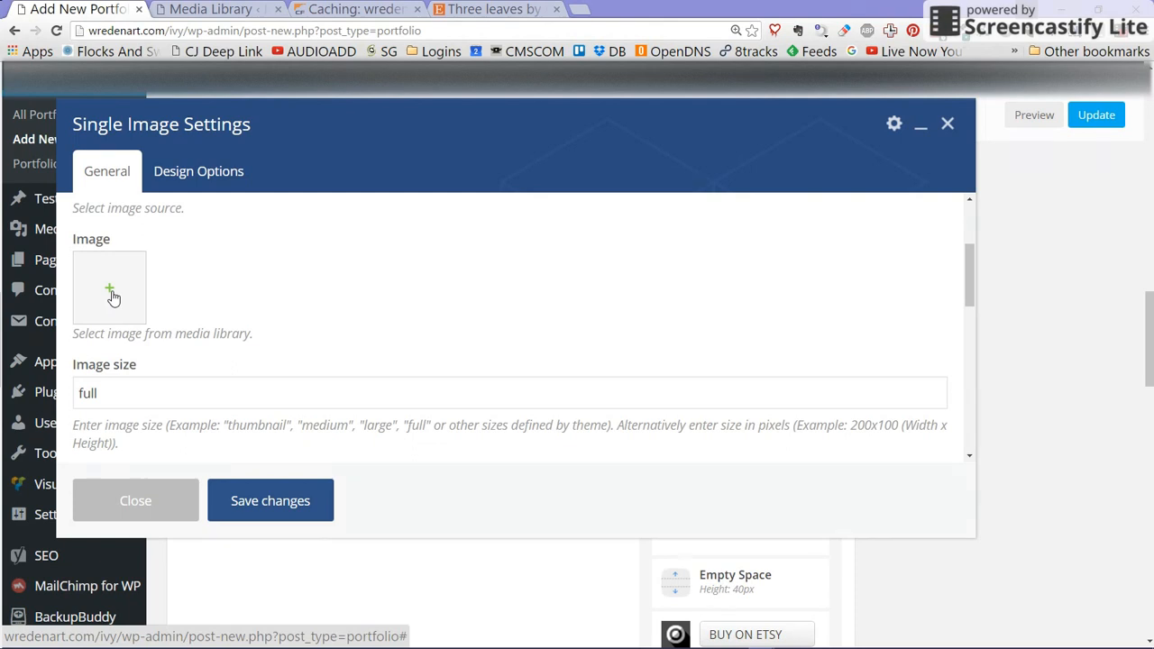
# Step: Pick the three-leaves artwork from the Media Library and title it 'Three Leaves by Ivy Wreden'
pyautogui.click(109, 289)
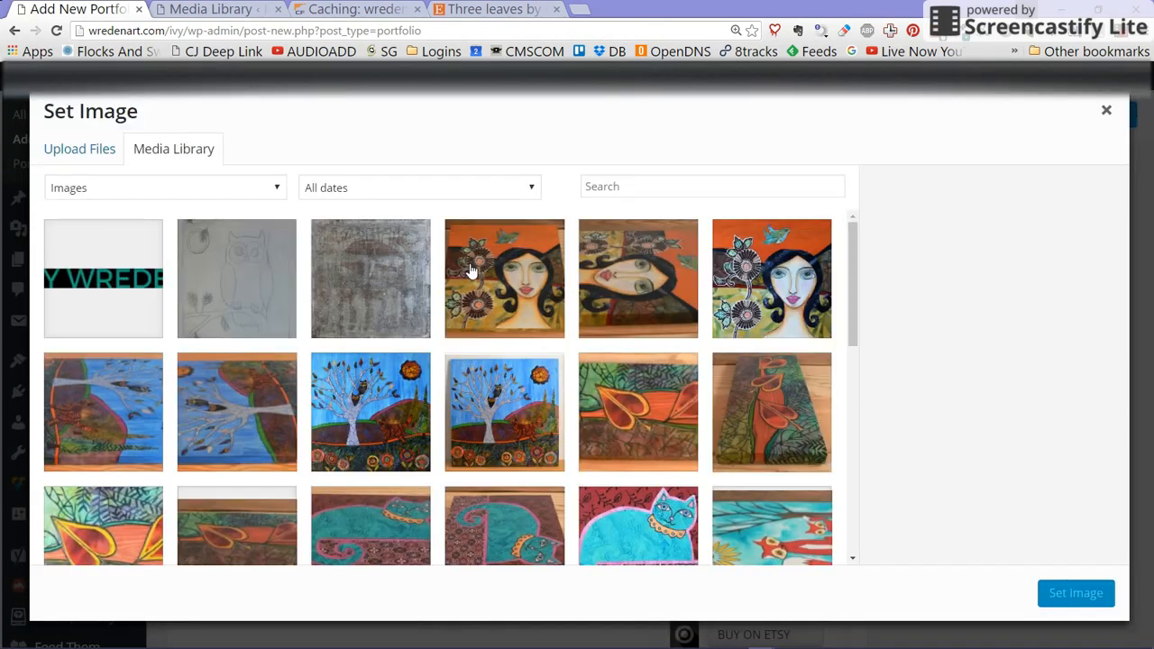
pyautogui.moveTo(483, 290)
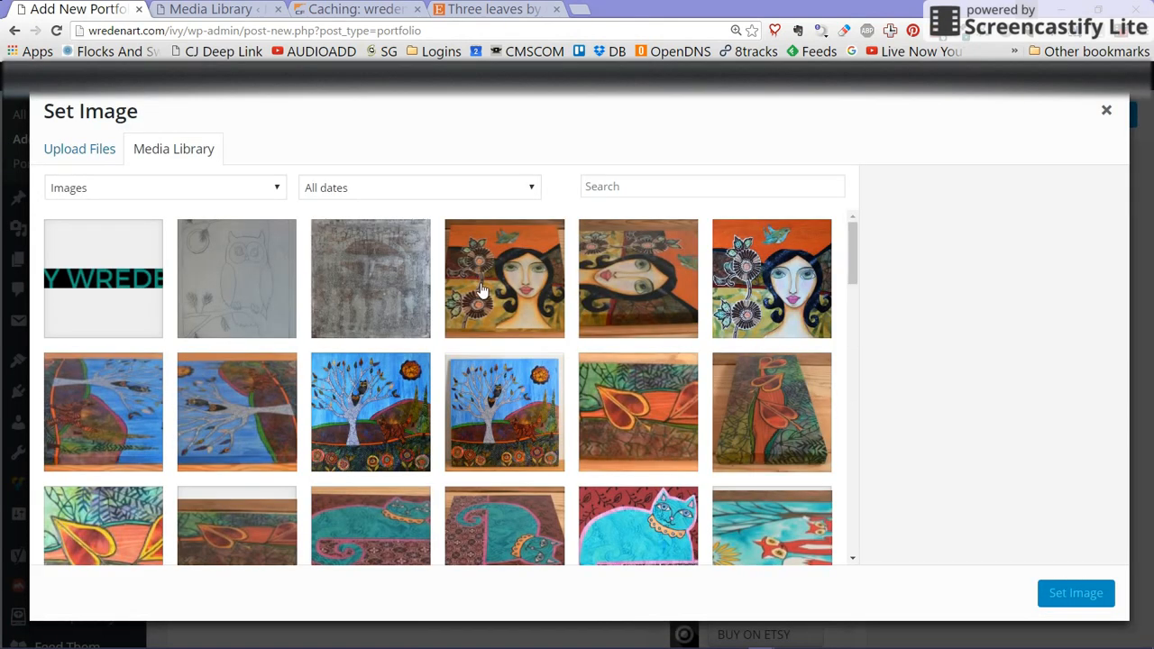
pyautogui.click(102, 376)
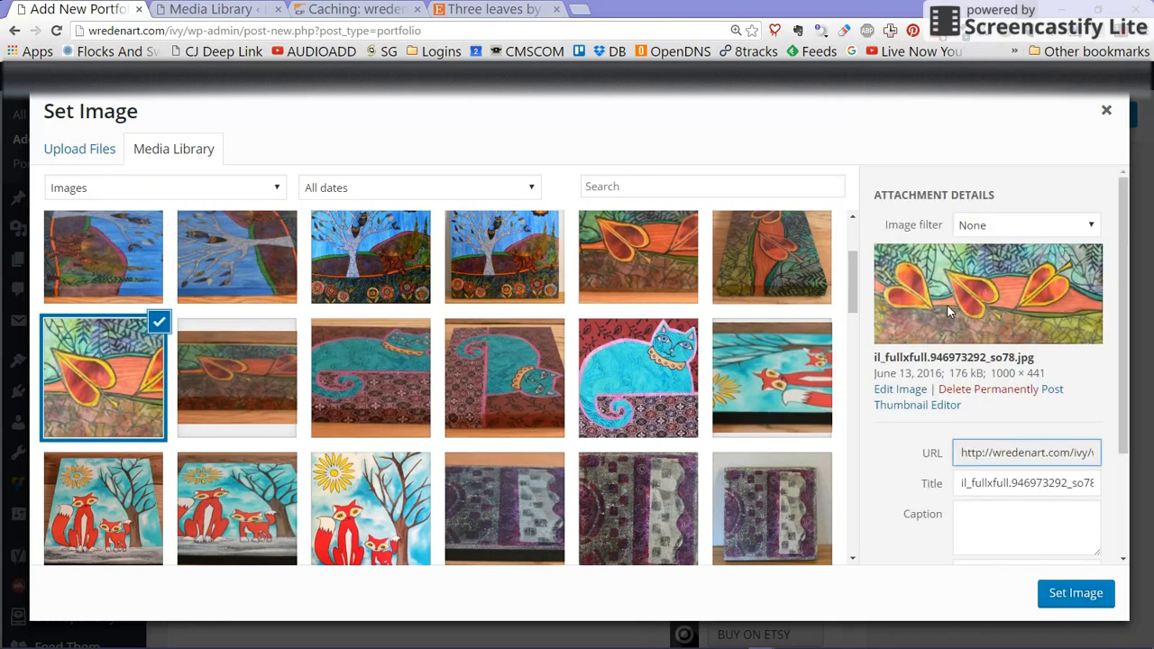
pyautogui.moveTo(973, 297)
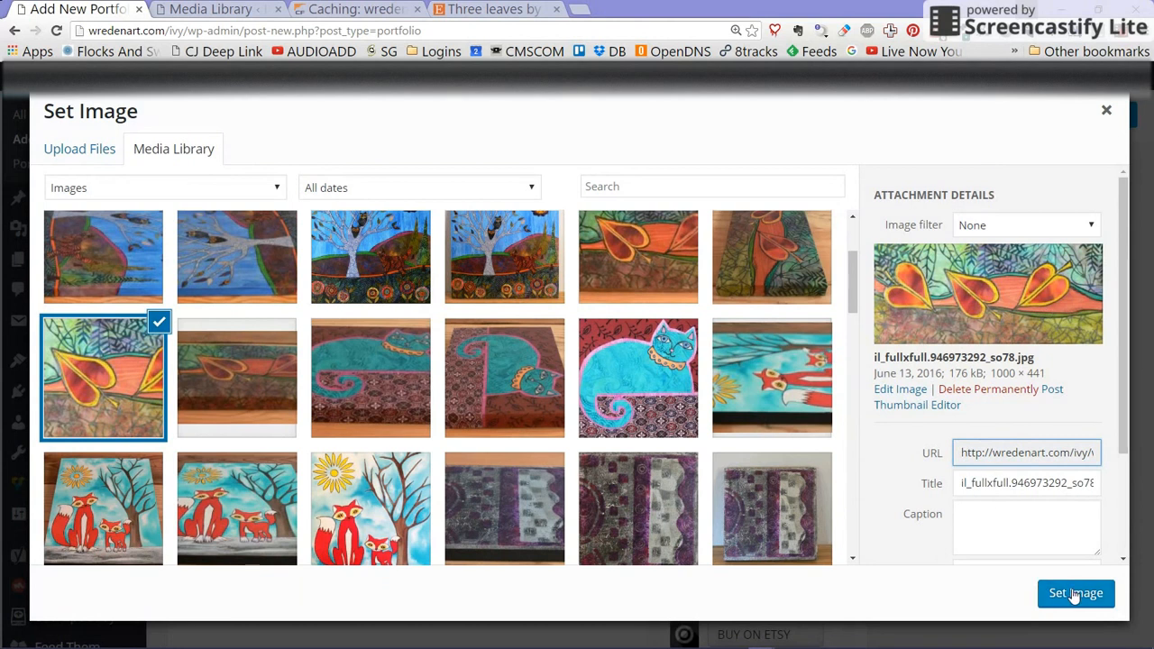
pyautogui.click(1026, 483)
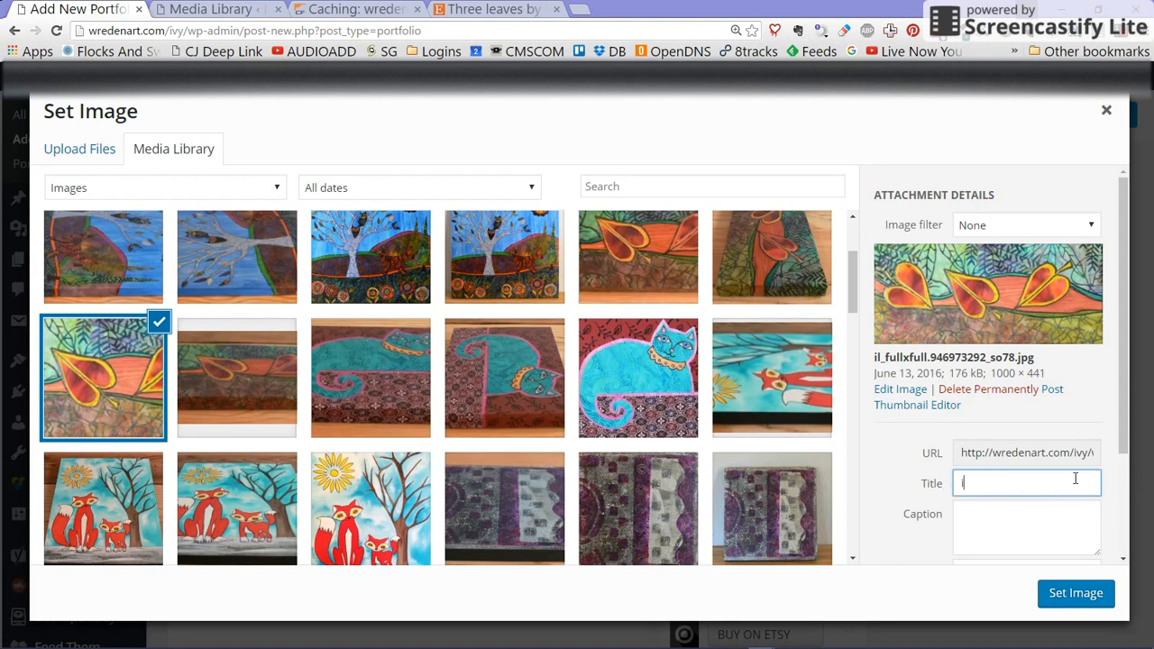
pyautogui.write('Three Leaves by')
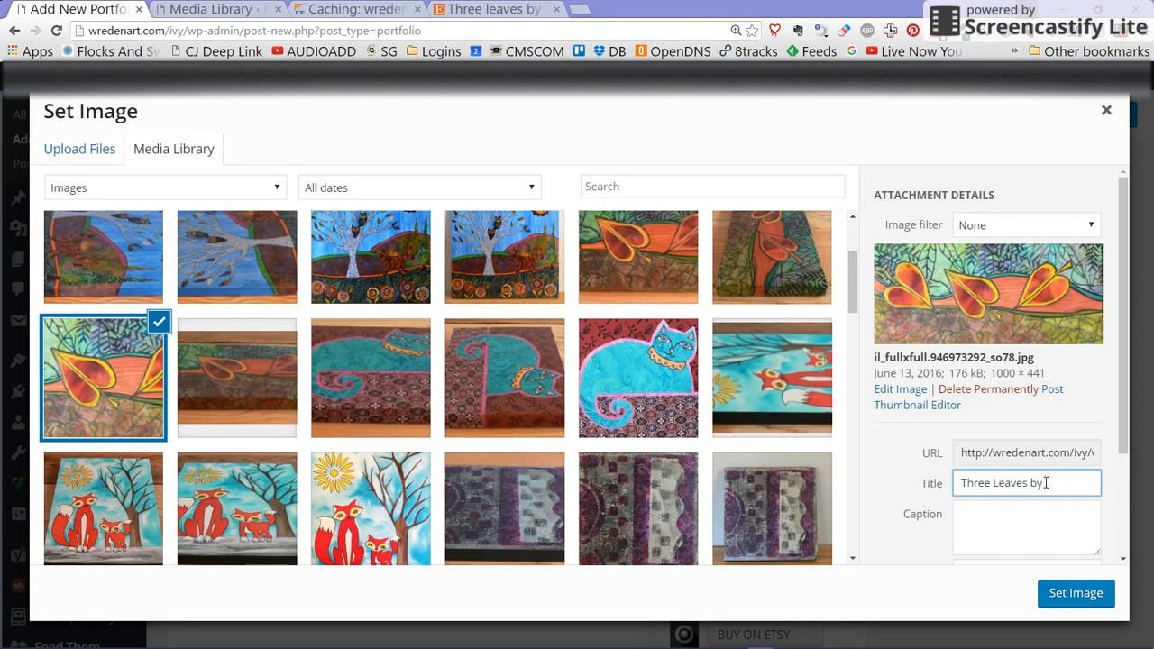
pyautogui.write('Ivy Wreden')
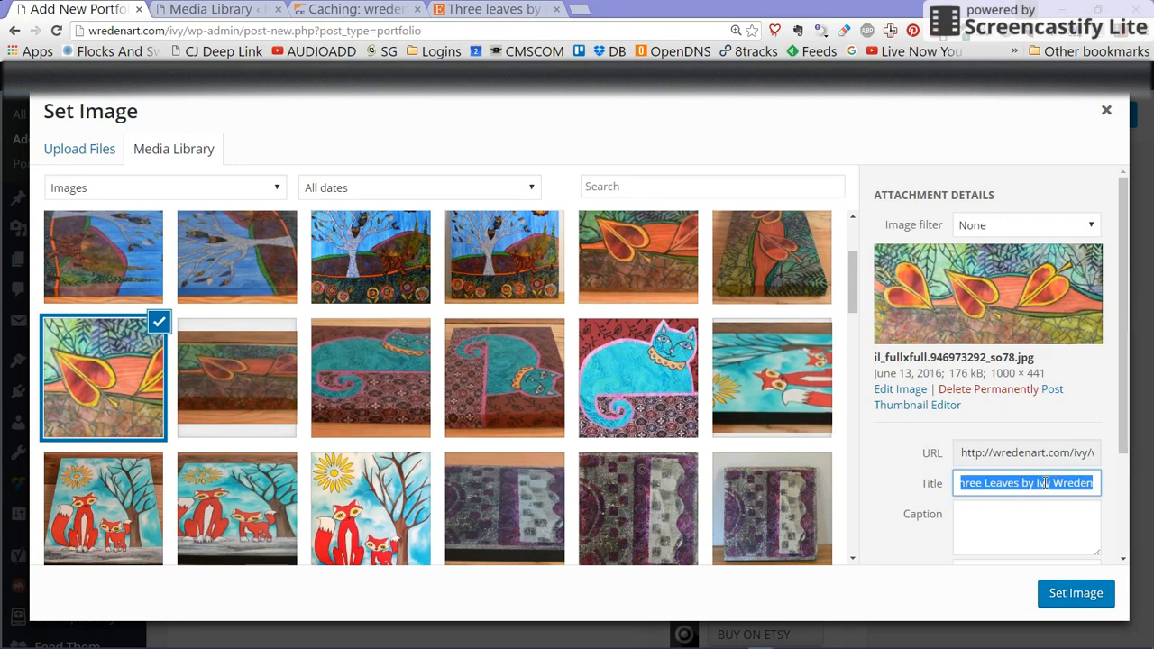
# Step: Set the image's alt text to 'Three Leaves by Ivy Wreden'
pyautogui.scroll(-3)
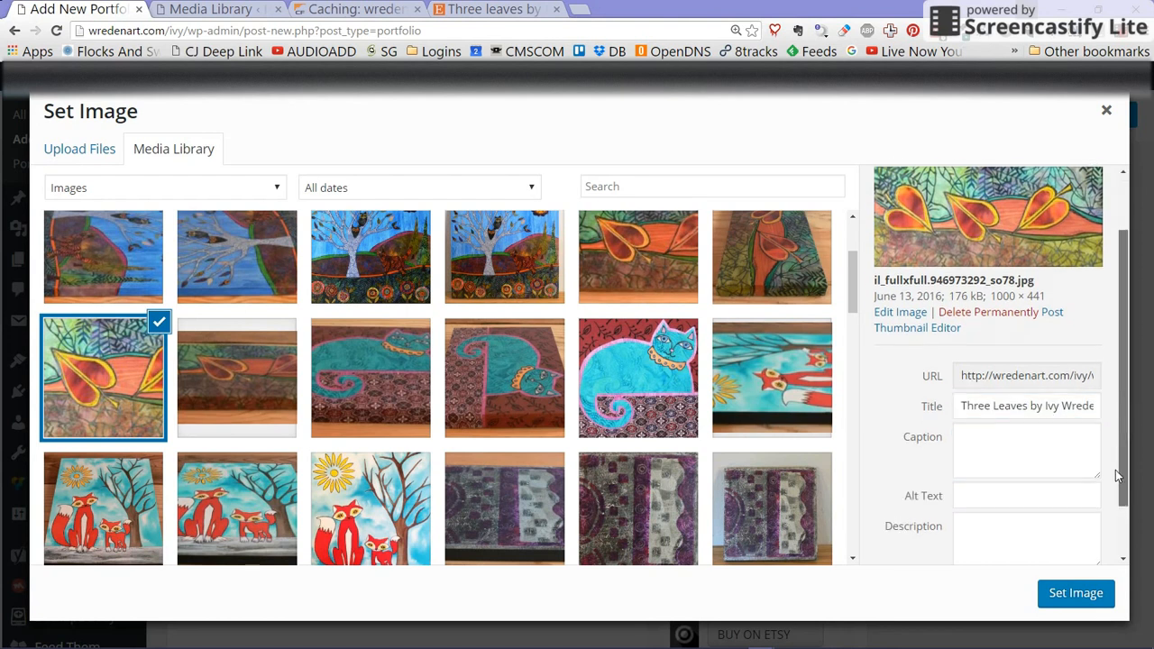
pyautogui.click(1025, 454)
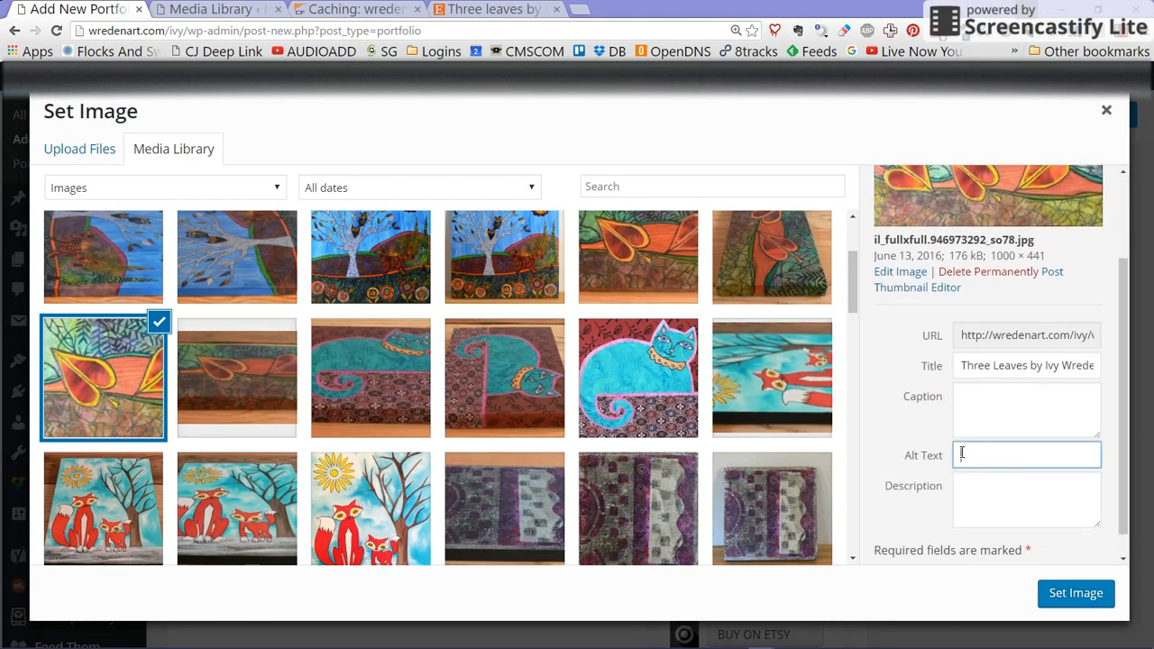
pyautogui.write('Three Leaves by Ivy Wreden')
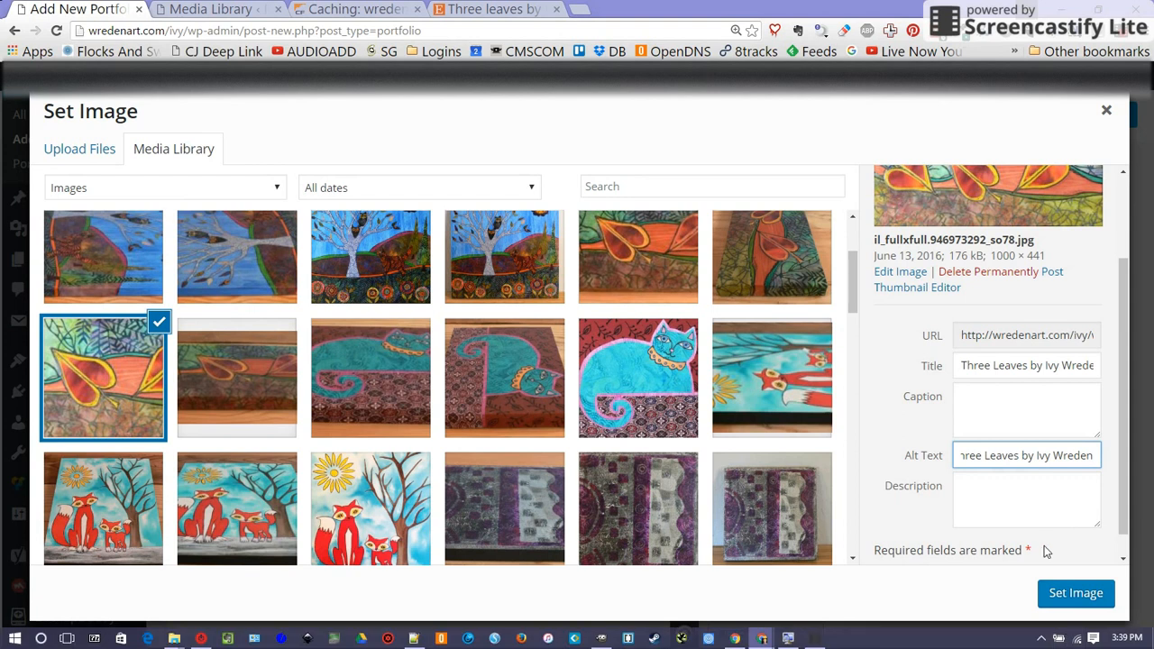
pyautogui.moveTo(984, 490)
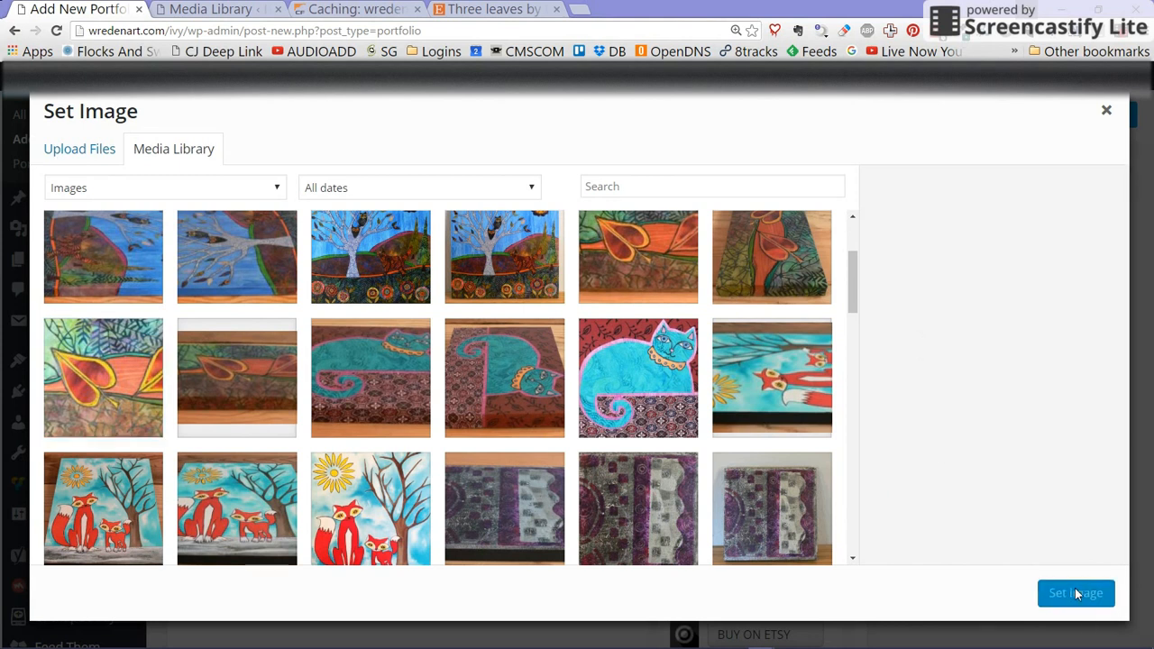
# Step: Set the artwork as the Single Image element's picture and save the element
pyautogui.click(1074, 593)
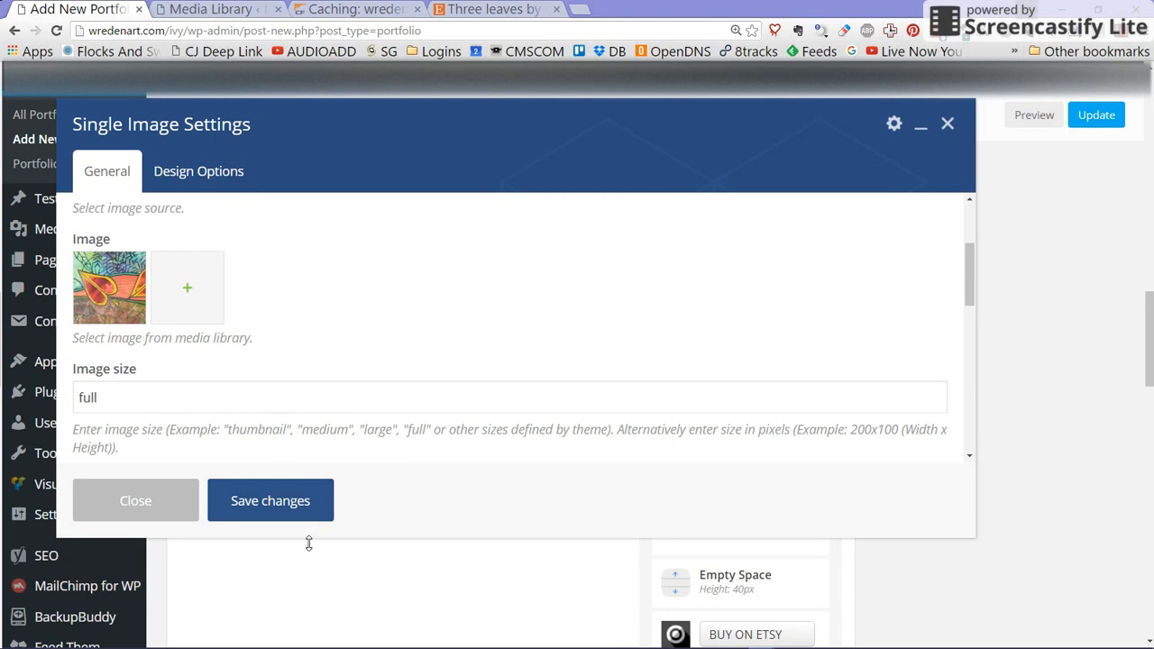
pyautogui.click(270, 501)
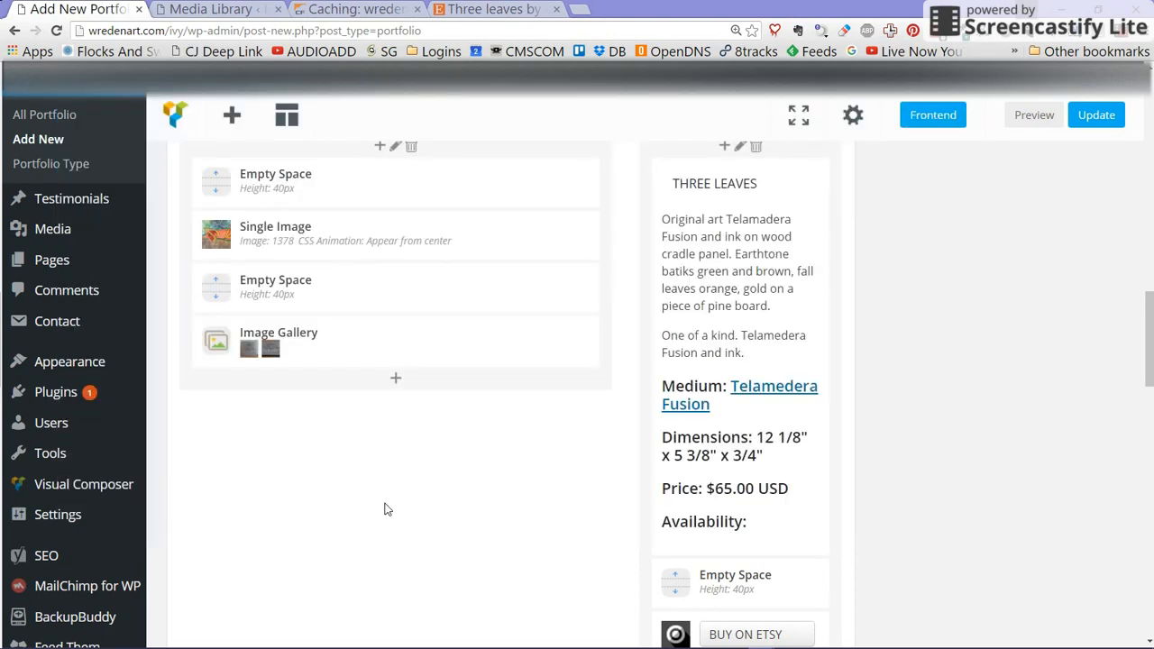
pyautogui.moveTo(411, 346)
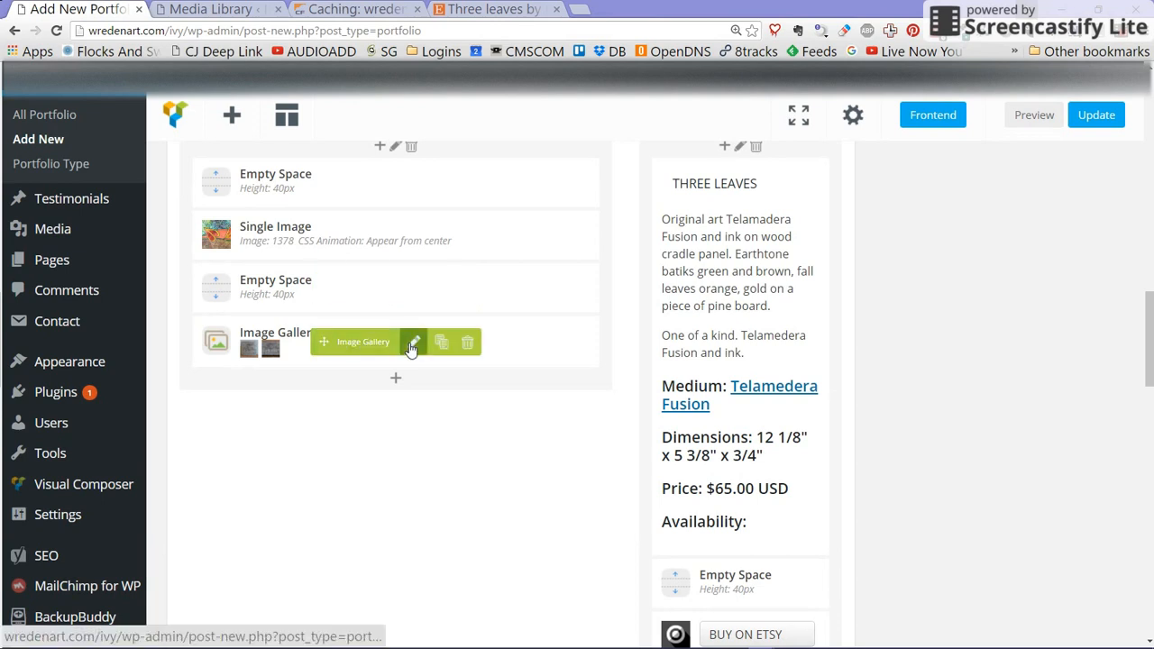
# Step: Edit the Image Gallery element and remove both old template images
pyautogui.click(413, 343)
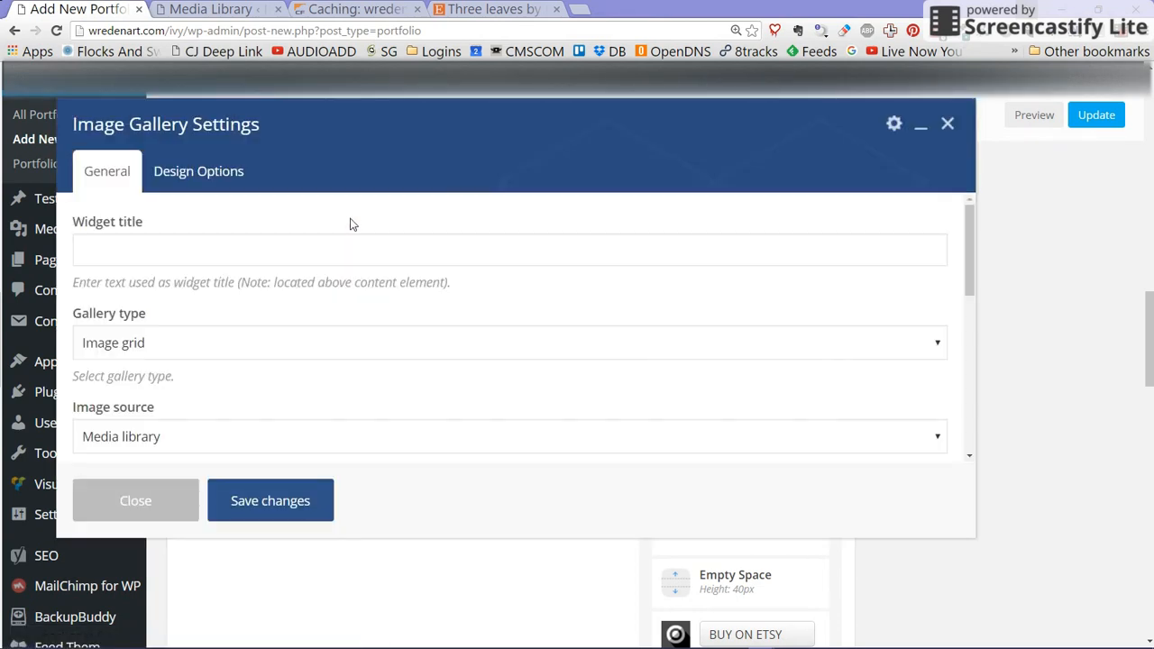
pyautogui.moveTo(115, 382)
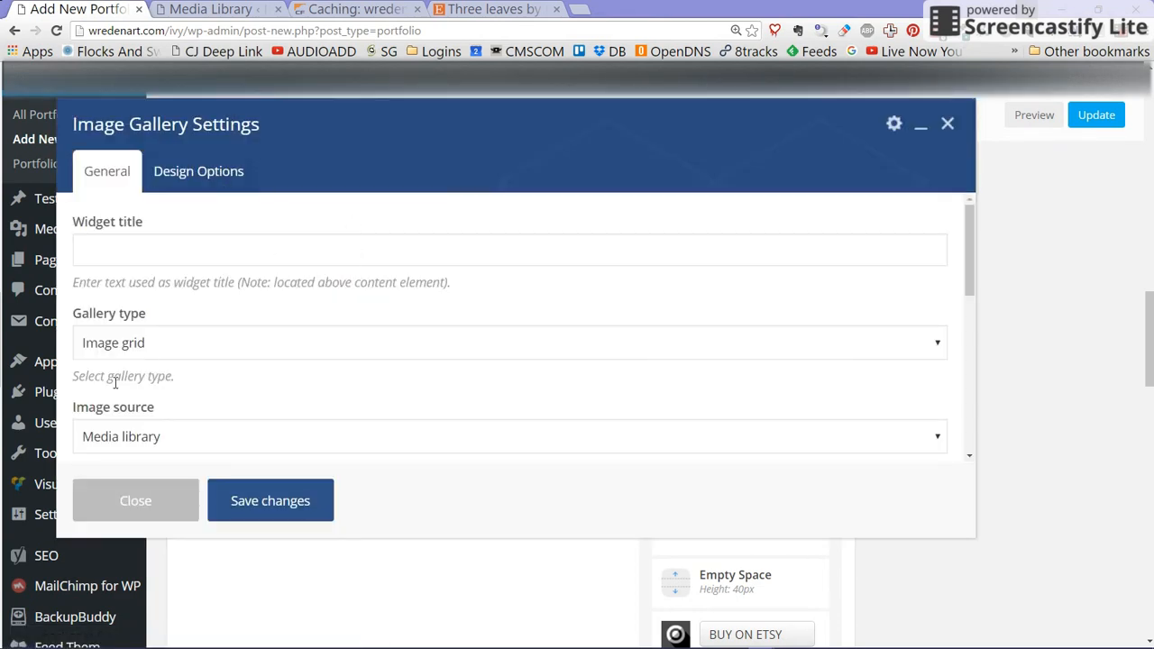
pyautogui.scroll(-3)
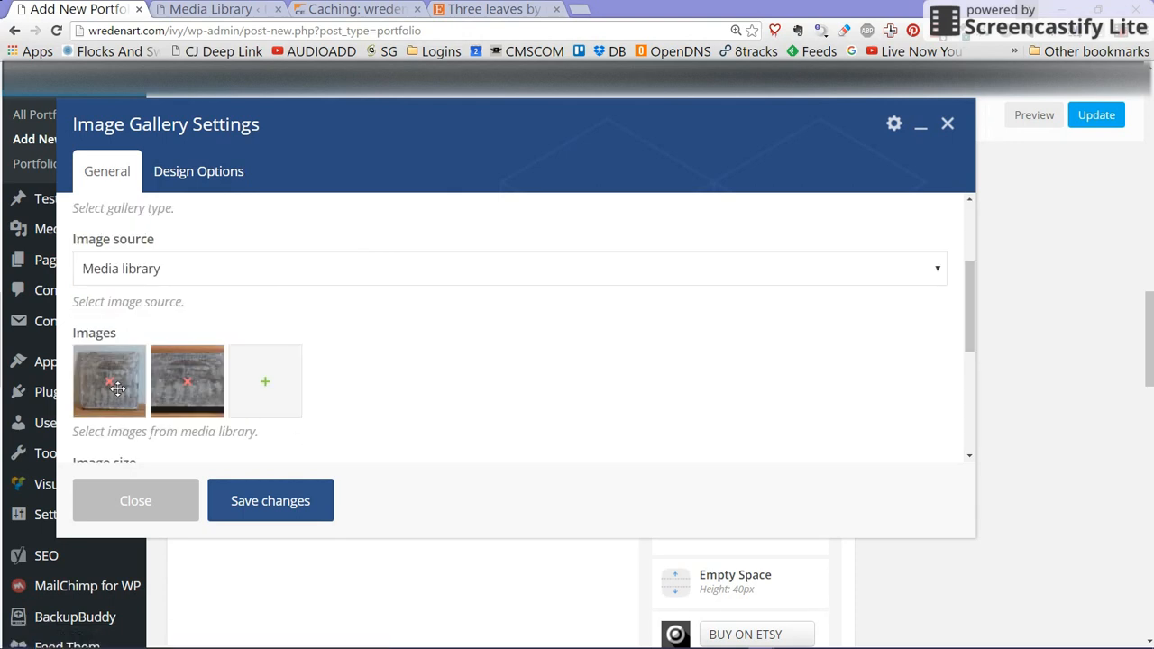
pyautogui.click(187, 381)
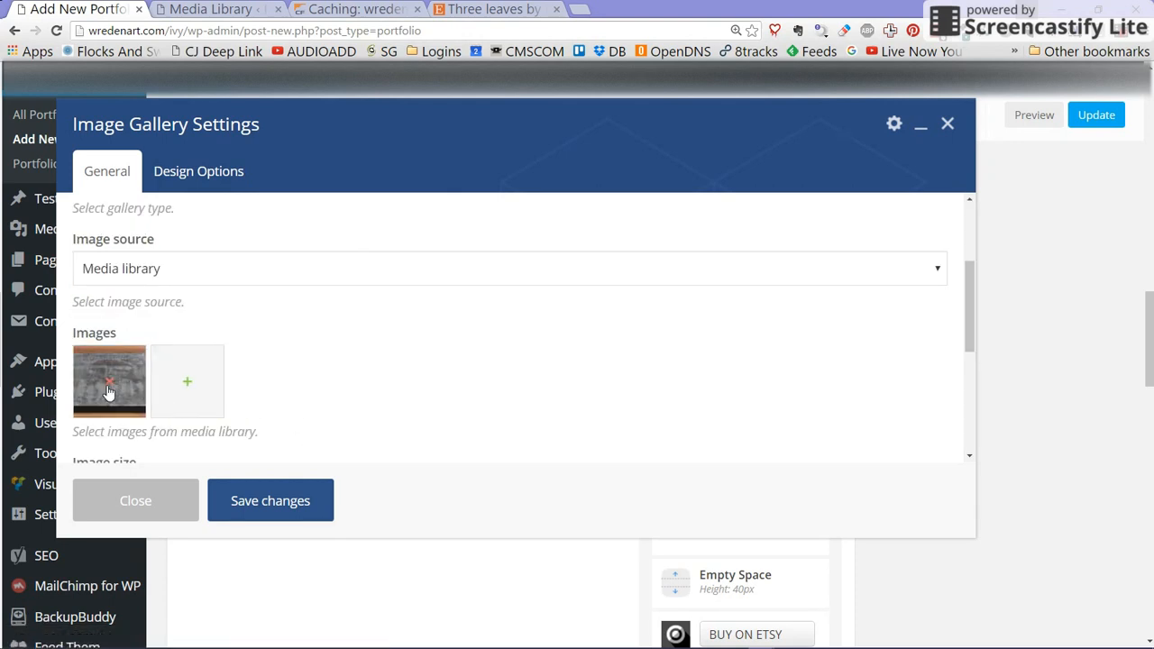
pyautogui.click(108, 382)
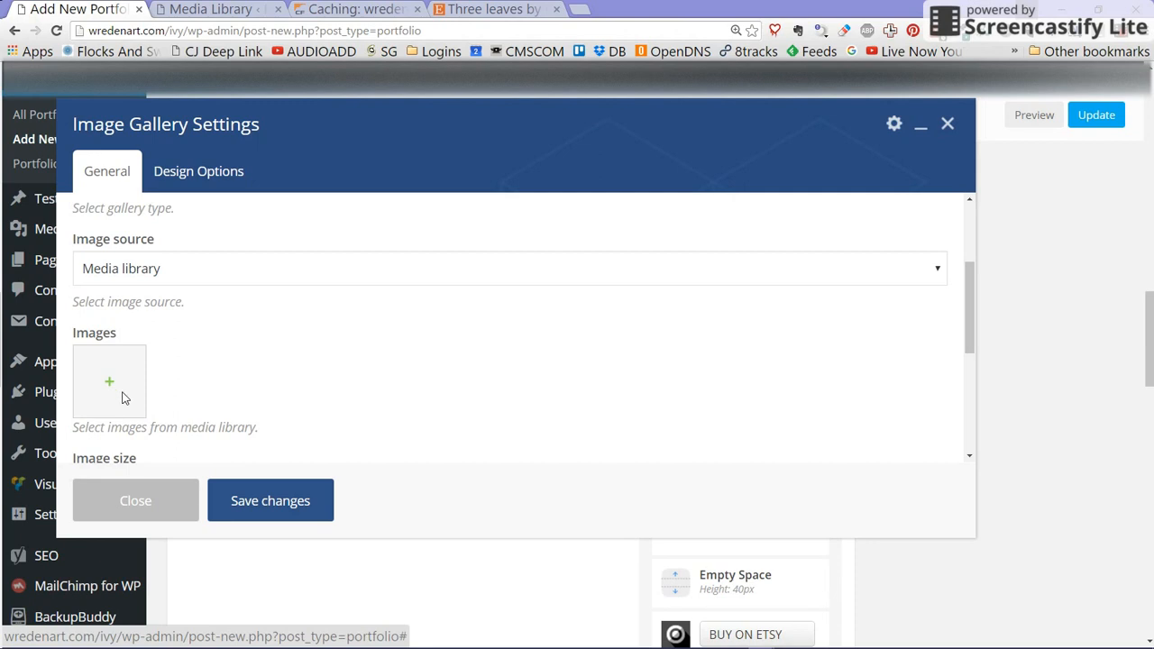
# Step: Choose three leaf panel photos from the Media Library for the gallery
pyautogui.click(108, 382)
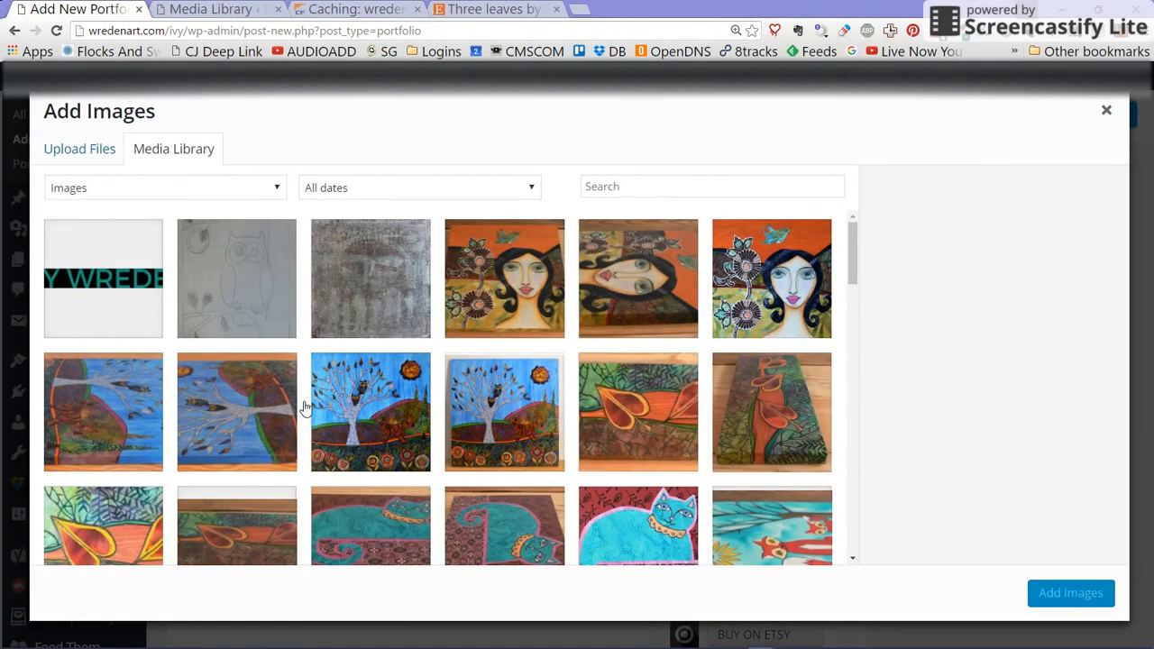
pyautogui.moveTo(764, 411)
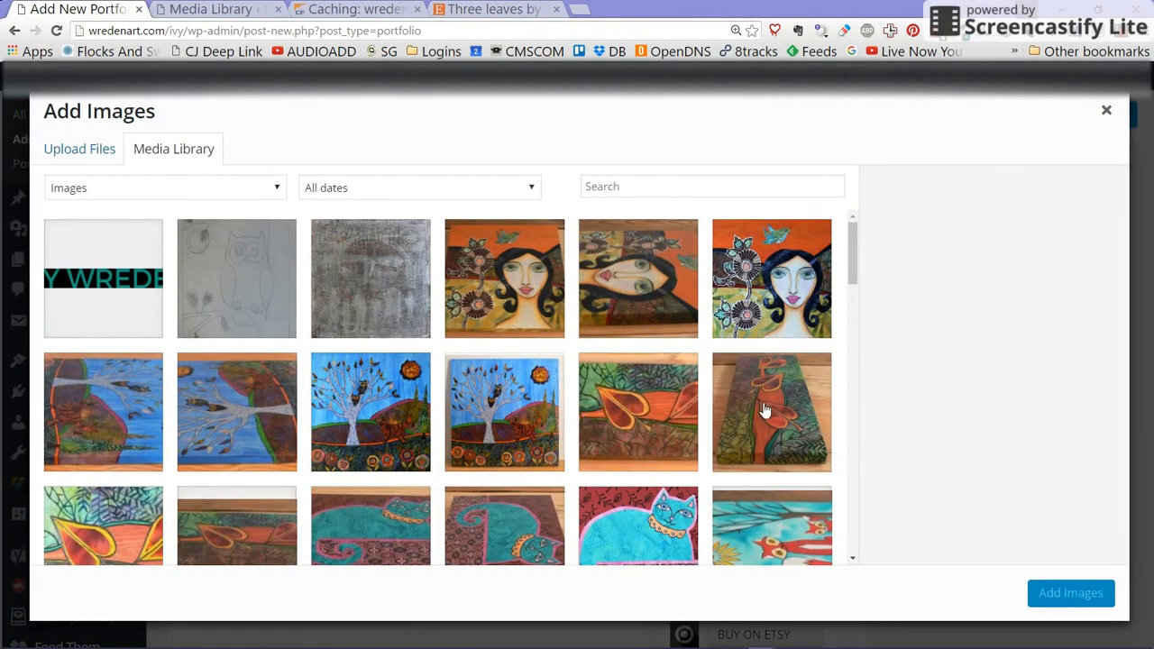
pyautogui.click(638, 411)
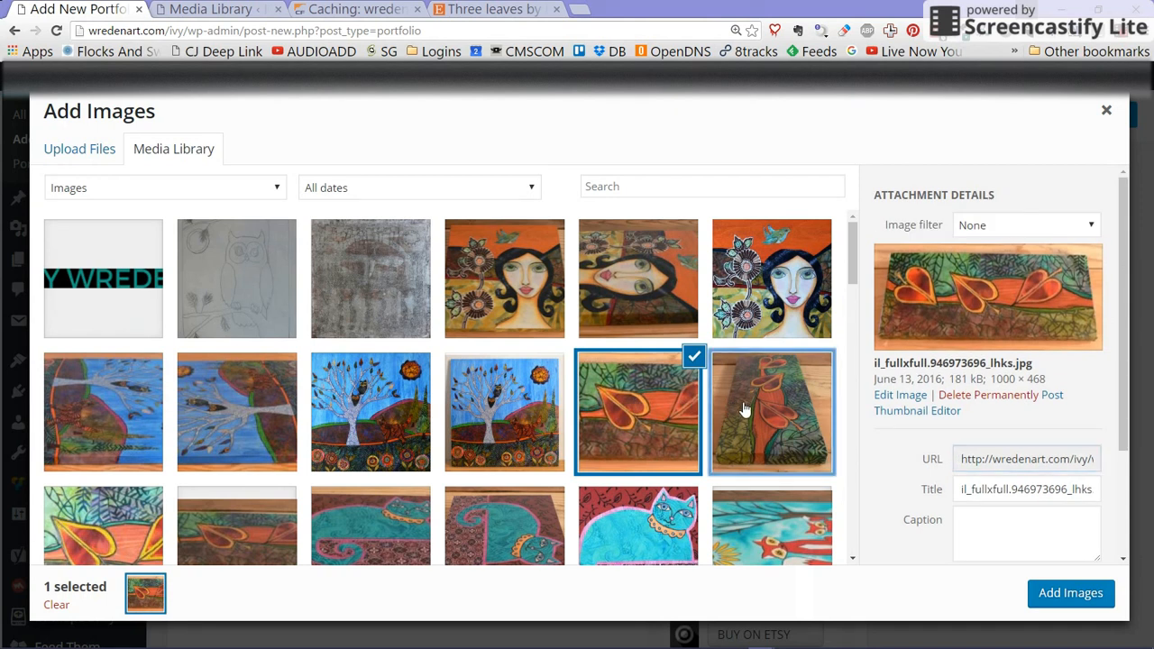
pyautogui.click(771, 411)
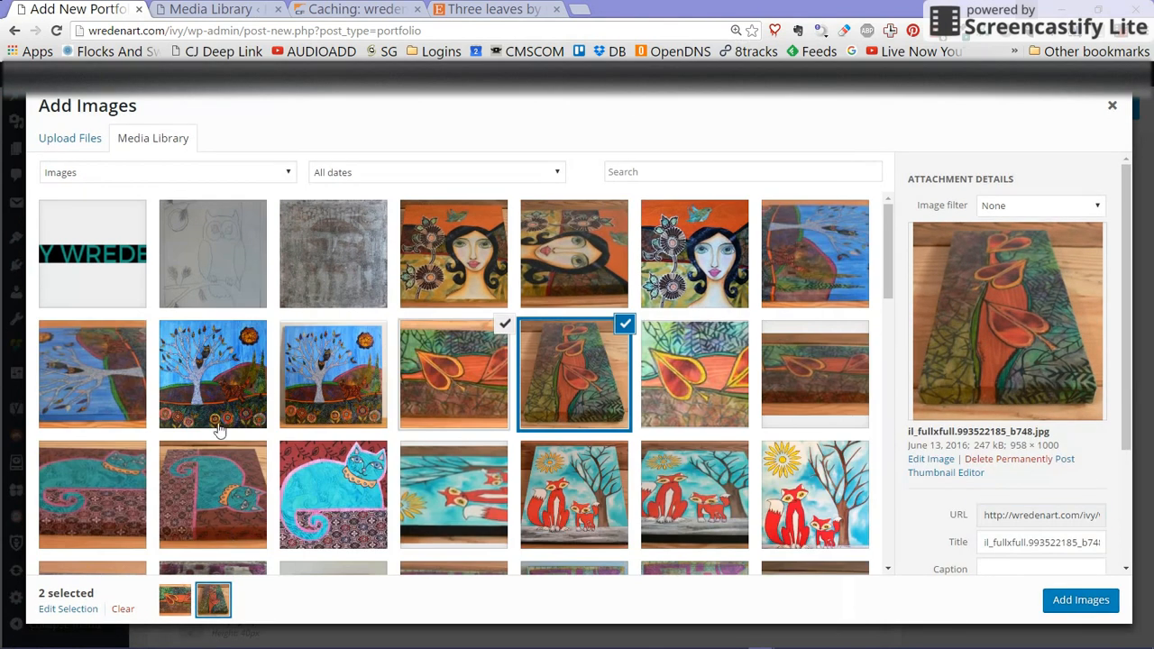
pyautogui.moveTo(586, 364)
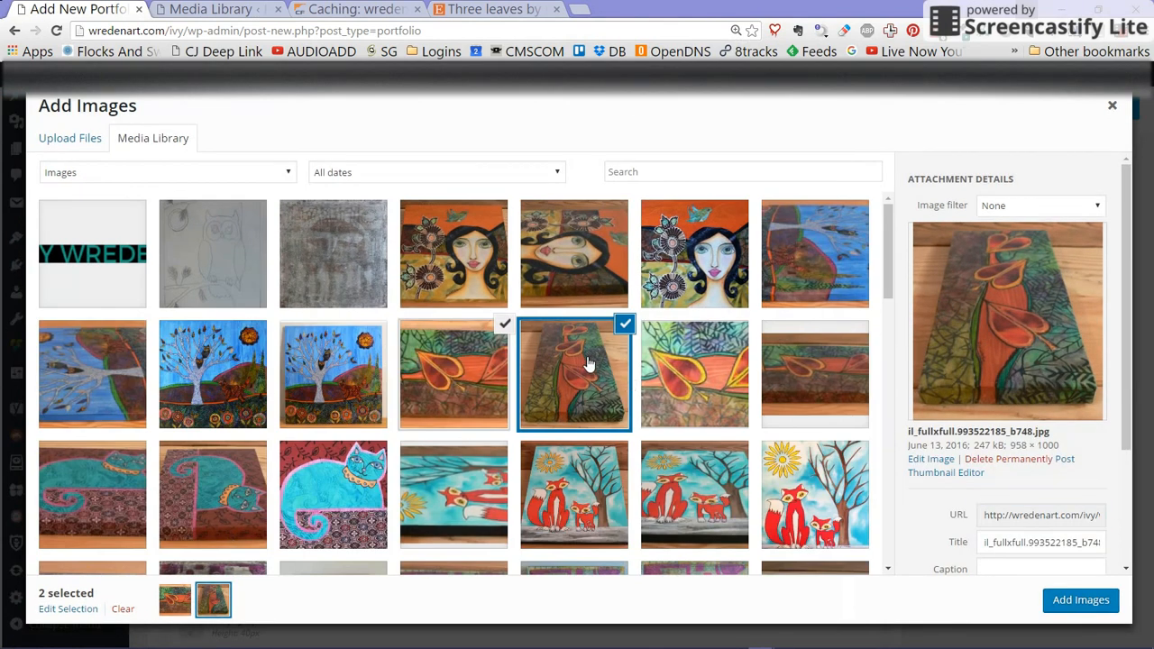
pyautogui.click(814, 373)
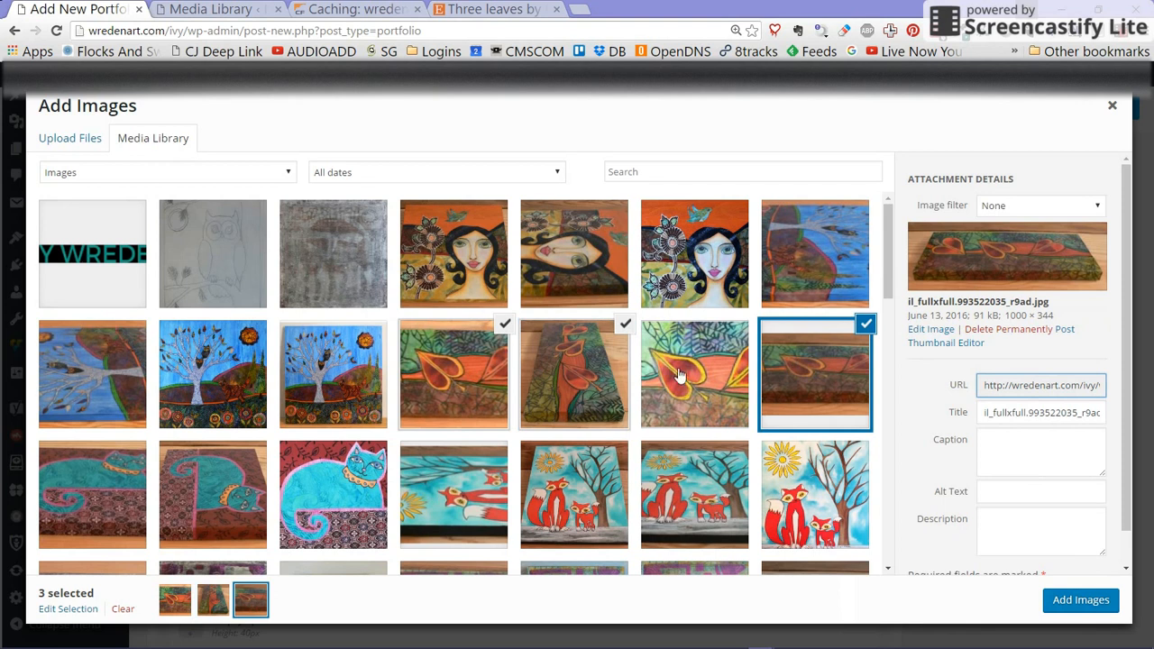
pyautogui.moveTo(555, 368)
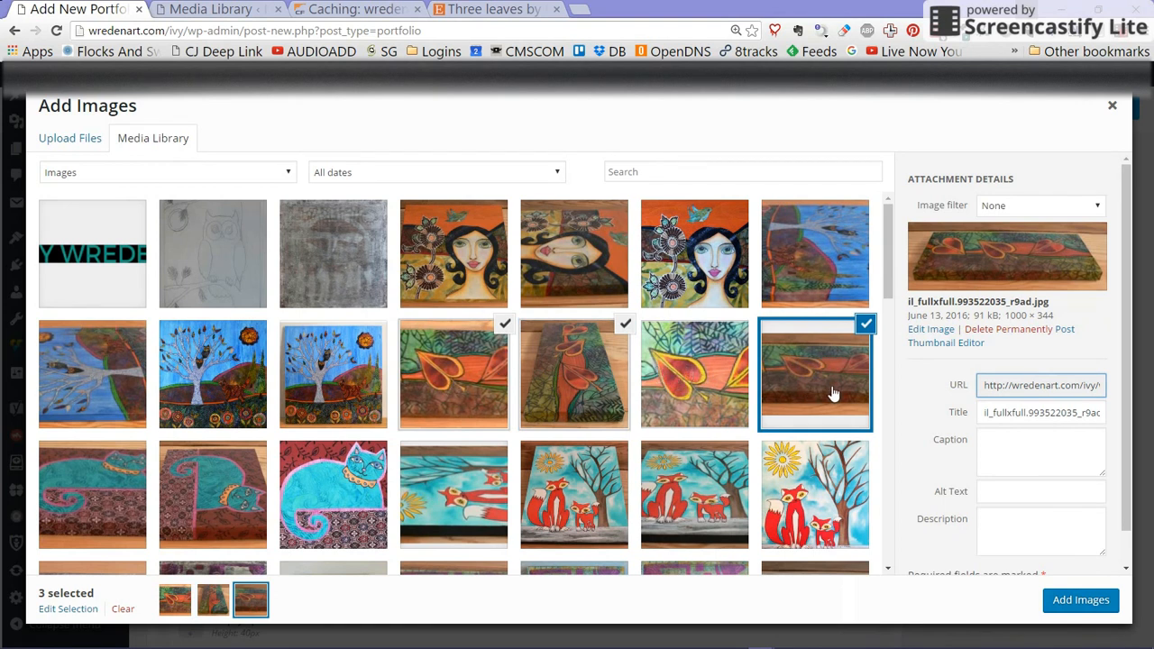
pyautogui.moveTo(591, 377)
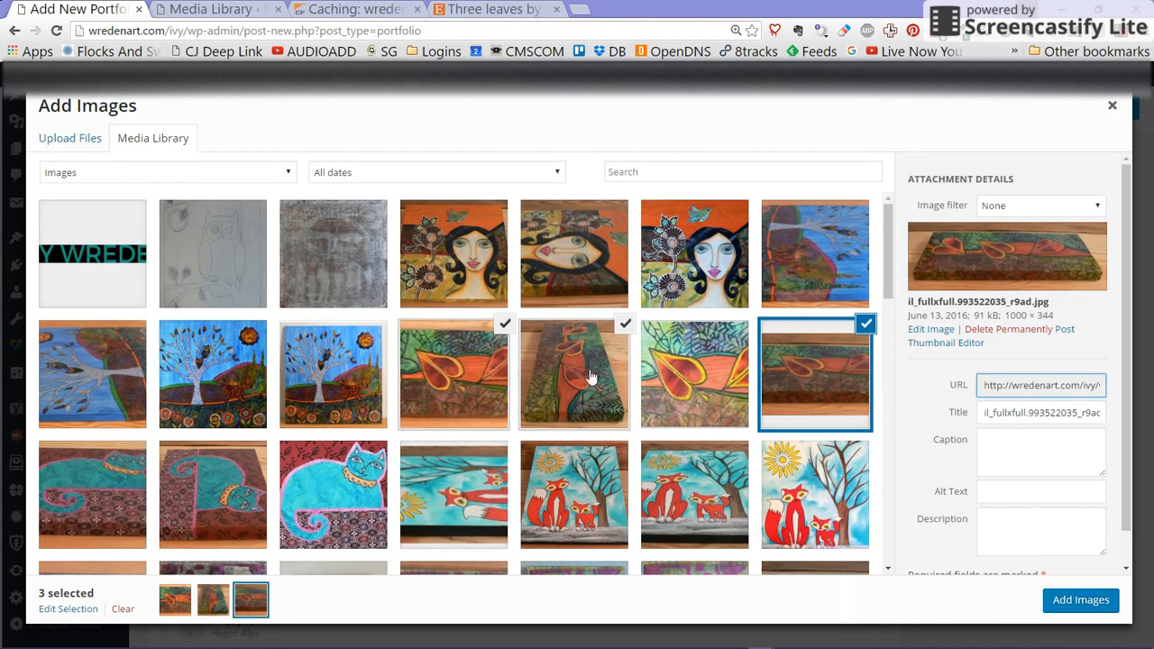
pyautogui.moveTo(469, 386)
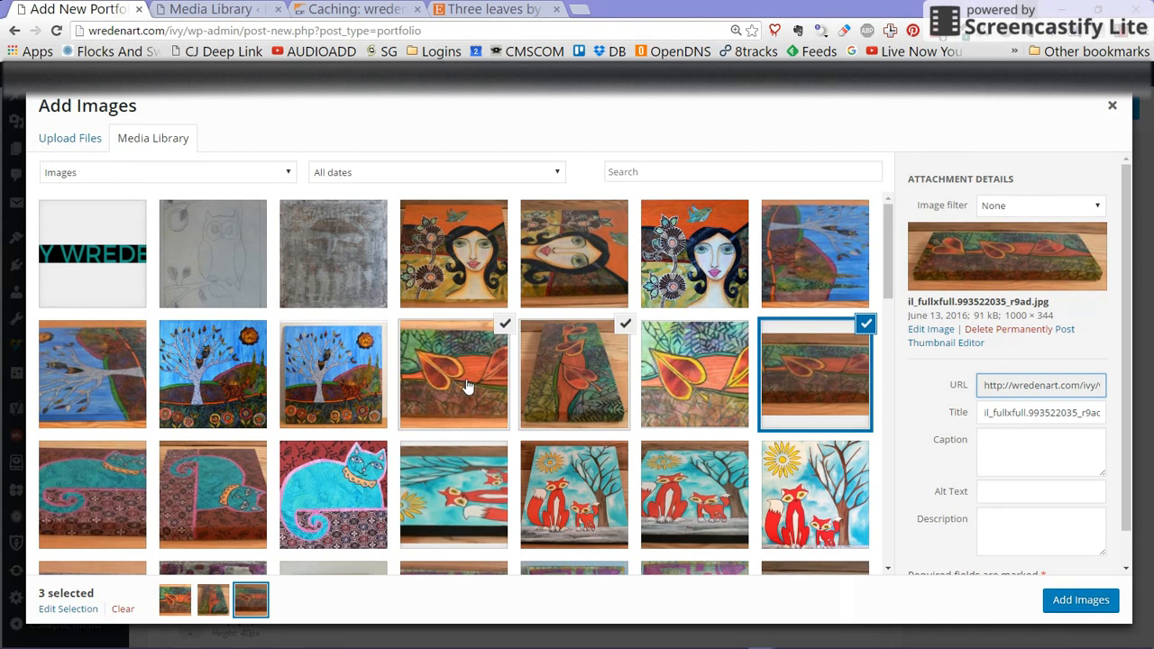
pyautogui.moveTo(836, 391)
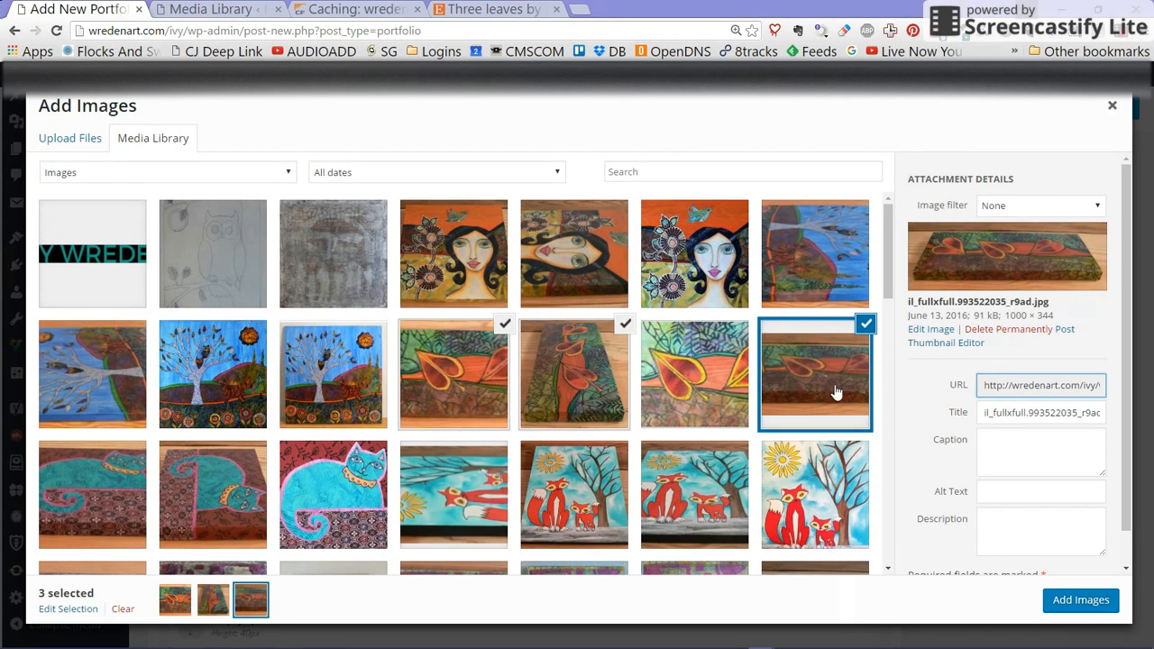
# Step: Retitle the third photo 'Three Leaves by Ivy Wreden' and add the three images to the gallery
pyautogui.click(1040, 411)
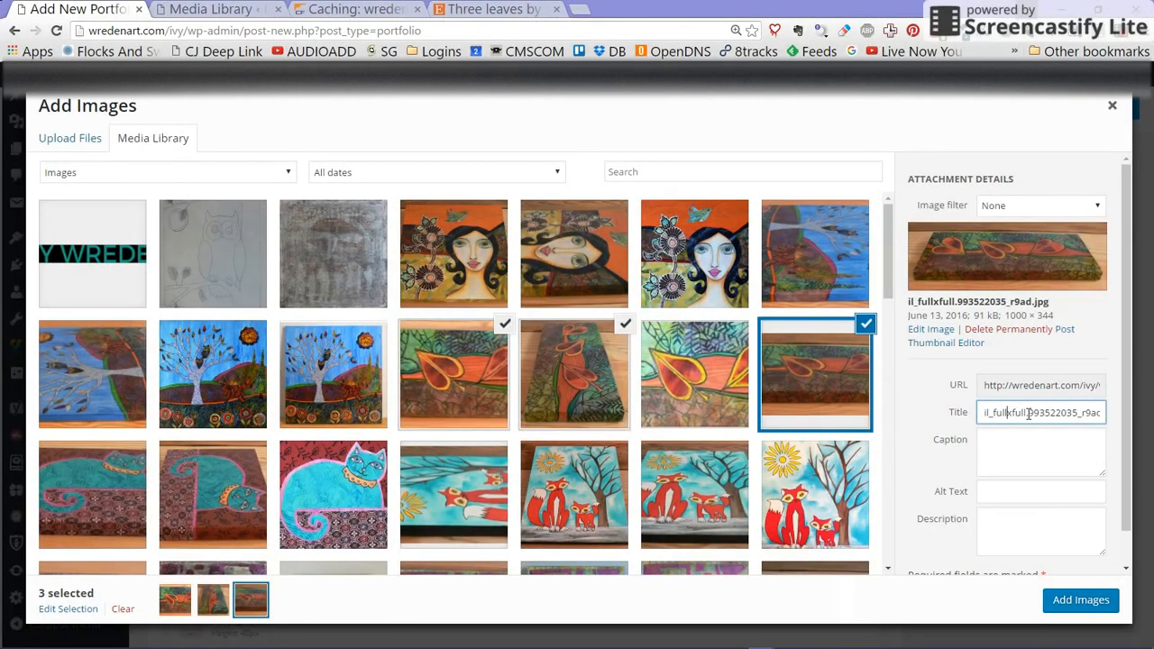
pyautogui.tripleClick(1042, 411)
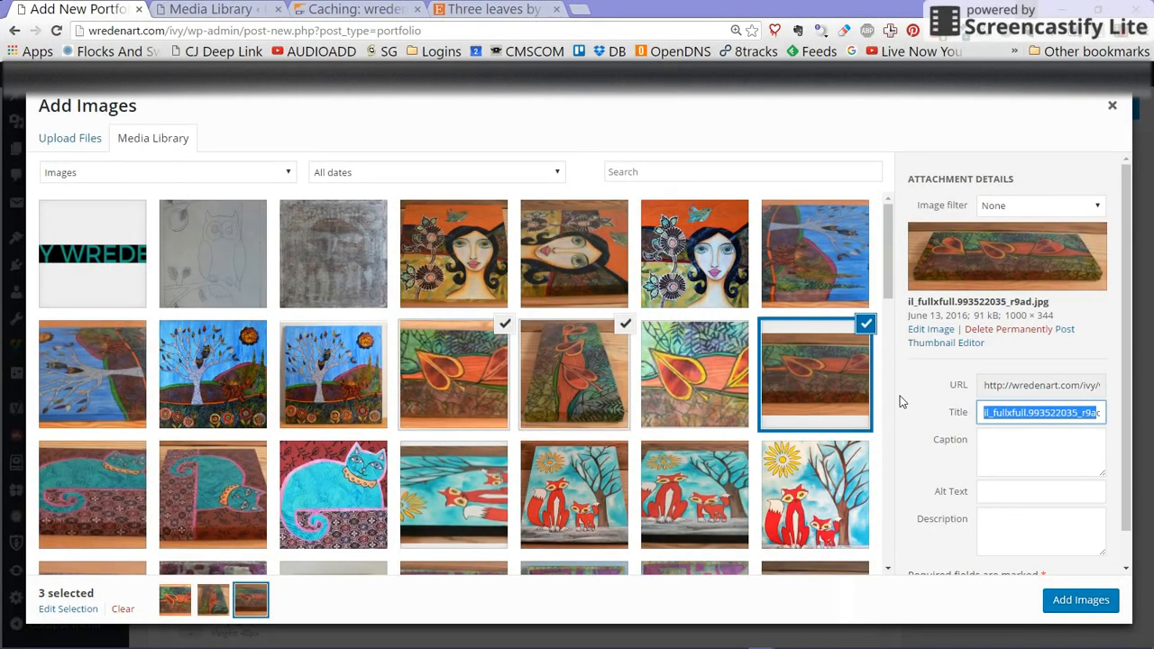
pyautogui.write('d.jpg')
pyautogui.write('Three Leaves by')
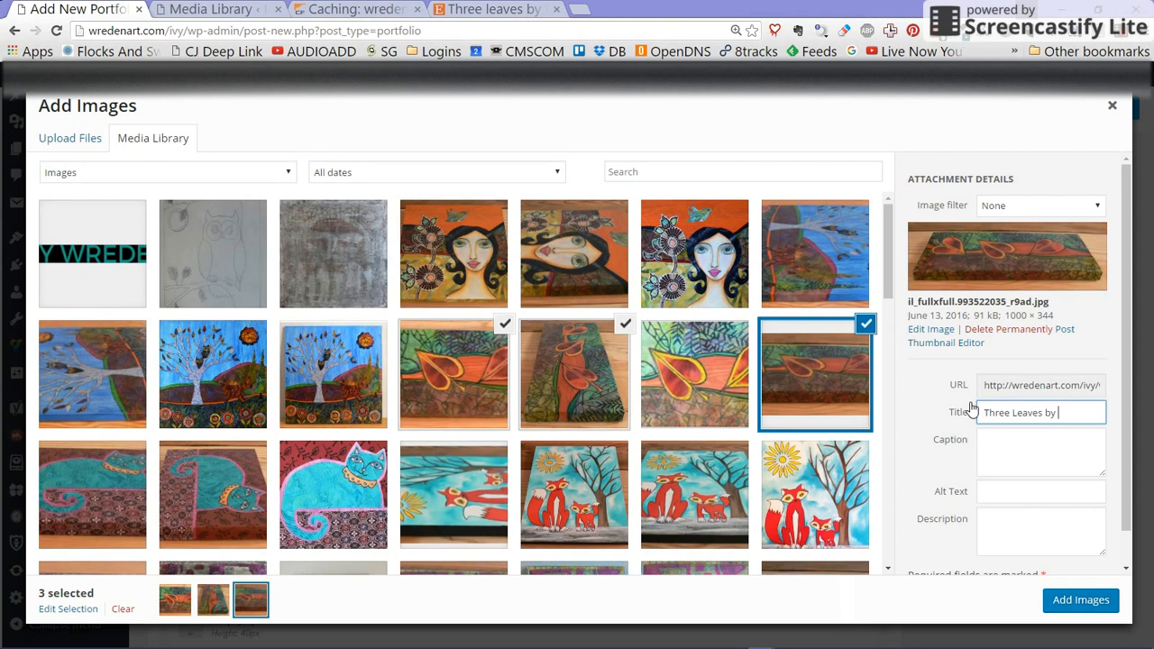
pyautogui.write('Ivy Wreden')
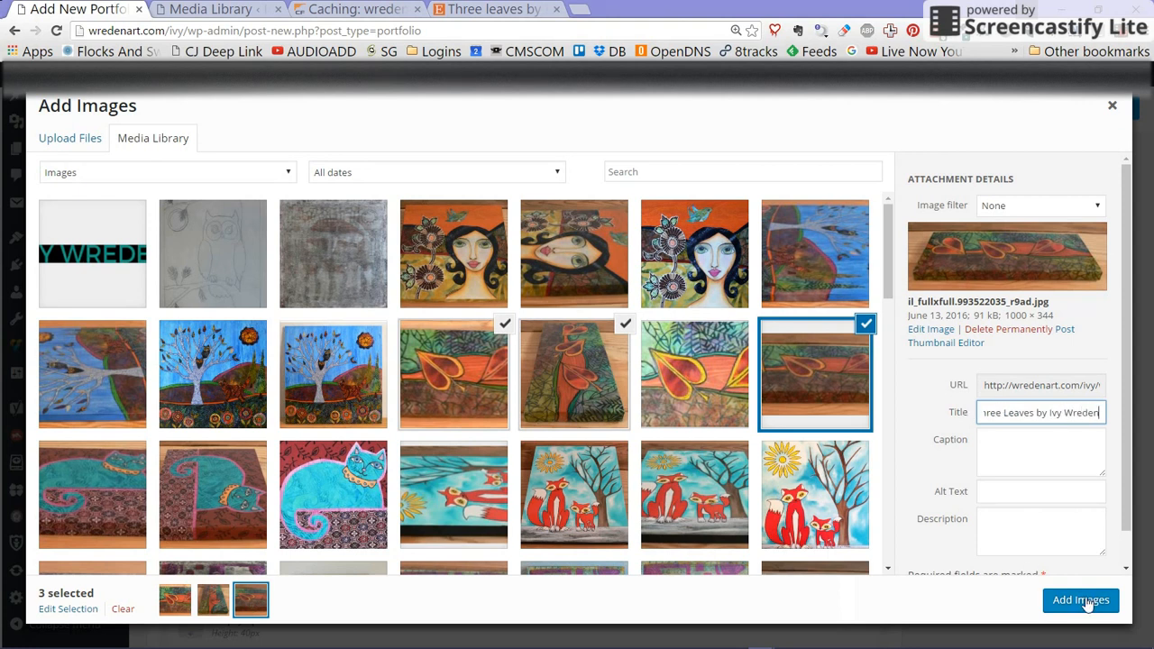
pyautogui.click(1080, 598)
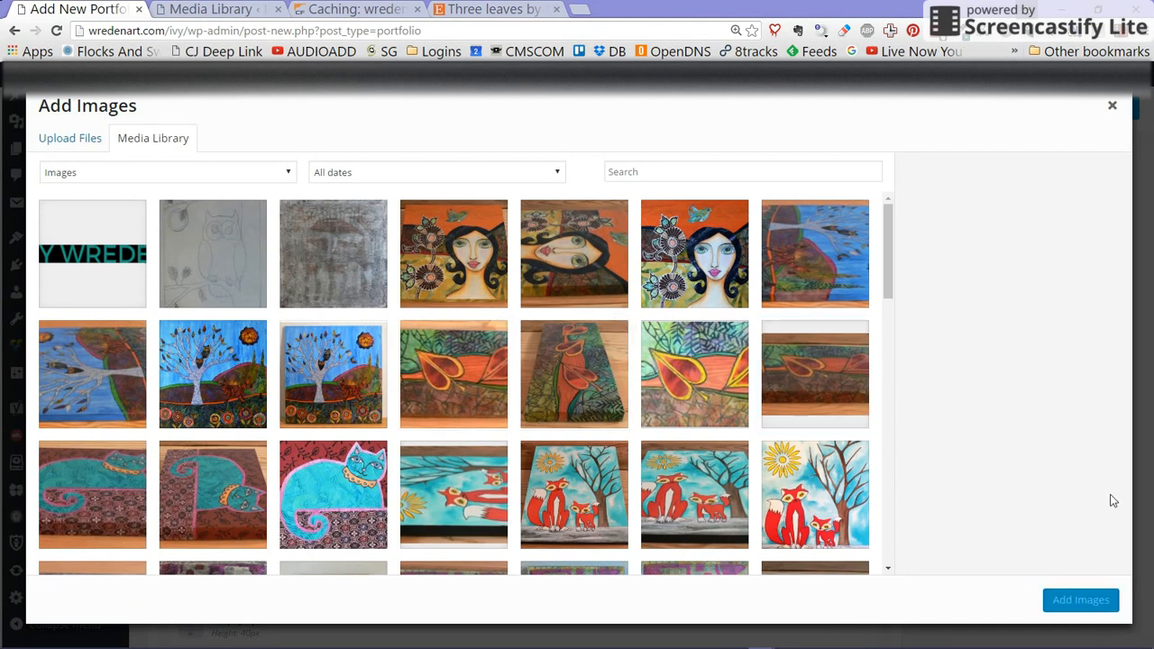
# Step: Set the gallery's on-click action to Open prettyPhoto and save the gallery settings
pyautogui.click(1080, 598)
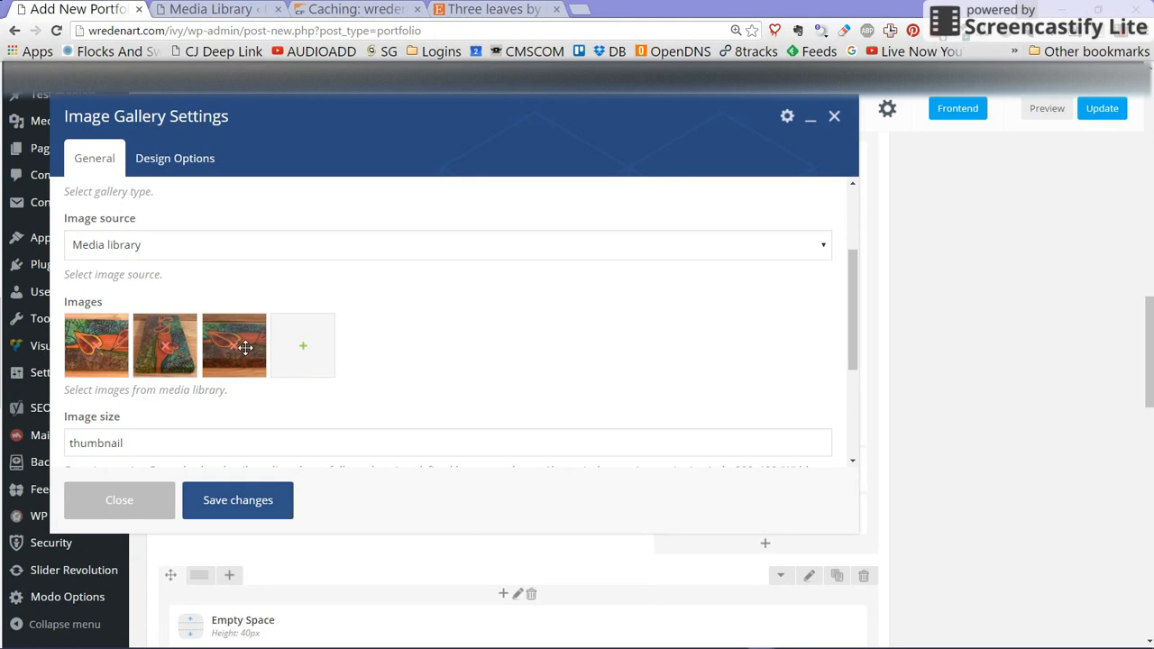
pyautogui.scroll(-3)
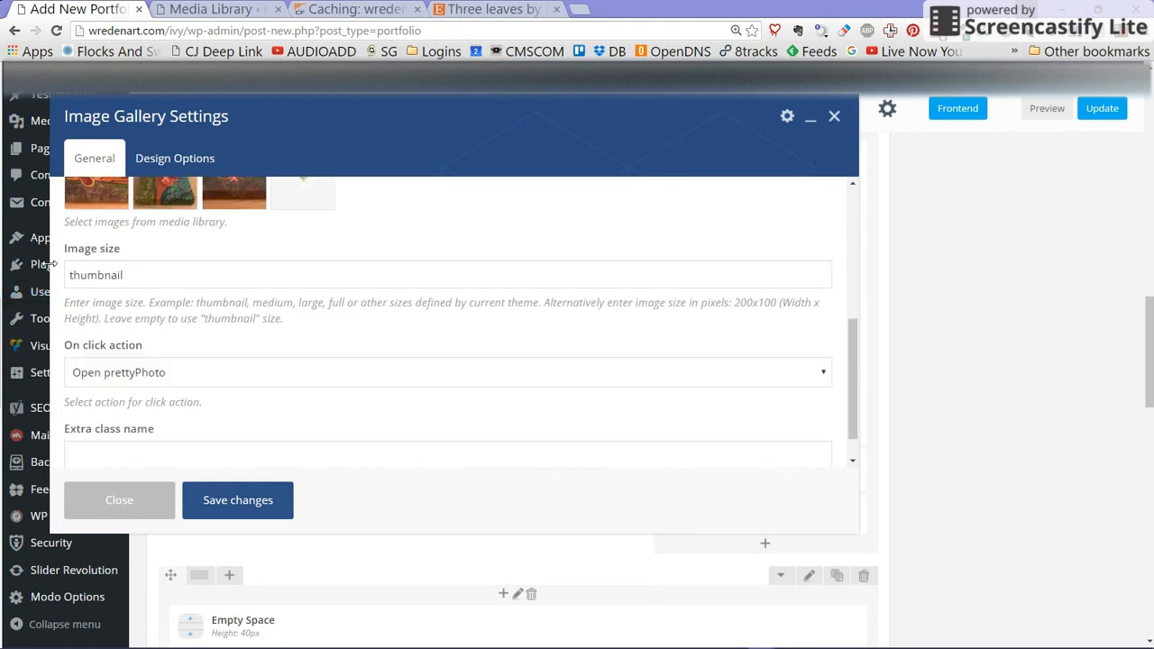
pyautogui.moveTo(170, 370)
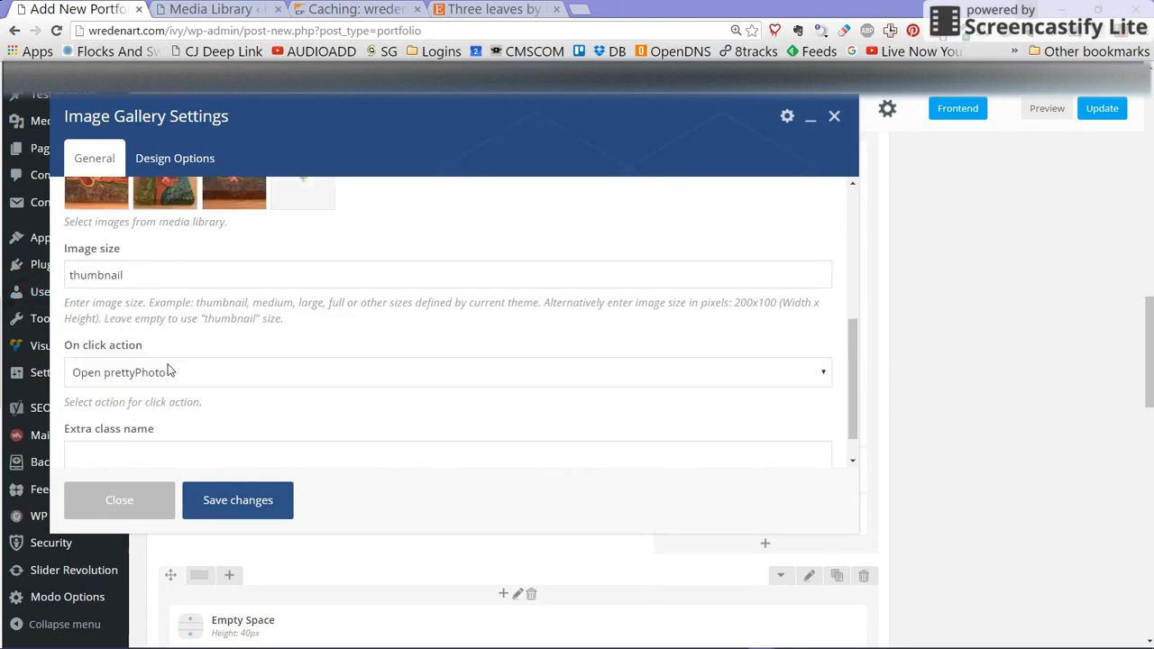
pyautogui.click(447, 371)
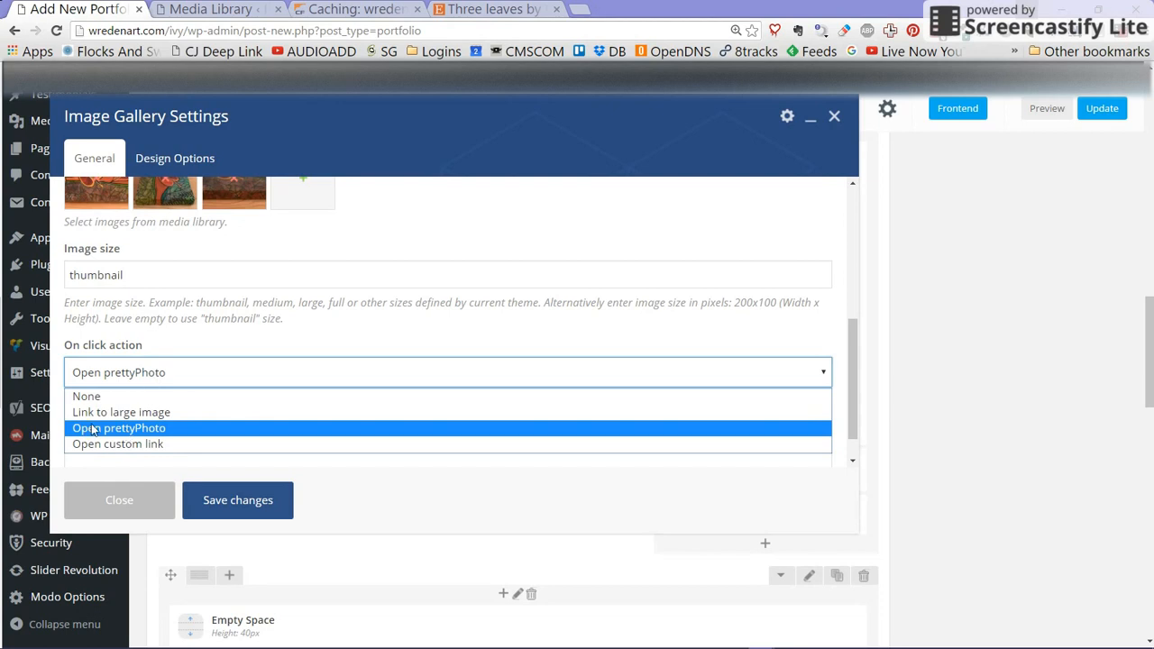
pyautogui.click(119, 427)
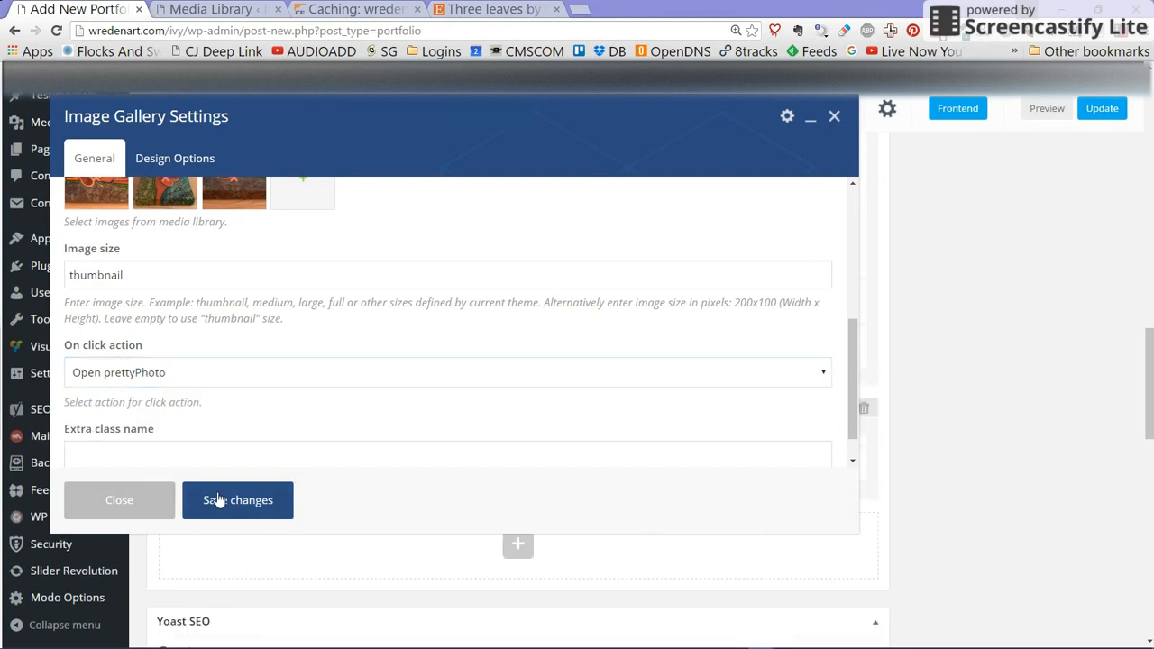
pyautogui.click(238, 499)
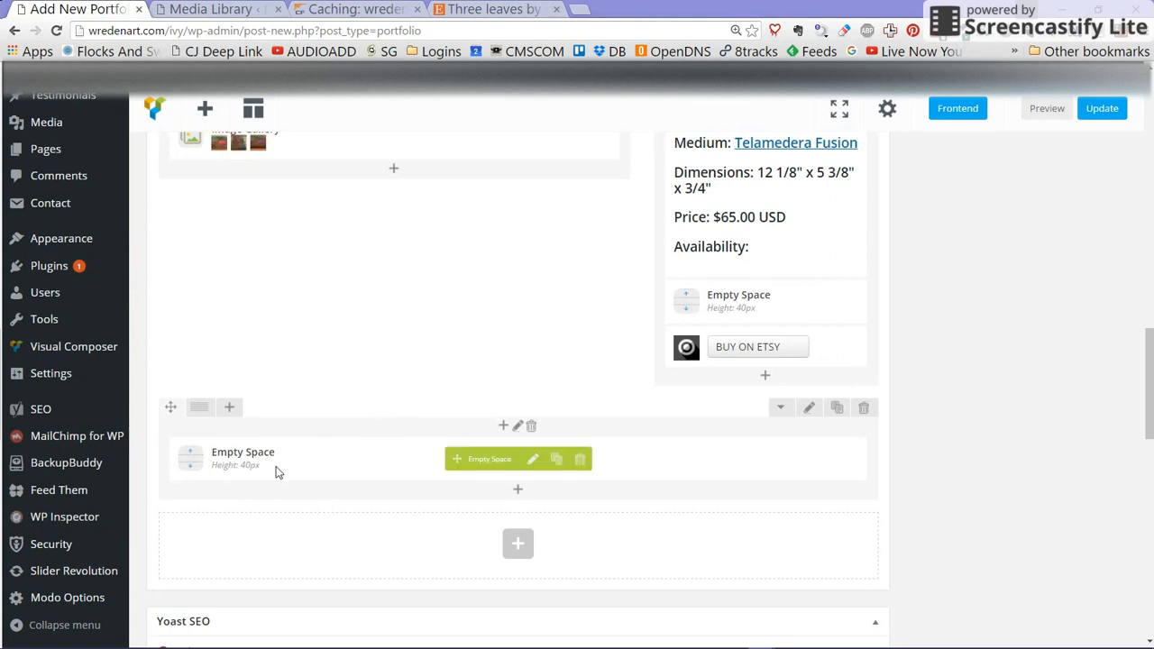
pyautogui.moveTo(366, 465)
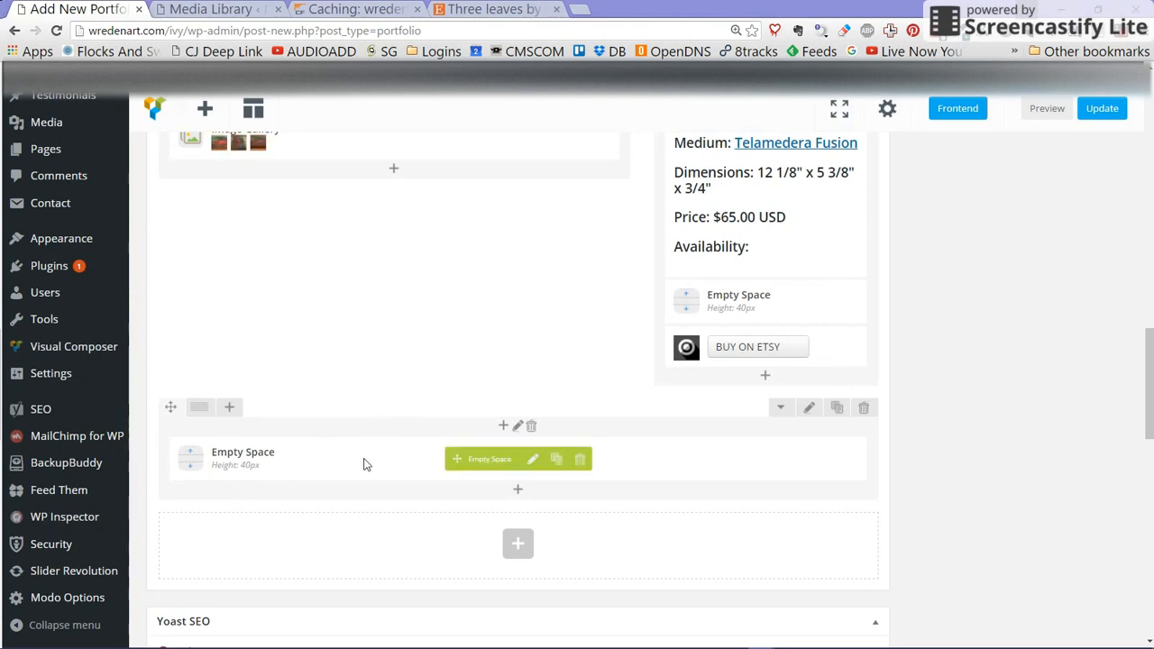
pyautogui.scroll(3)
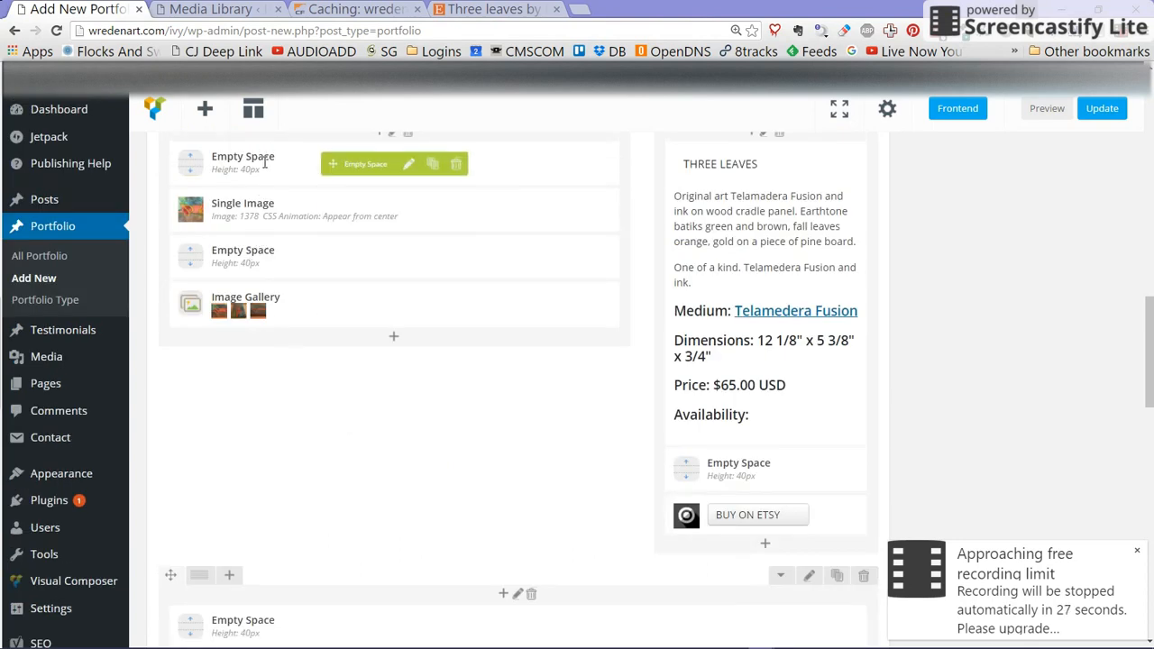
pyautogui.moveTo(1094, 483)
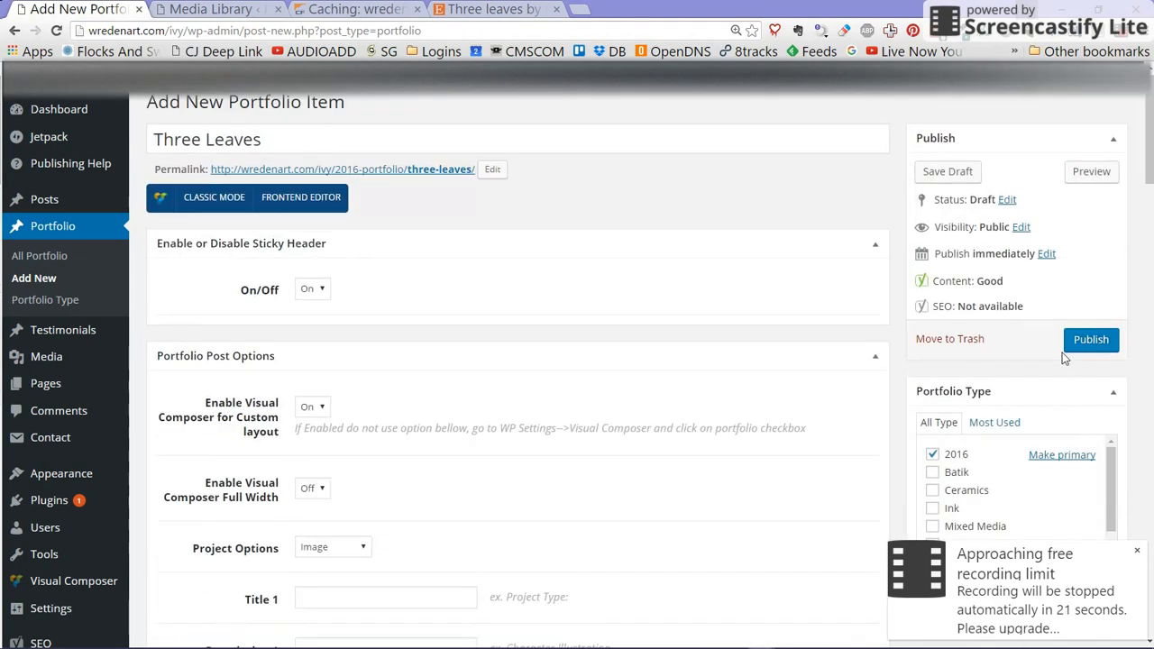
# Step: Publish the Three Leaves portfolio item
pyautogui.click(1090, 339)
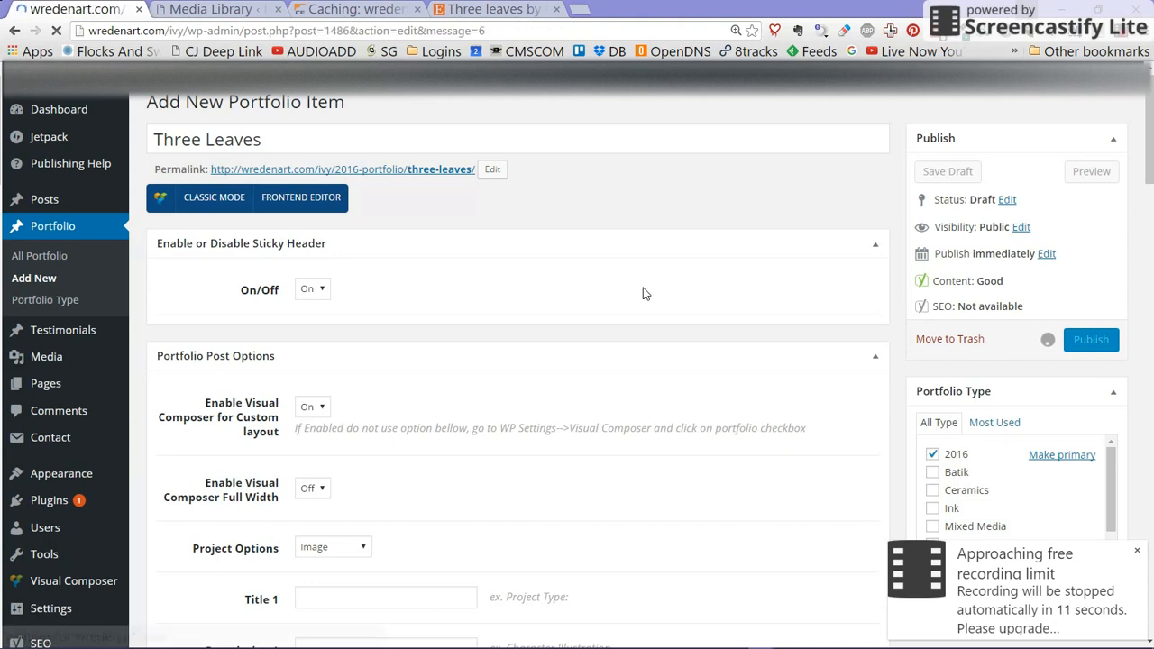
pyautogui.click(1090, 339)
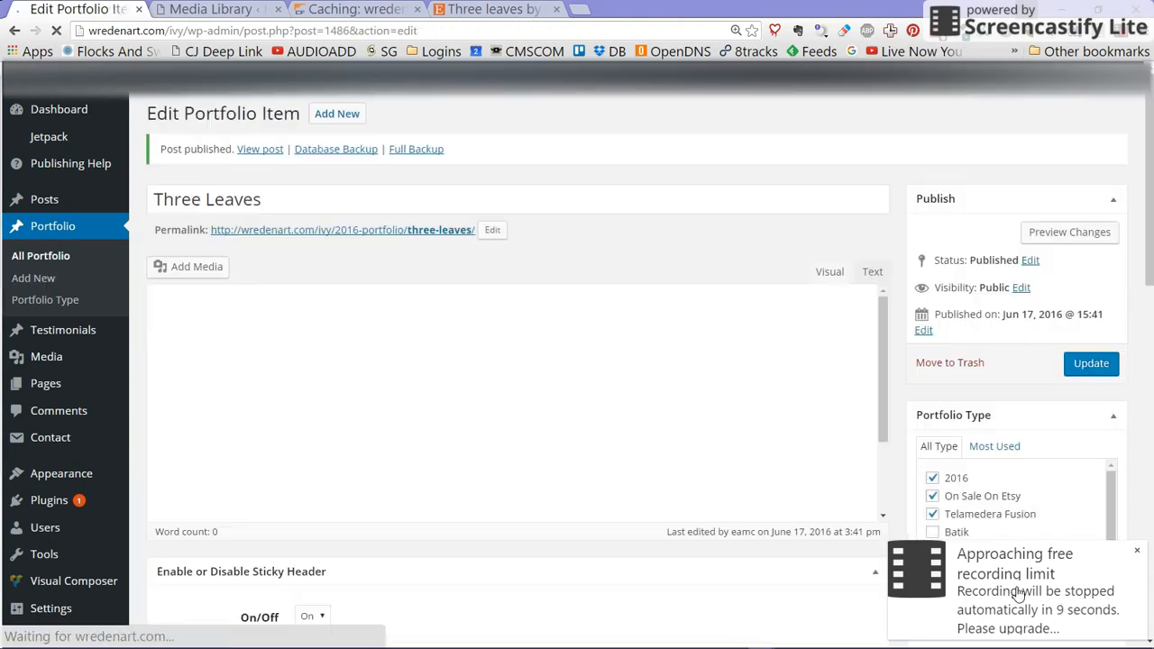